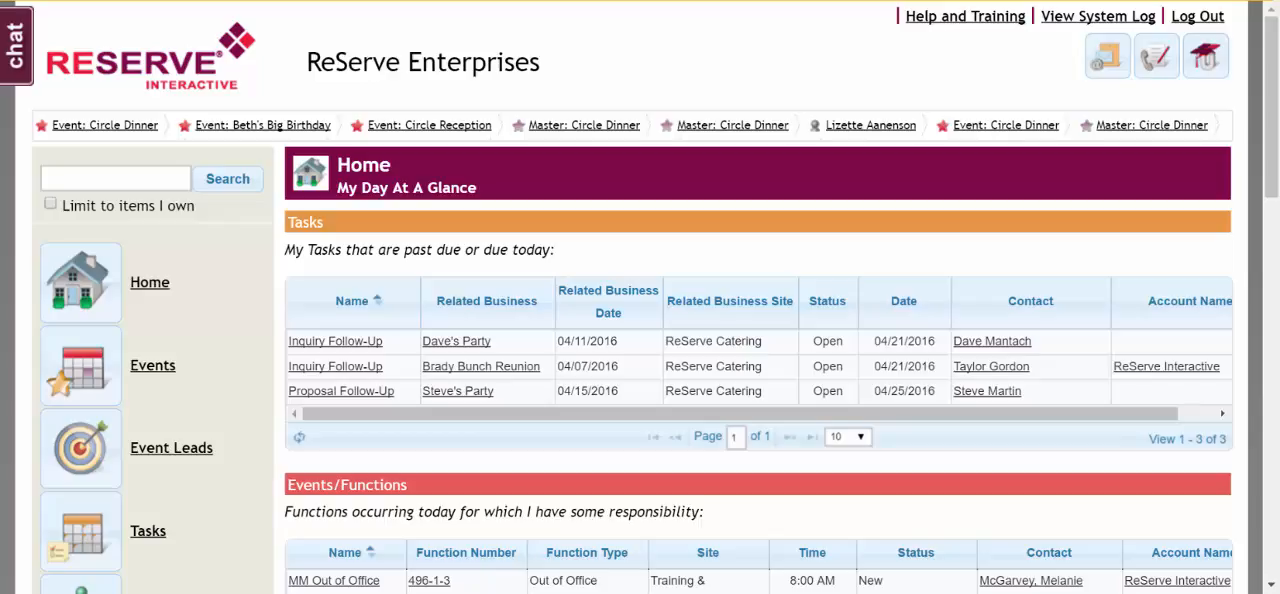
{"action": "mouse_move", "coordinate": [238, 348]}
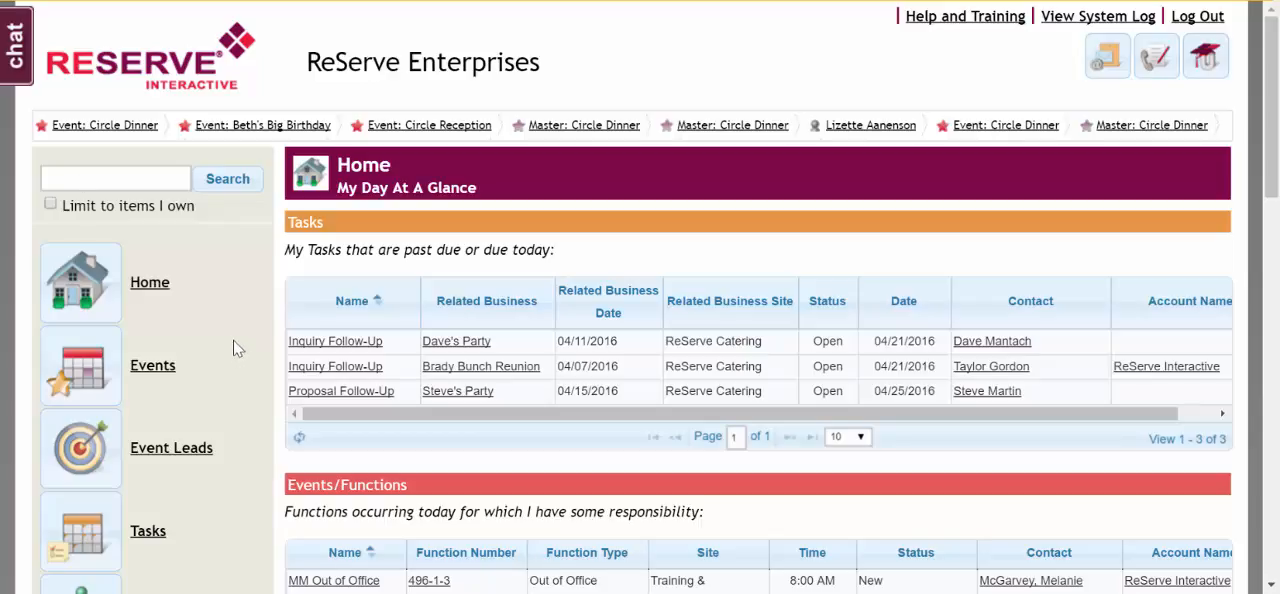
- Go to Settings and scroll the Events section to Custom Fields & Page Layout
{"action": "scroll", "scroll_direction": "down", "scroll_amount": 3}
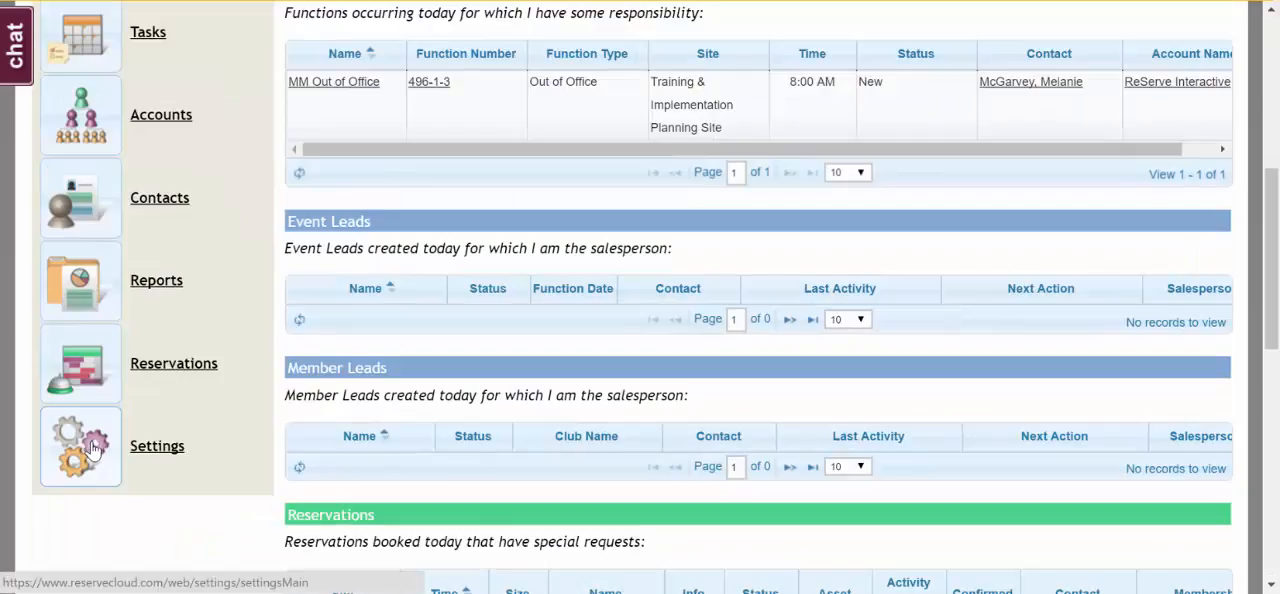
{"action": "left_click", "coordinate": [80, 444]}
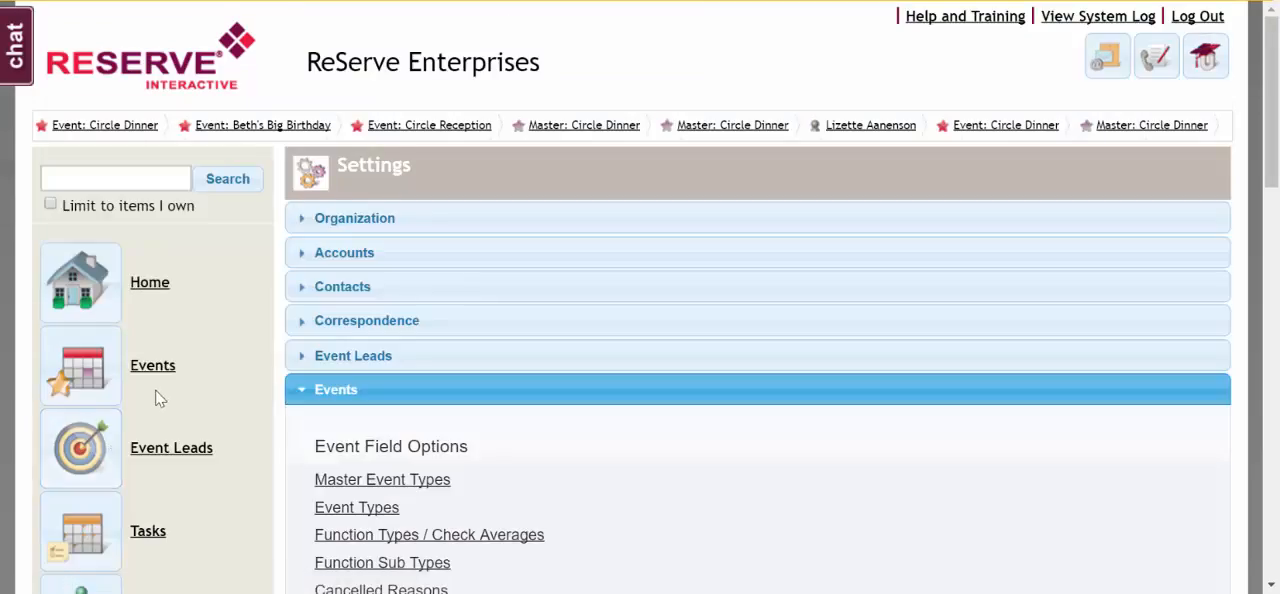
{"action": "scroll", "scroll_direction": "down", "scroll_amount": 3}
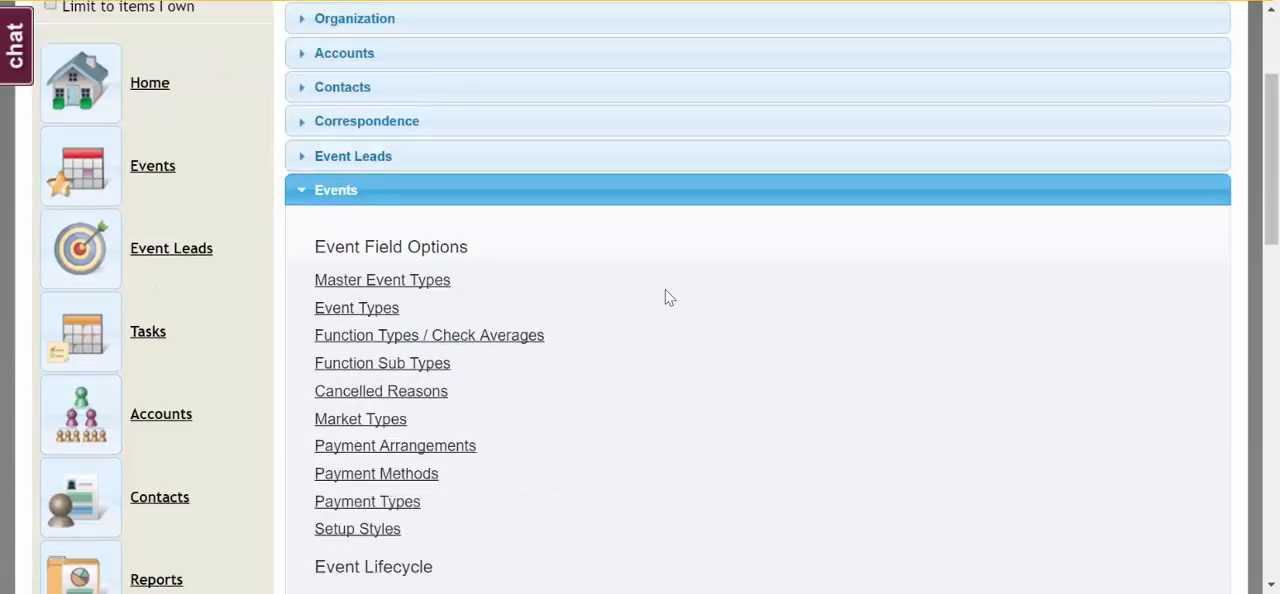
{"action": "scroll", "scroll_direction": "down", "scroll_amount": 3}
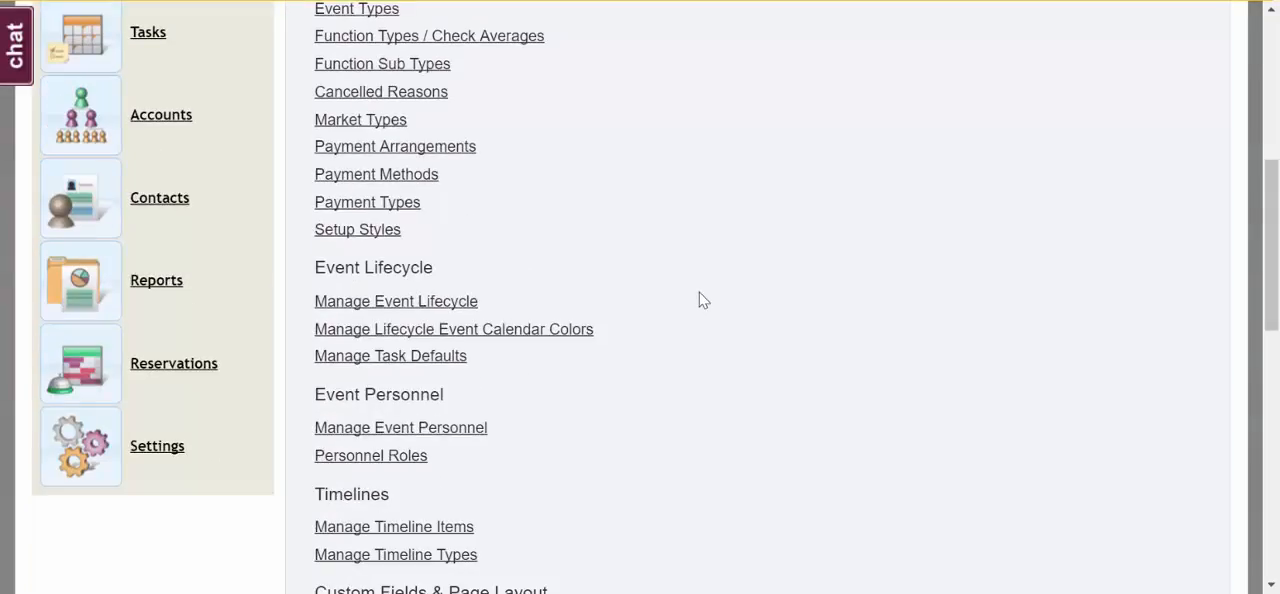
{"action": "scroll", "scroll_direction": "down", "scroll_amount": 3}
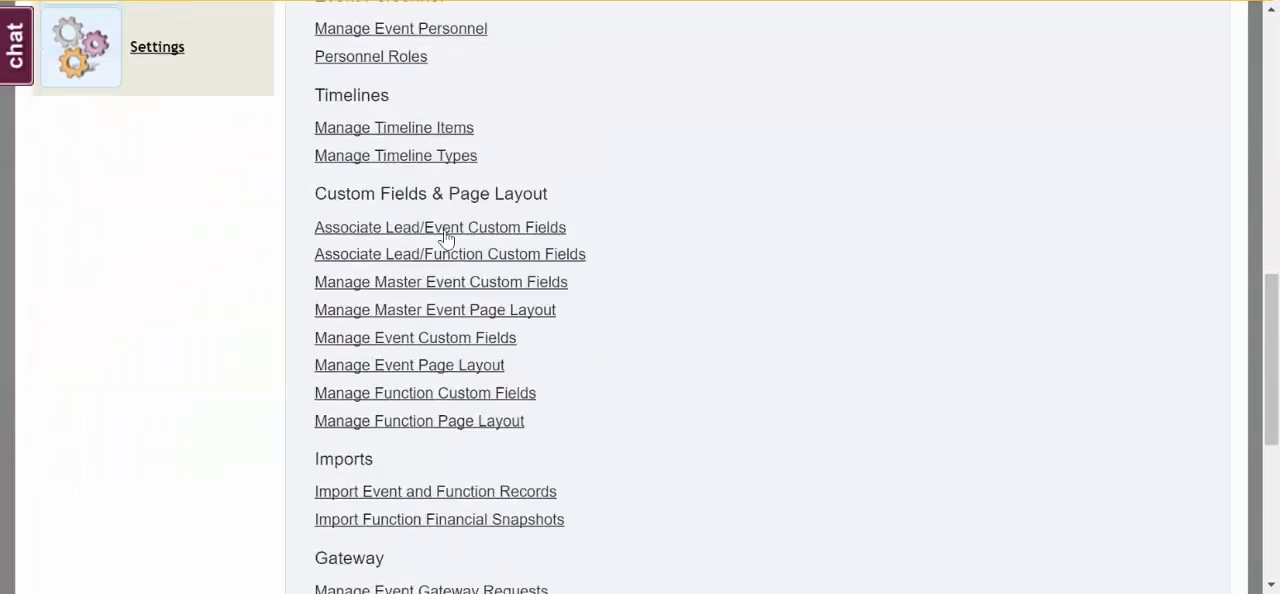
{"action": "mouse_move", "coordinate": [228, 188]}
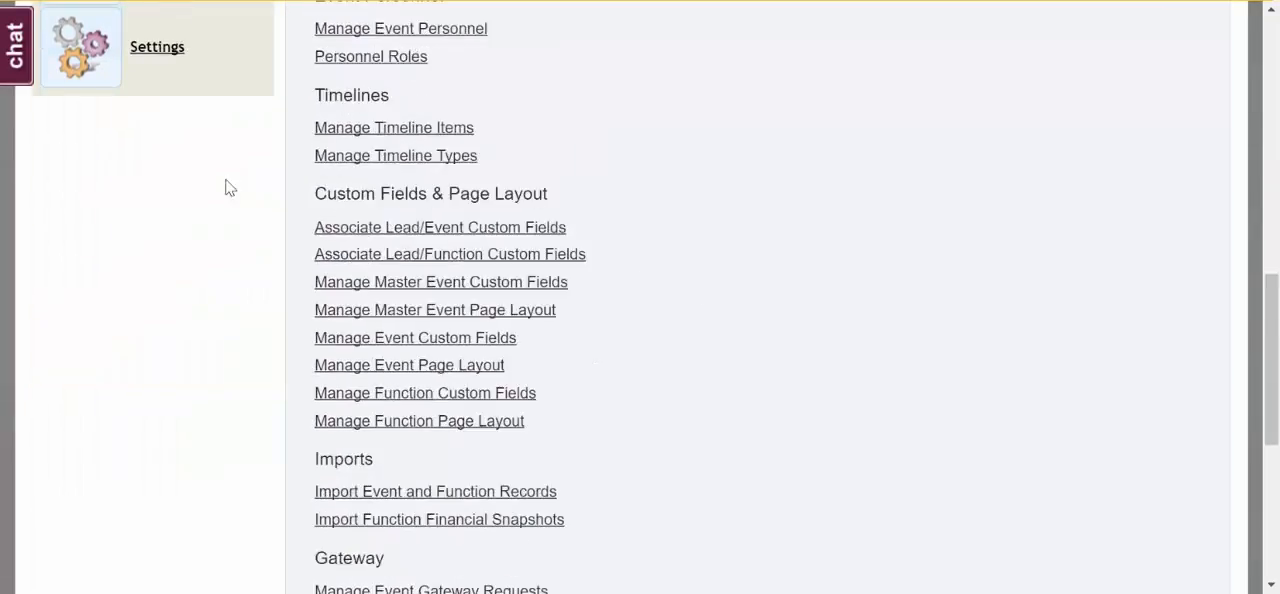
{"action": "mouse_move", "coordinate": [696, 234]}
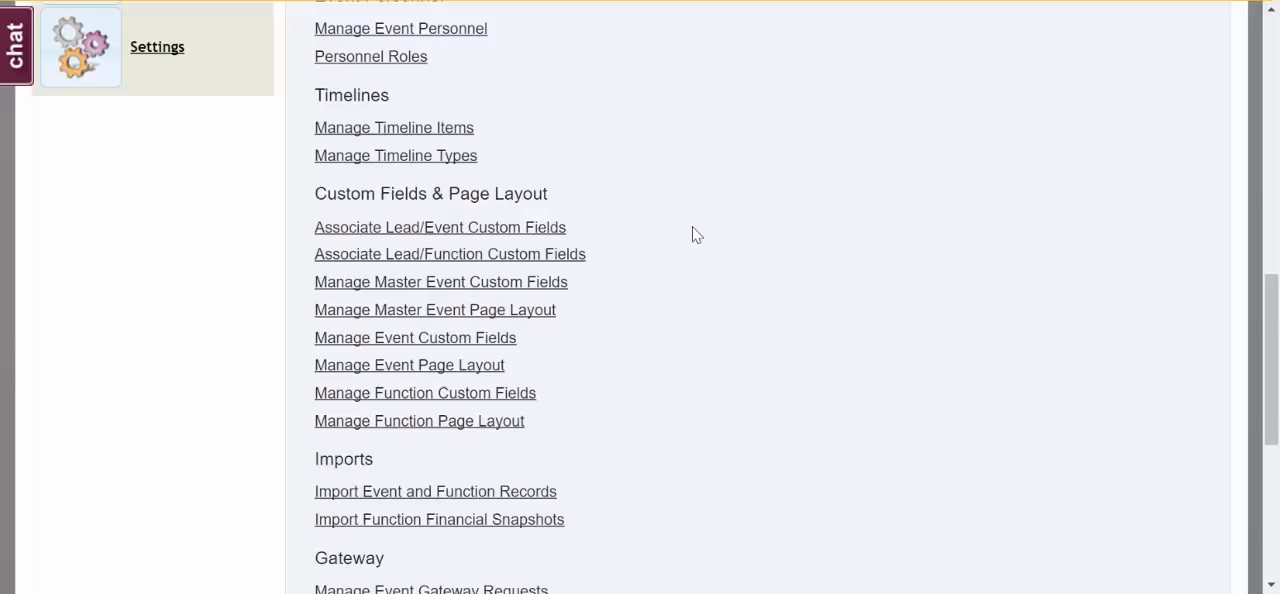
{"action": "mouse_move", "coordinate": [404, 258]}
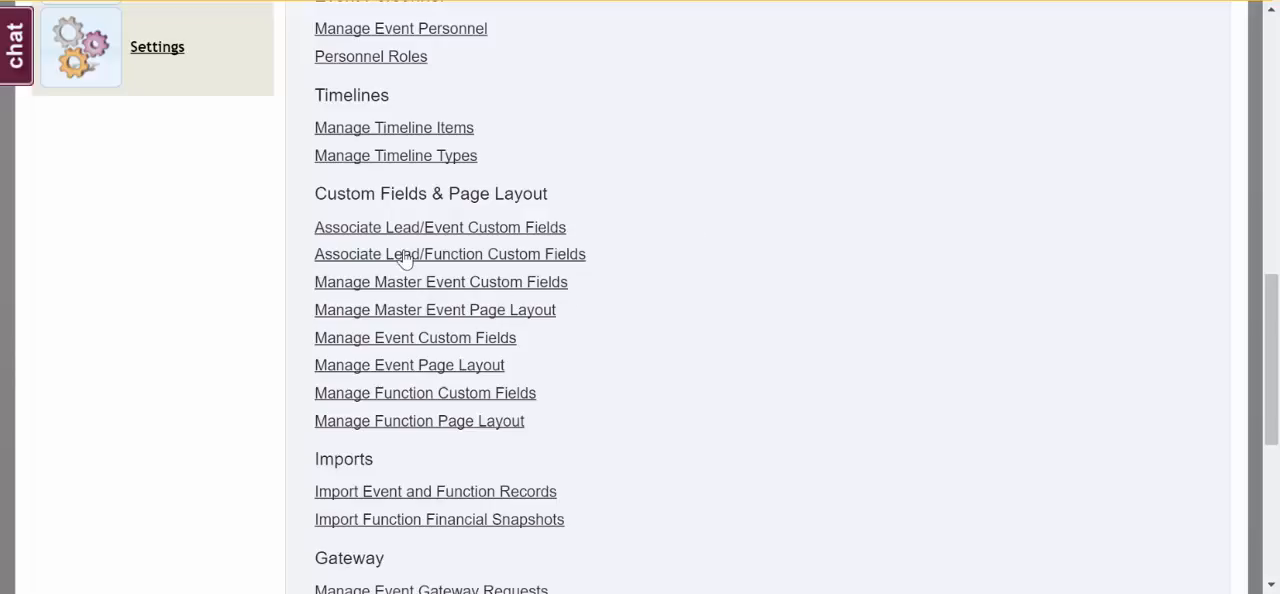
{"action": "mouse_move", "coordinate": [440, 336]}
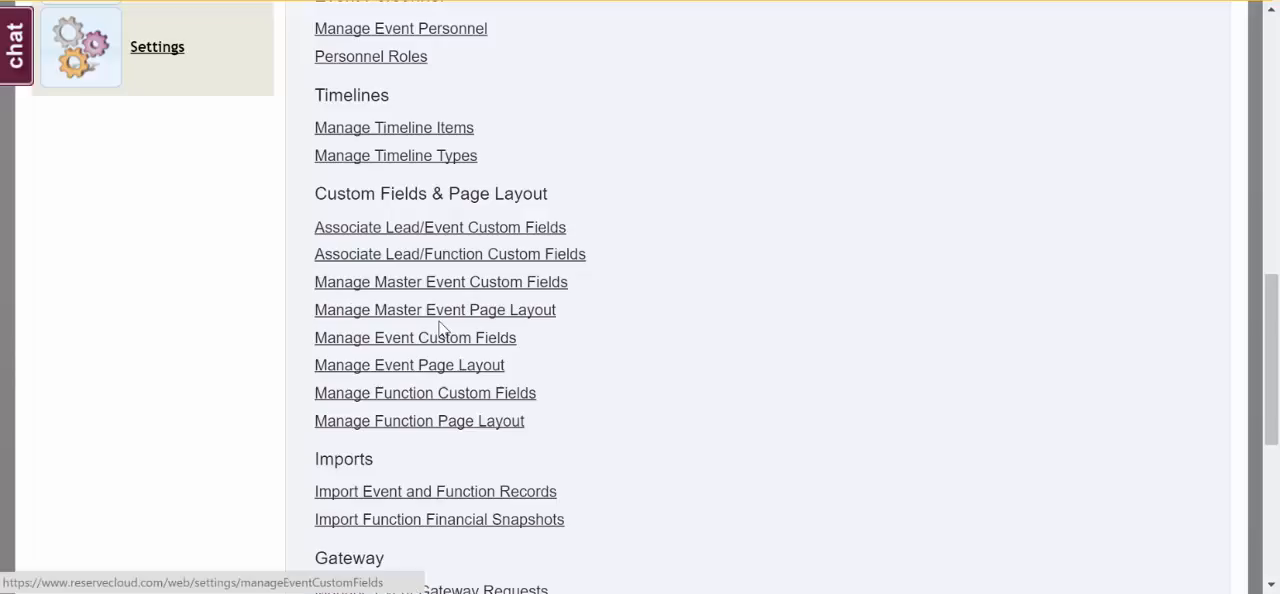
{"action": "mouse_move", "coordinate": [434, 364]}
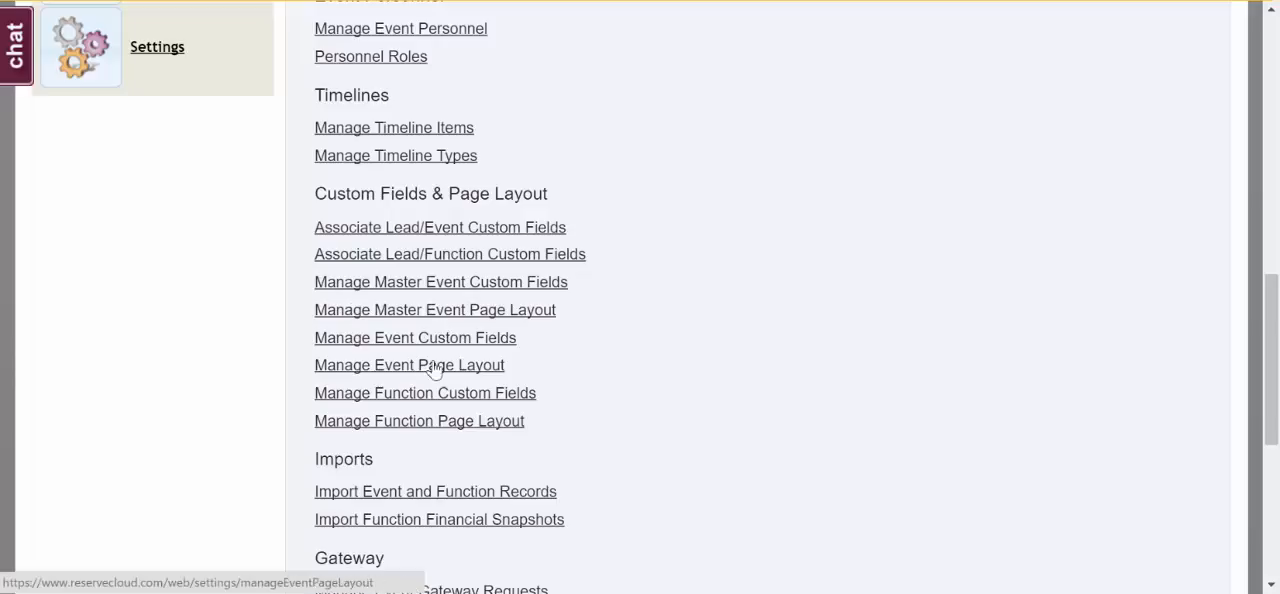
{"action": "mouse_move", "coordinate": [484, 388]}
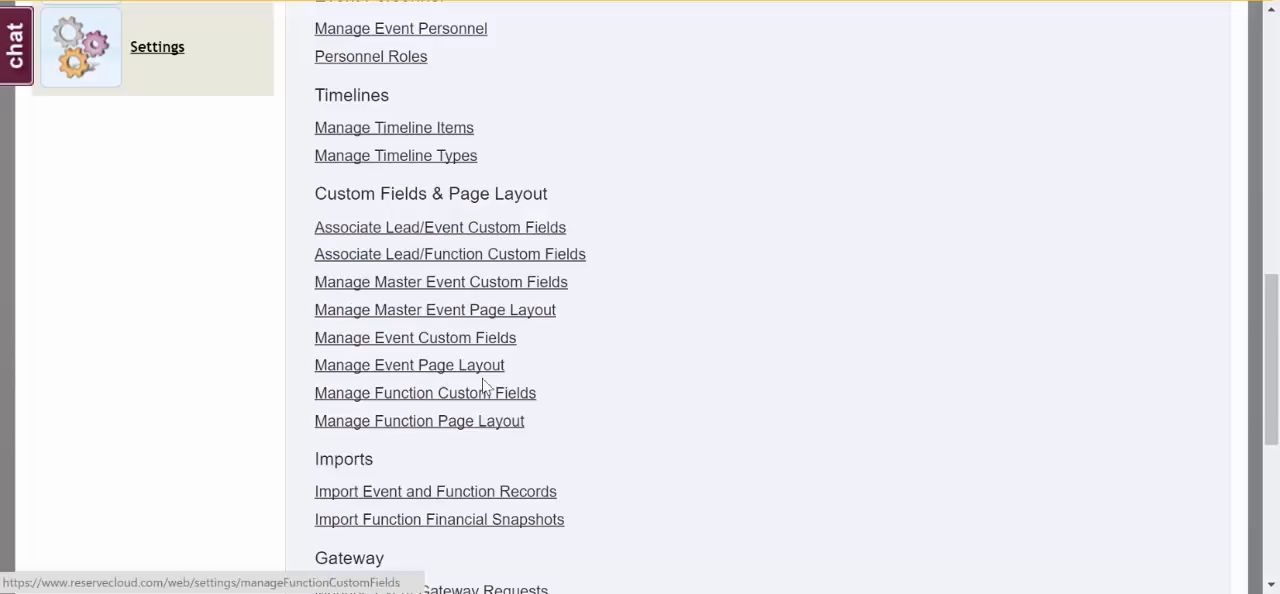
{"action": "mouse_move", "coordinate": [652, 428]}
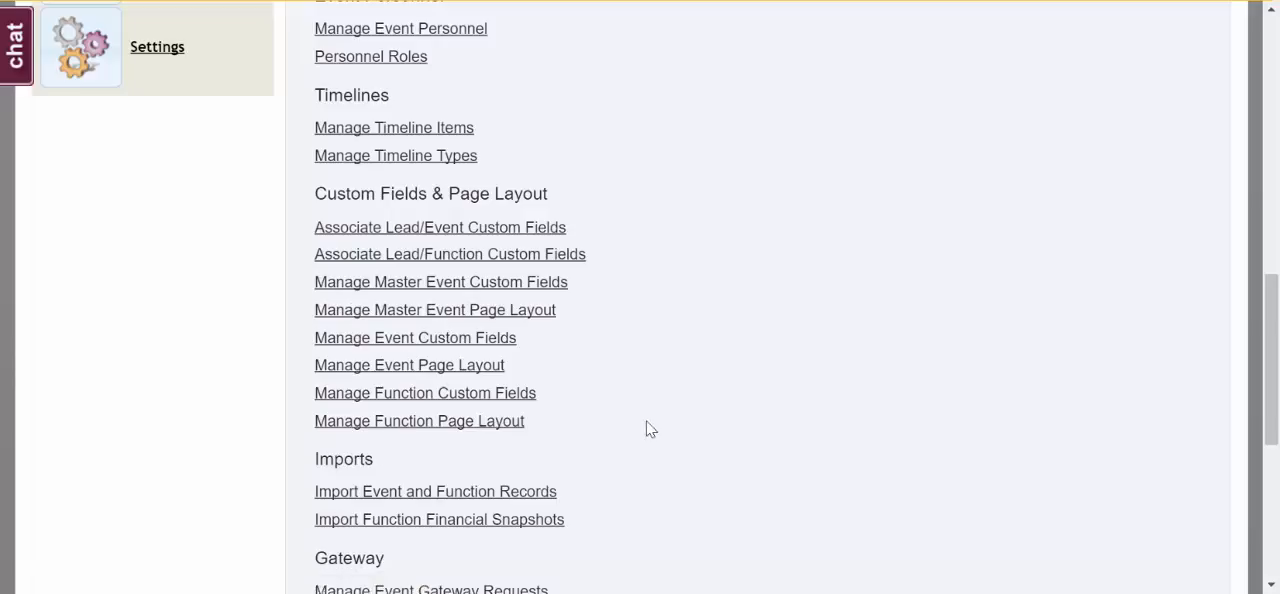
{"action": "mouse_move", "coordinate": [576, 376]}
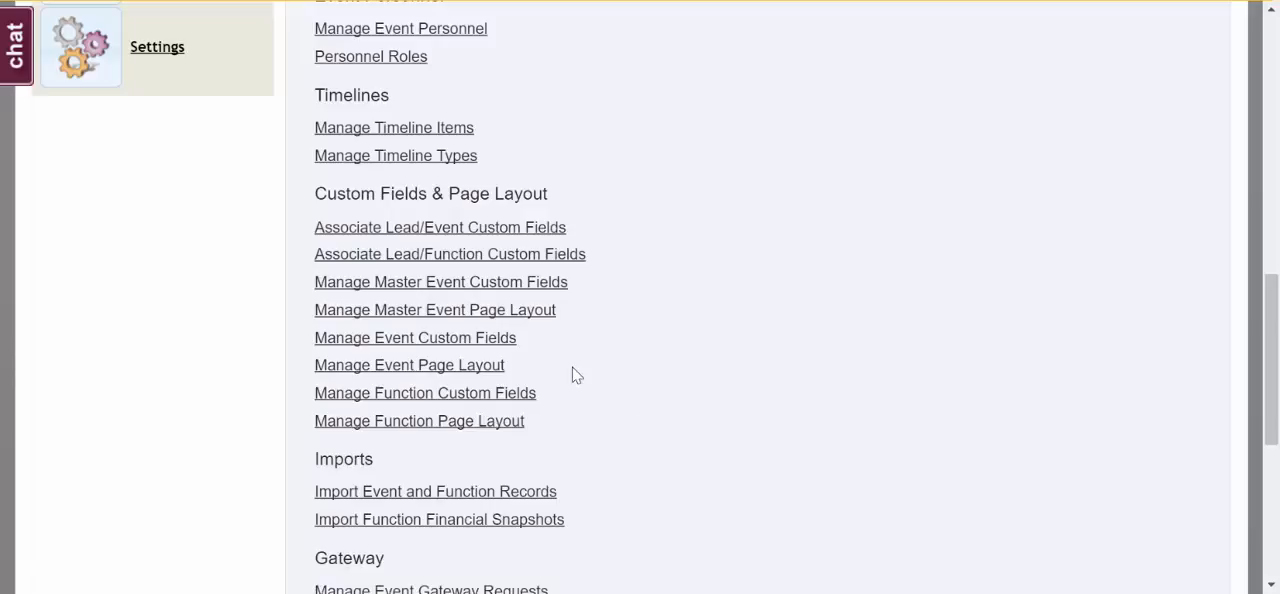
{"action": "mouse_move", "coordinate": [450, 344]}
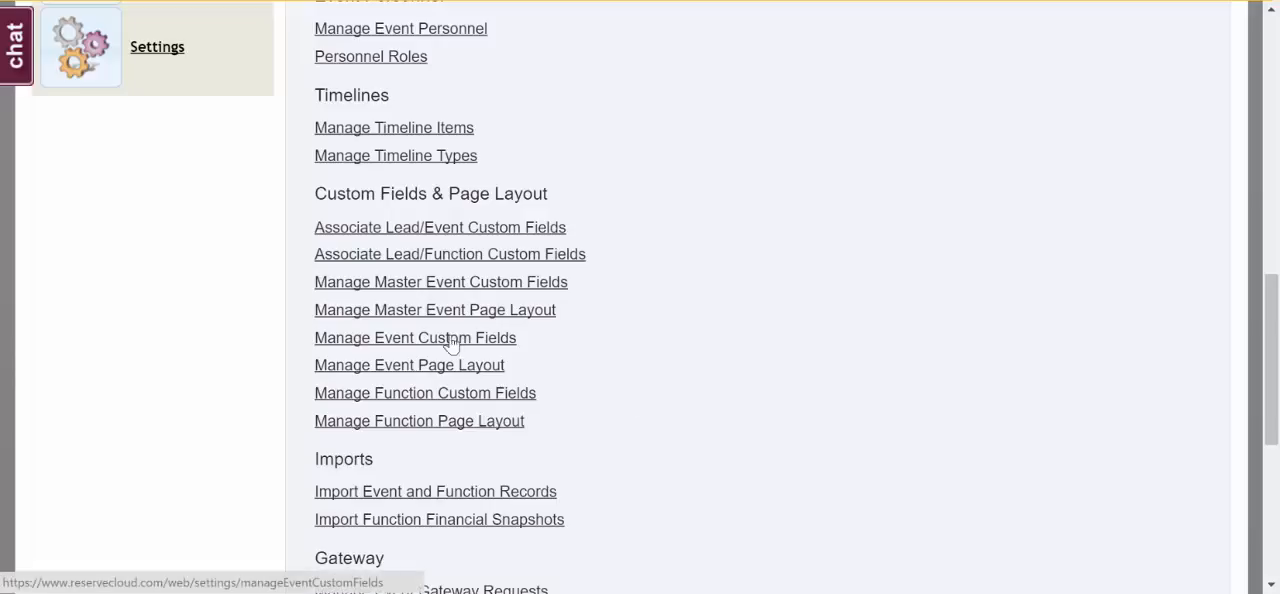
{"action": "mouse_move", "coordinate": [532, 352]}
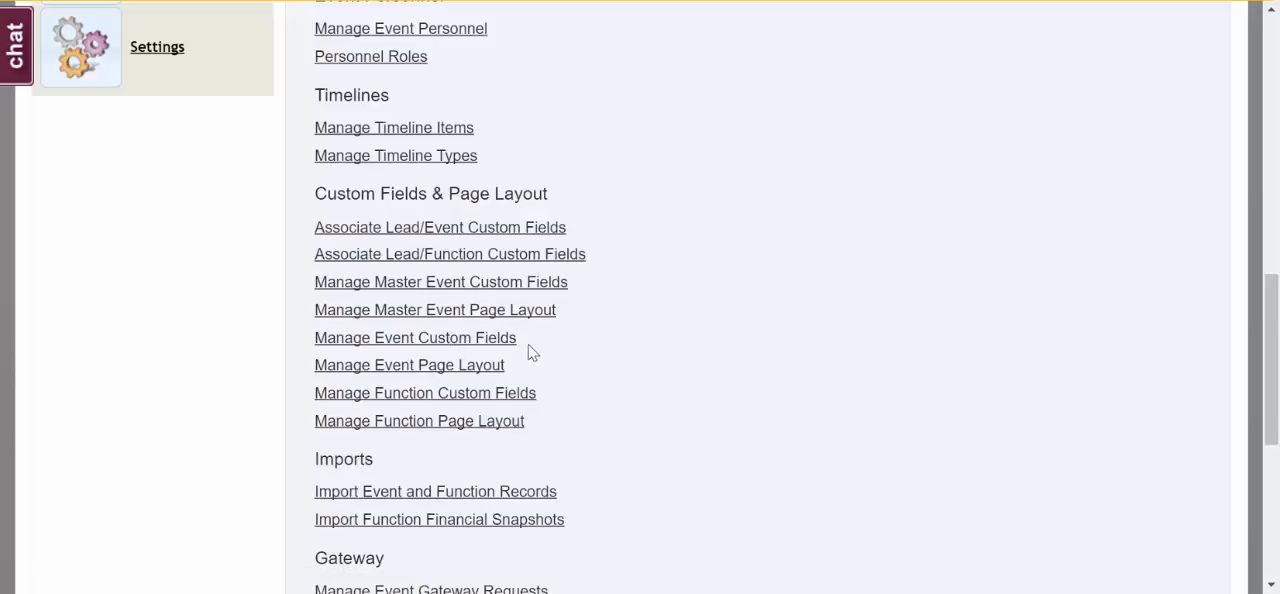
{"action": "mouse_move", "coordinate": [510, 374]}
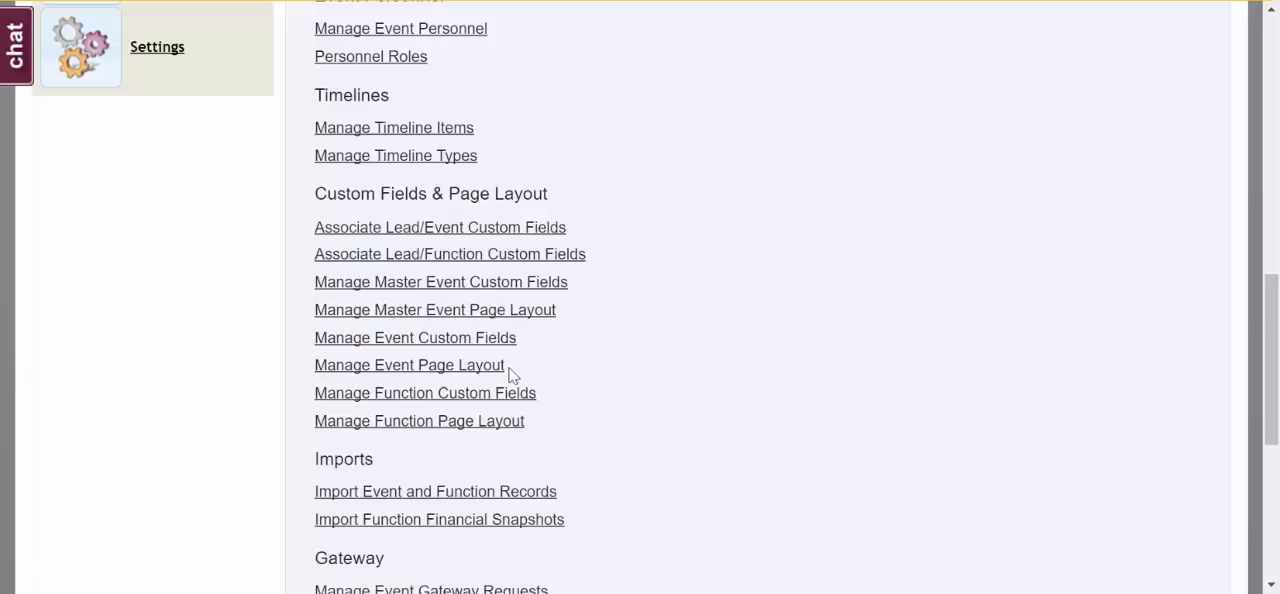
{"action": "mouse_move", "coordinate": [388, 346]}
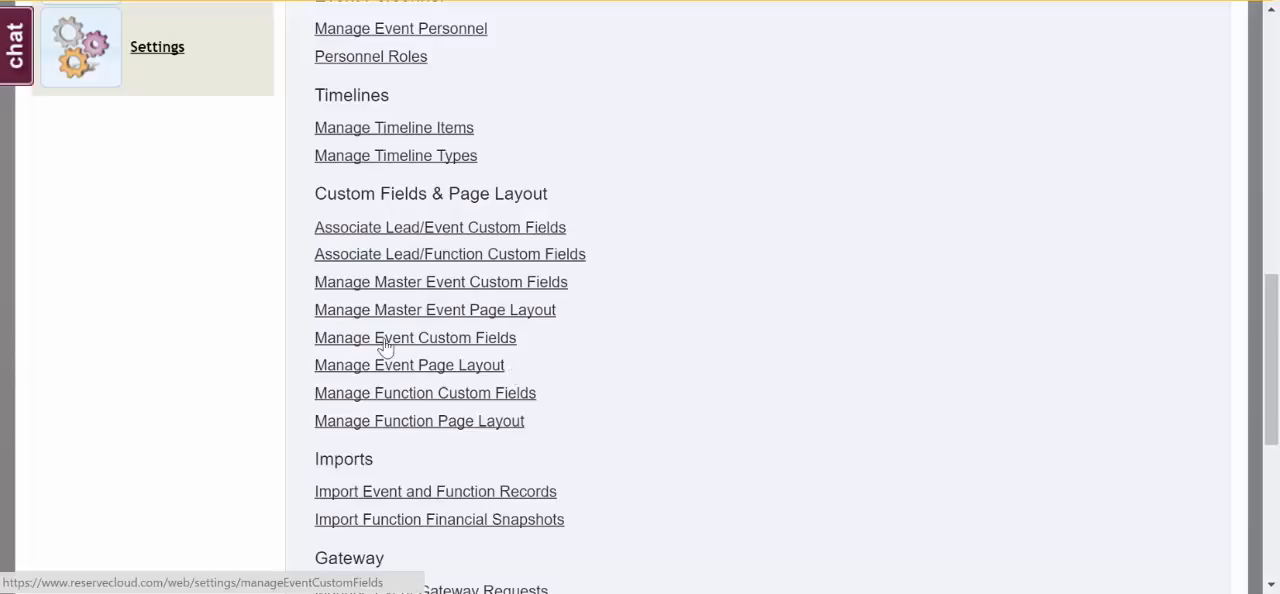
{"action": "mouse_move", "coordinate": [424, 342]}
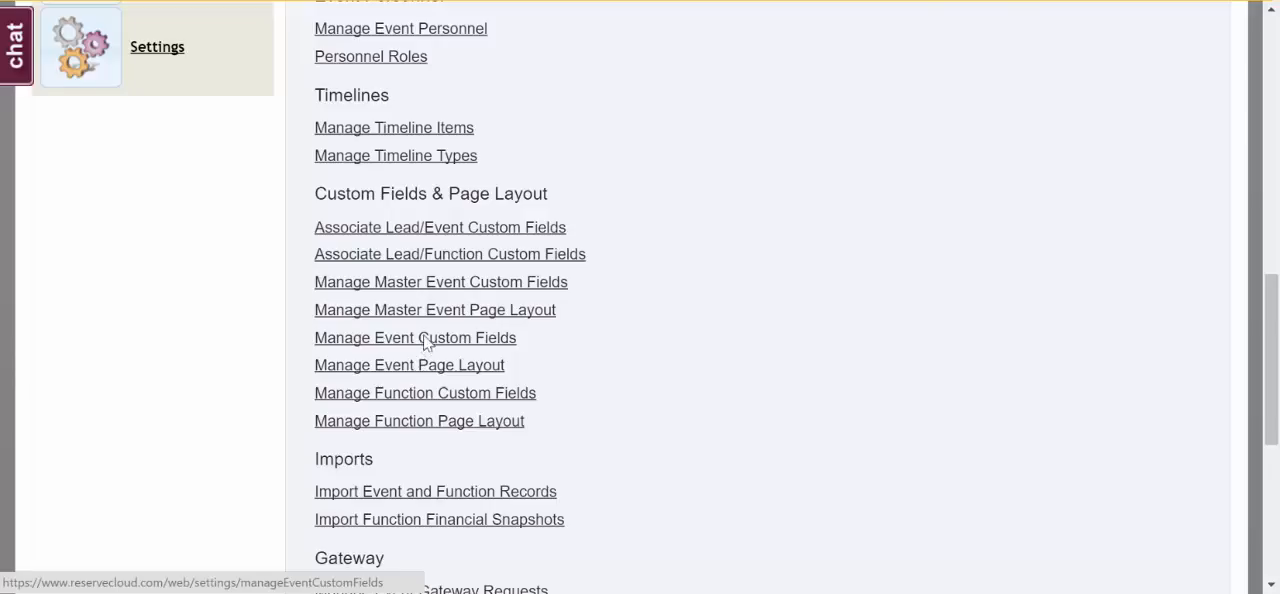
- Open Manage Event Custom Fields and review the listed event fields
{"action": "left_click", "coordinate": [416, 336]}
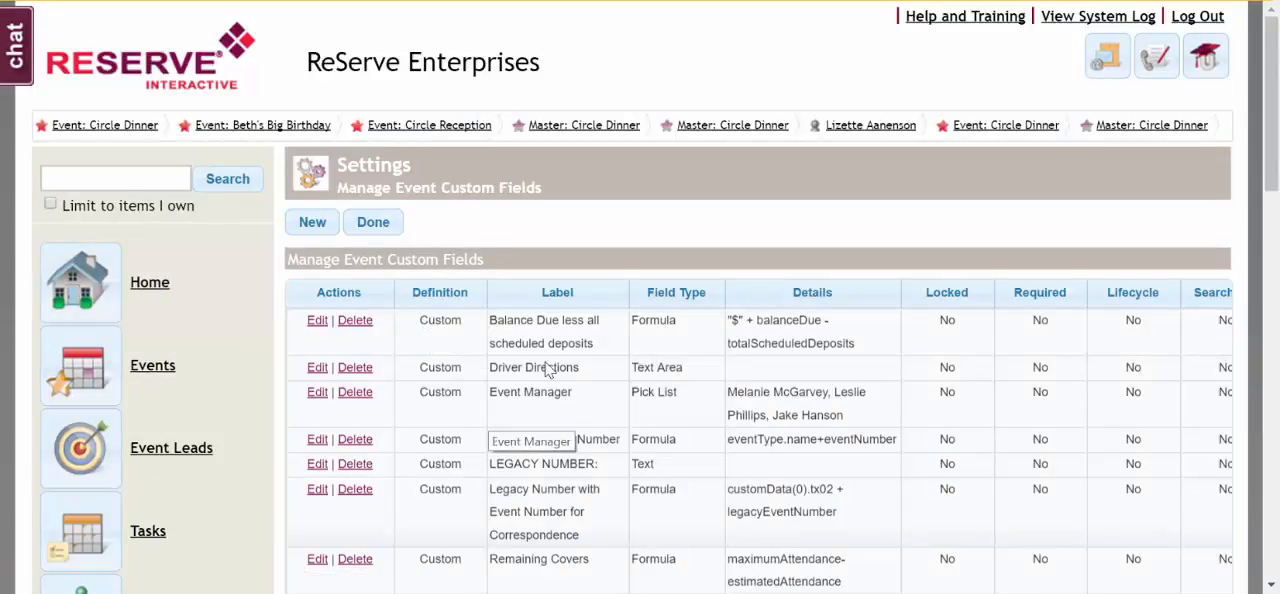
{"action": "scroll", "scroll_direction": "down", "scroll_amount": 3}
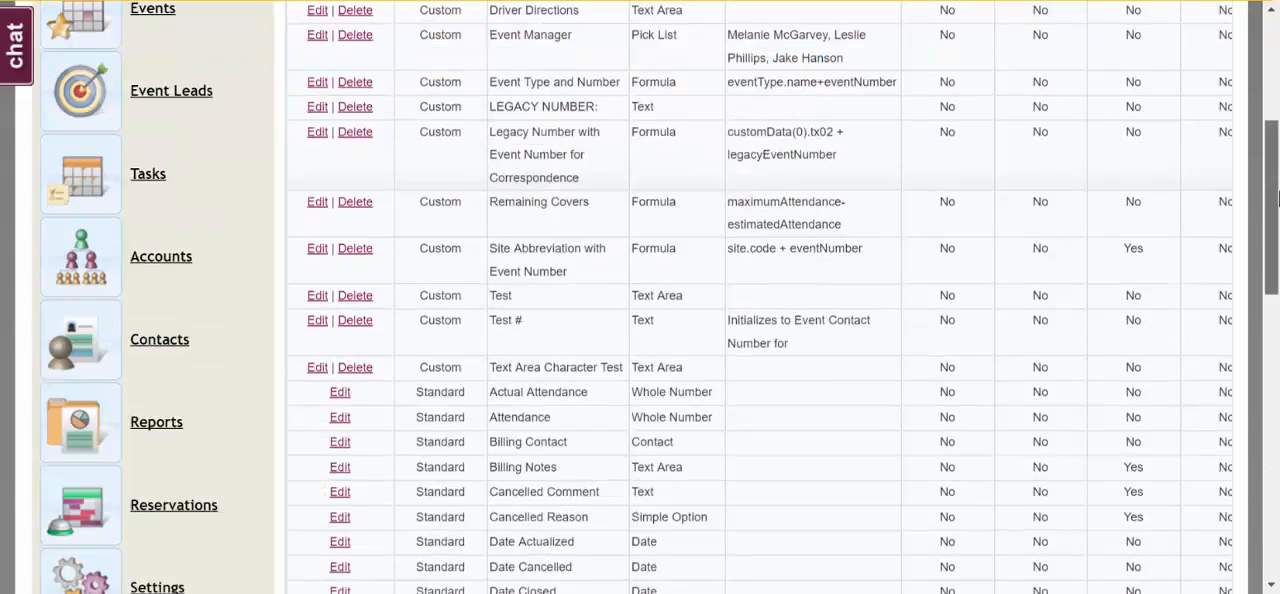
{"action": "scroll", "scroll_direction": "up", "scroll_amount": 3}
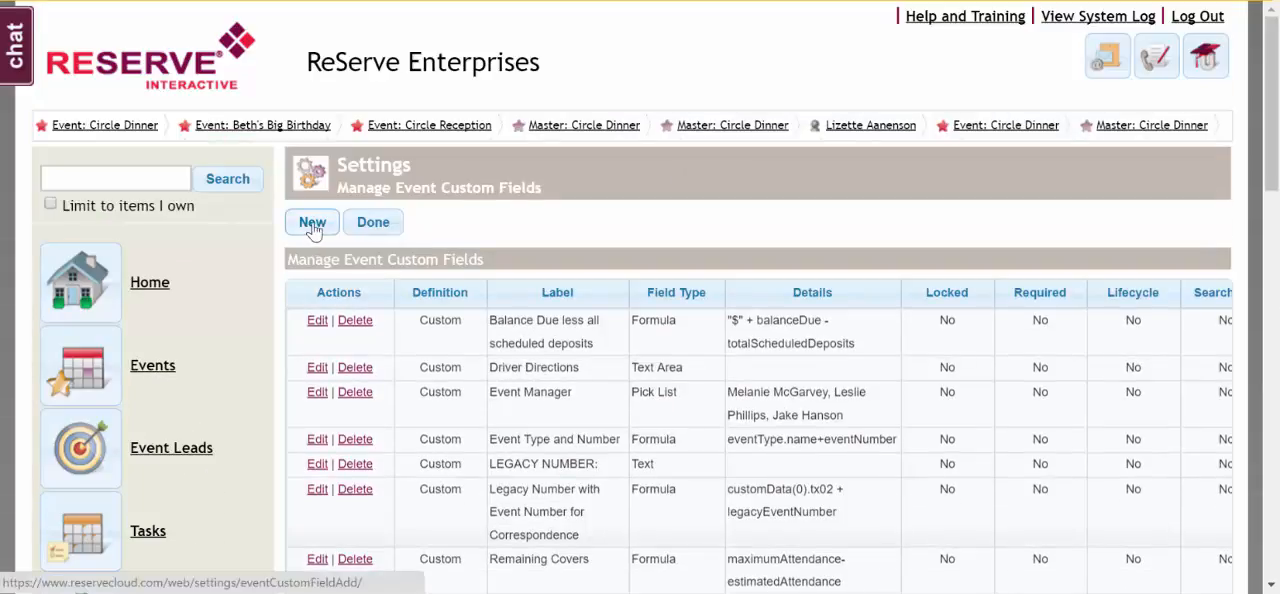
- Create a new event custom field of type Pick List labelled 'Repeat Client'
{"action": "left_click", "coordinate": [312, 222]}
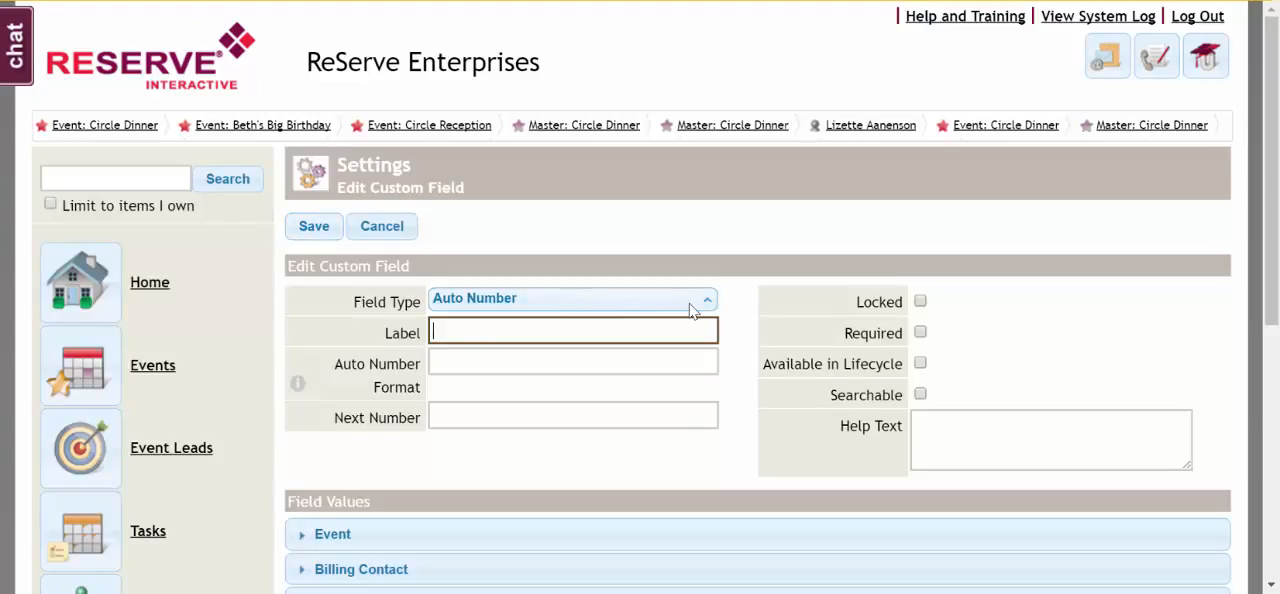
{"action": "left_click", "coordinate": [708, 298]}
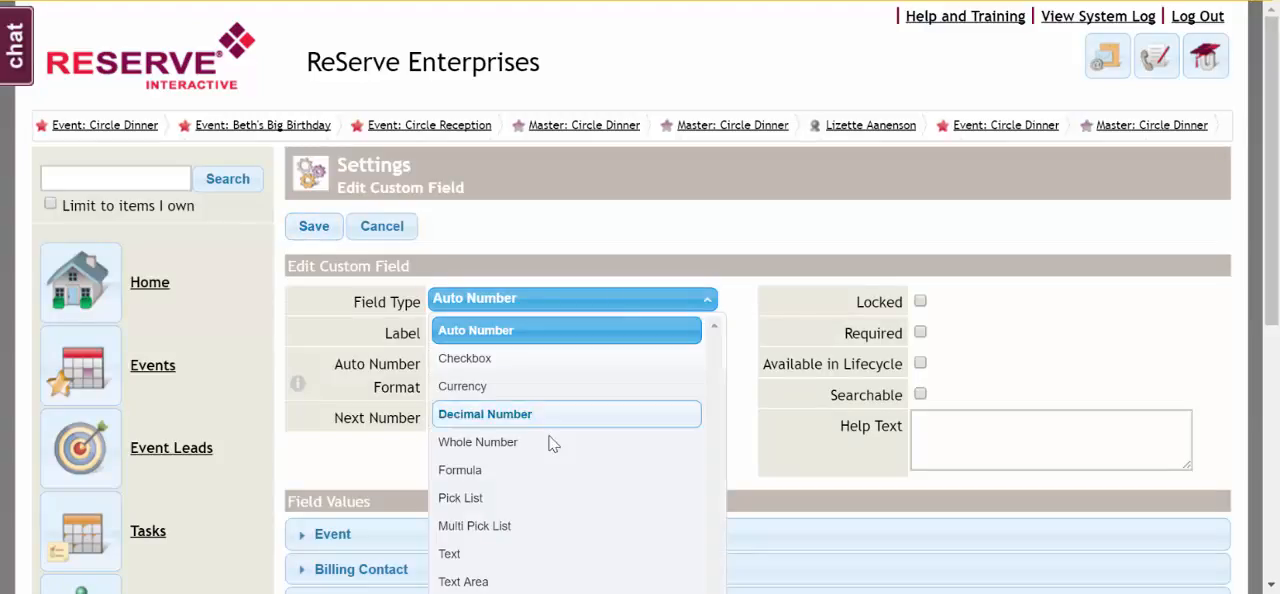
{"action": "mouse_move", "coordinate": [464, 496]}
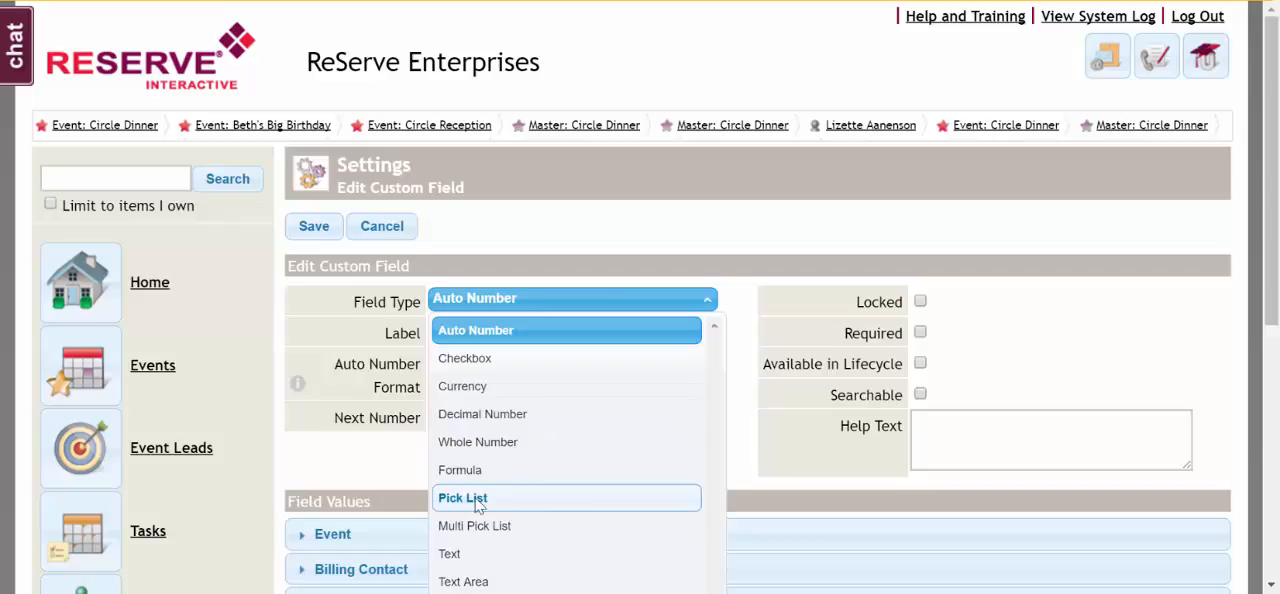
{"action": "left_click", "coordinate": [462, 496]}
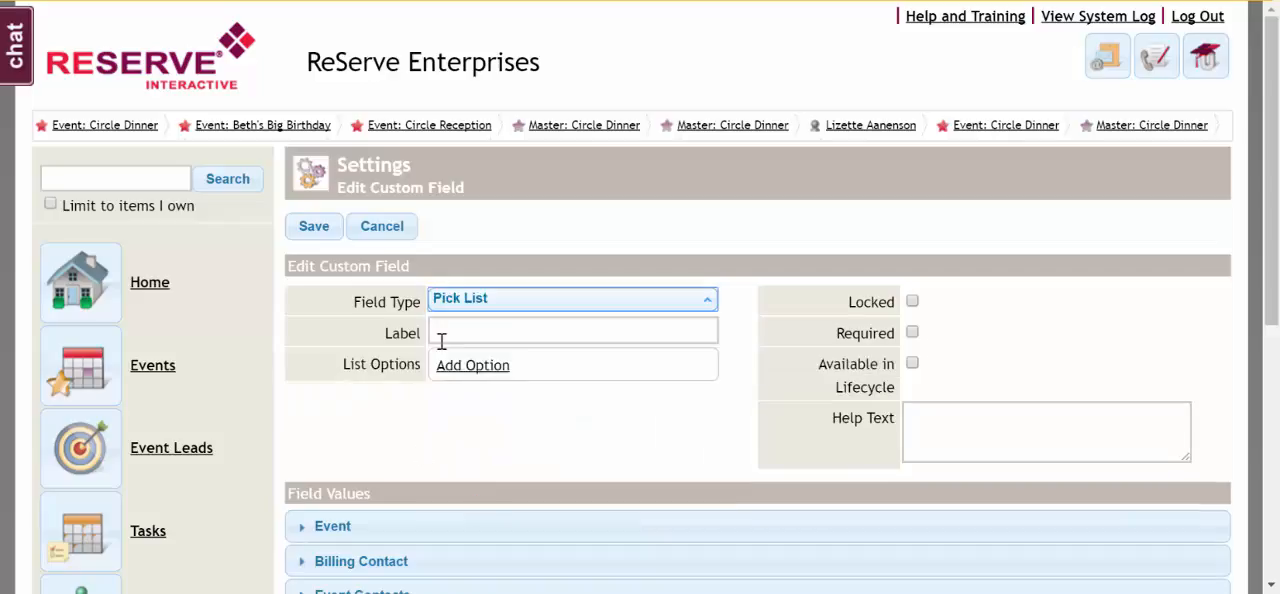
{"action": "left_click", "coordinate": [572, 330]}
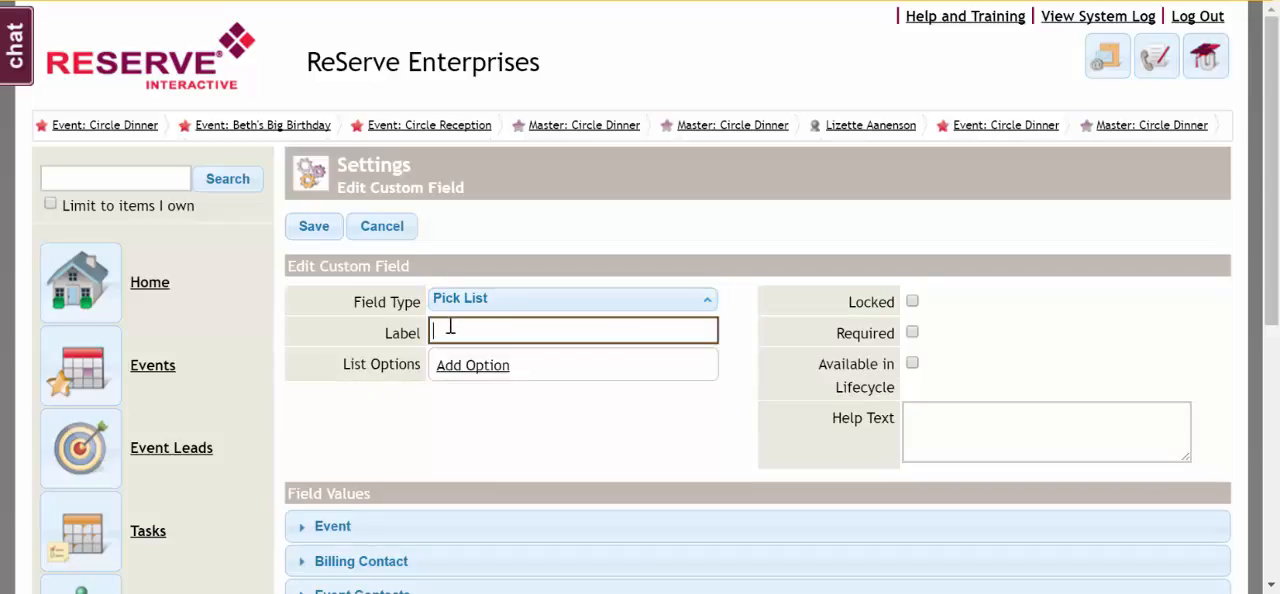
{"action": "type", "text": "R"}
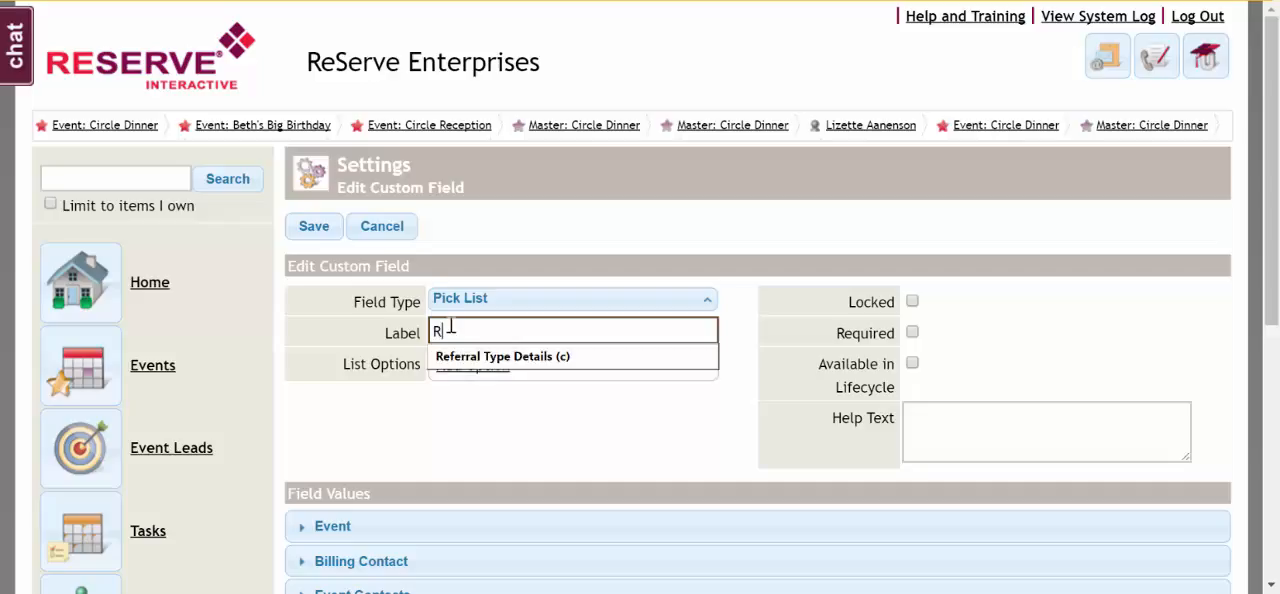
{"action": "type", "text": "epeat"}
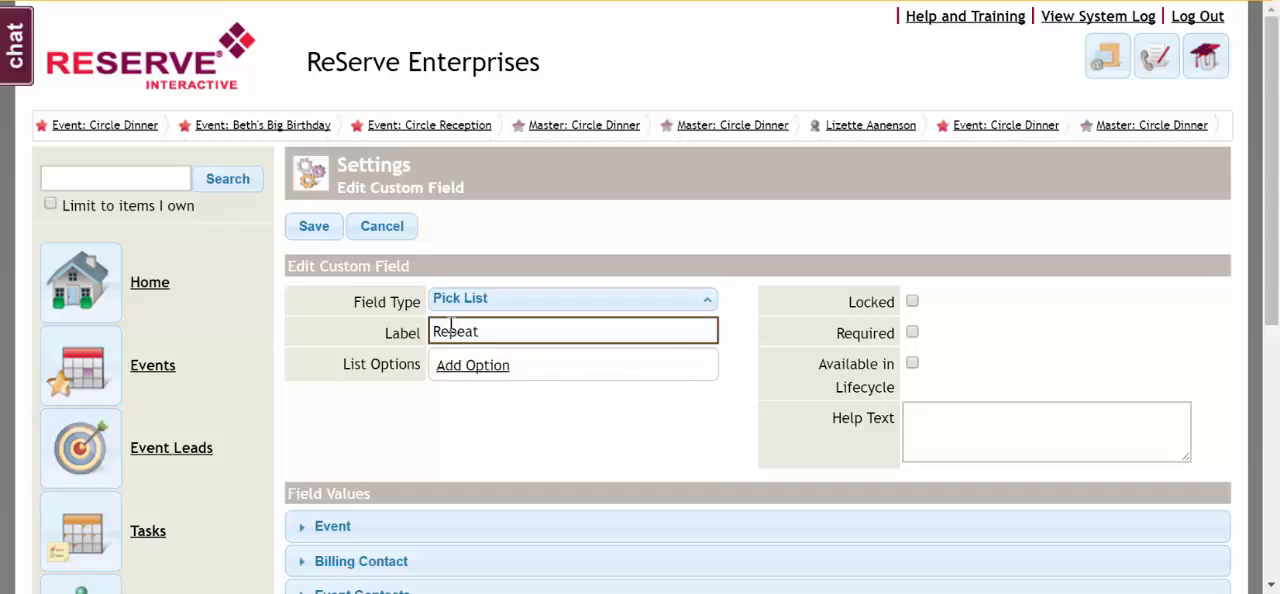
{"action": "type", "text": "Client"}
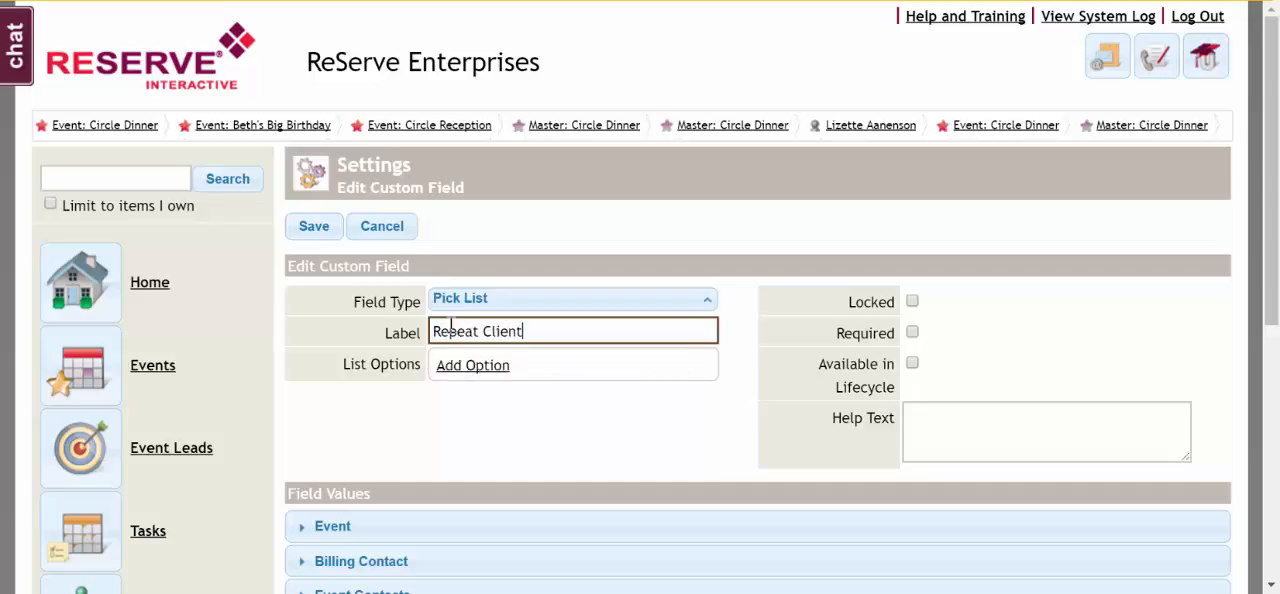
- Add the two pick-list options 'Yes' and 'No'
{"action": "left_click", "coordinate": [472, 364]}
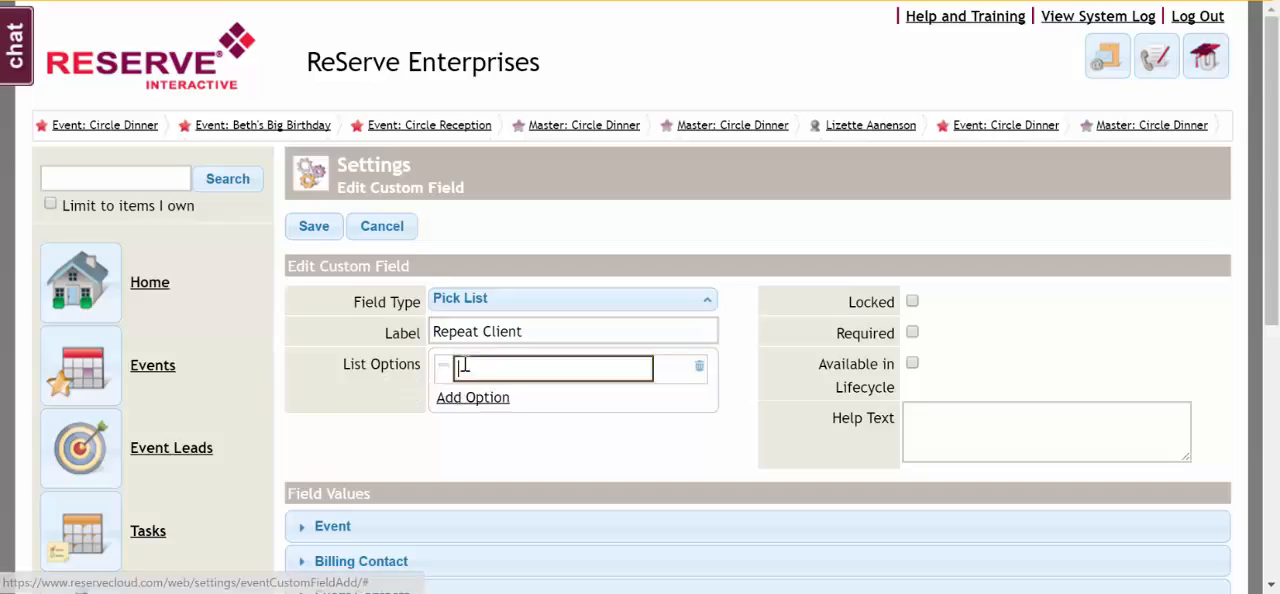
{"action": "type", "text": "Yes"}
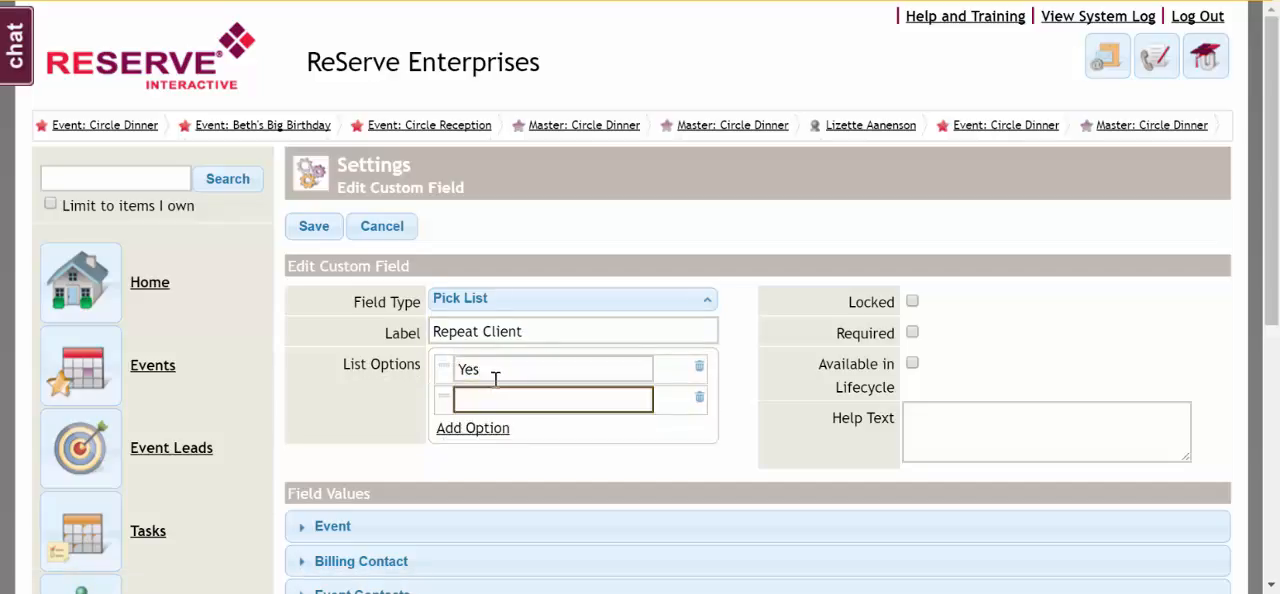
{"action": "type", "text": "No"}
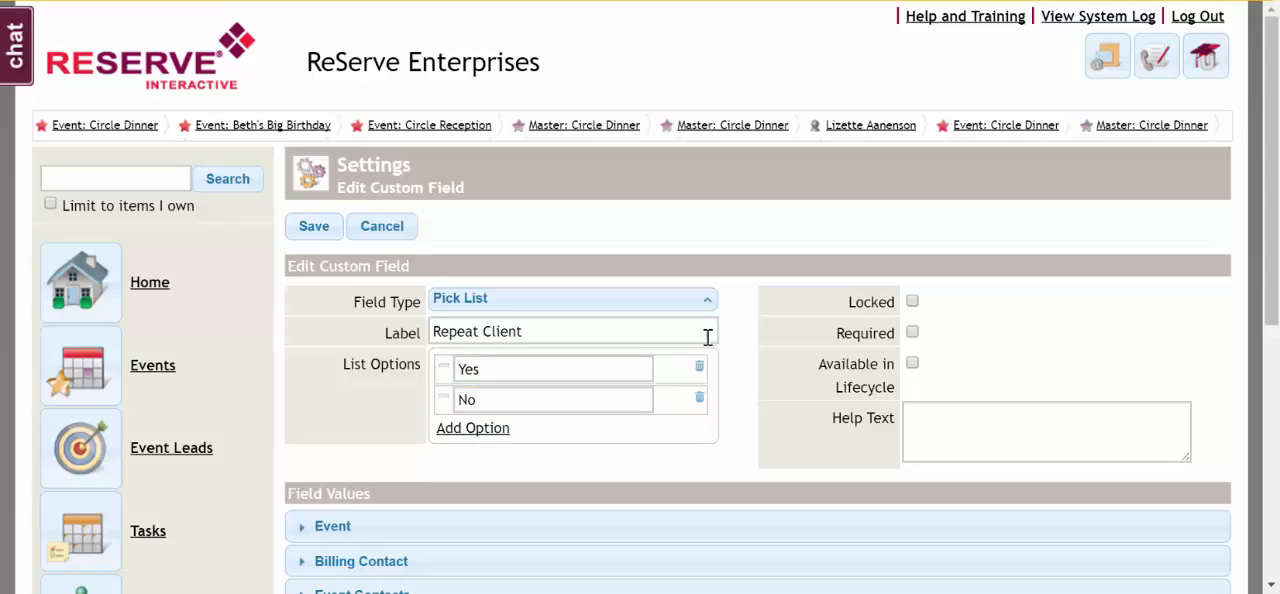
{"action": "mouse_move", "coordinate": [816, 312]}
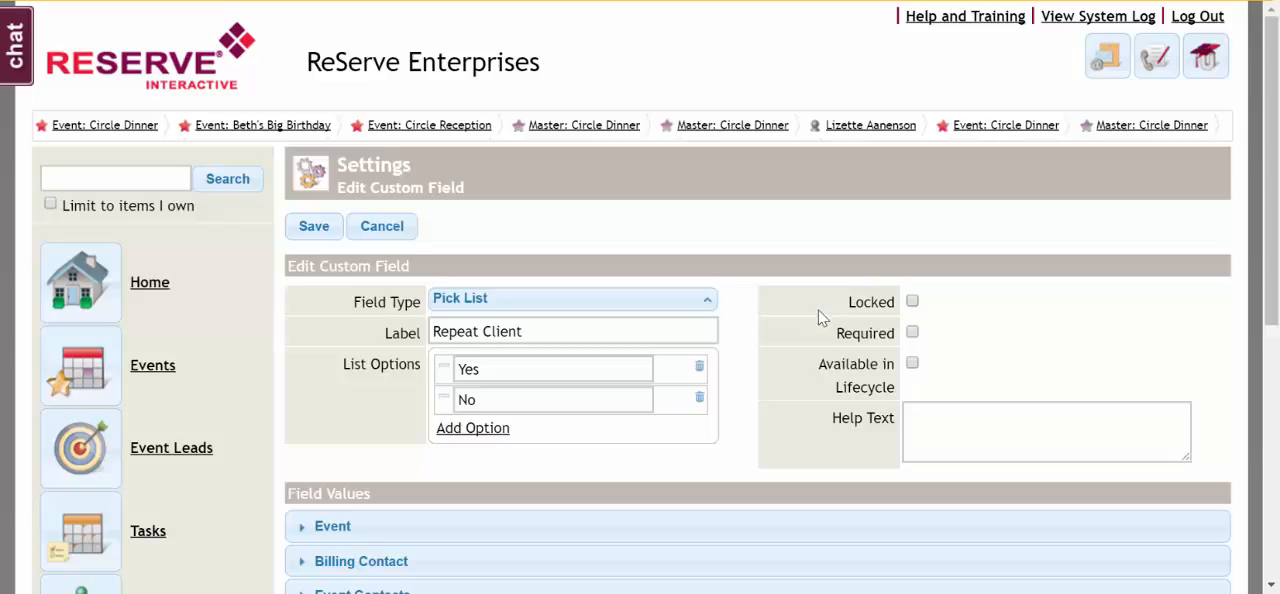
{"action": "mouse_move", "coordinate": [866, 332]}
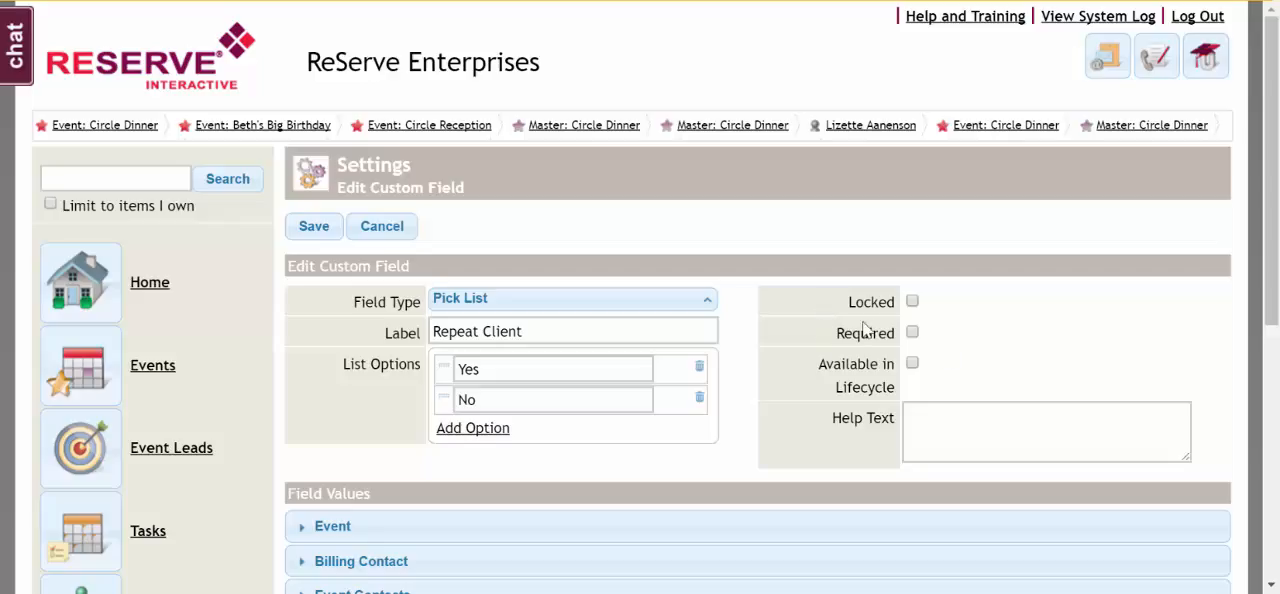
{"action": "mouse_move", "coordinate": [824, 336]}
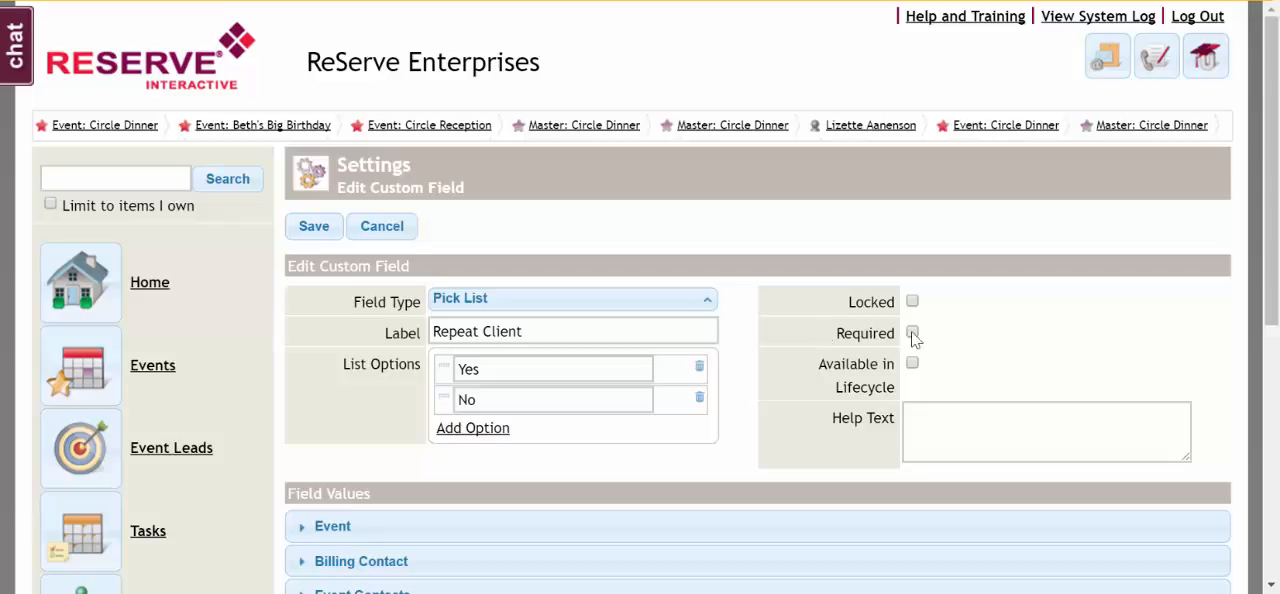
- Mark the Repeat Client field as Required
{"action": "left_click", "coordinate": [912, 332]}
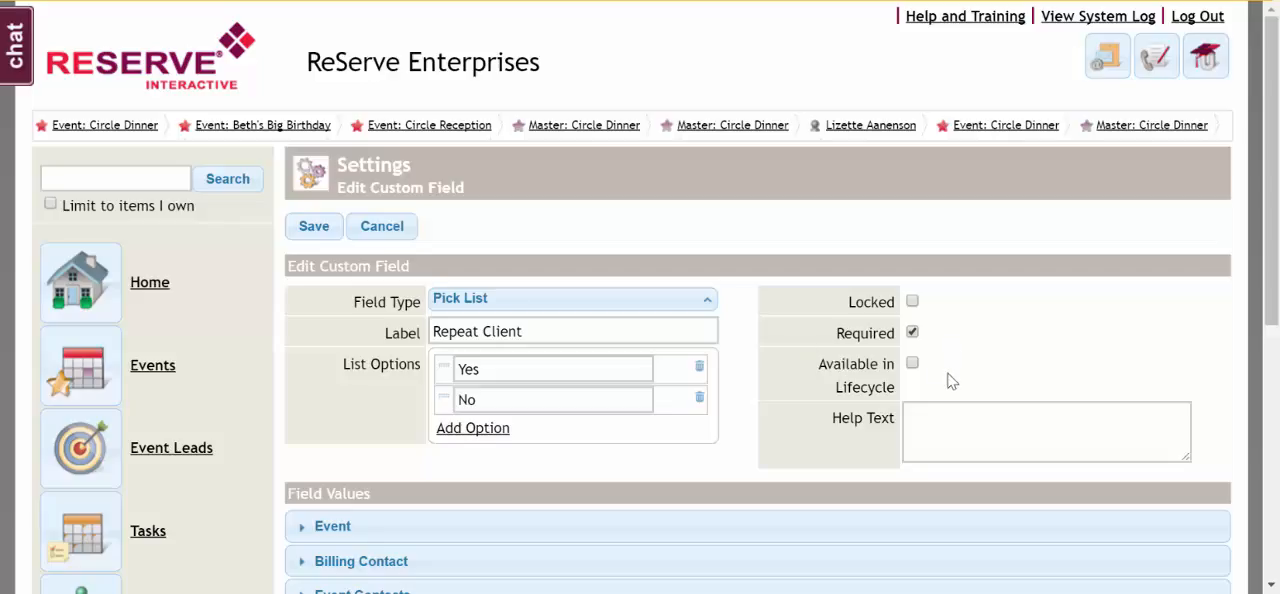
{"action": "mouse_move", "coordinate": [956, 382]}
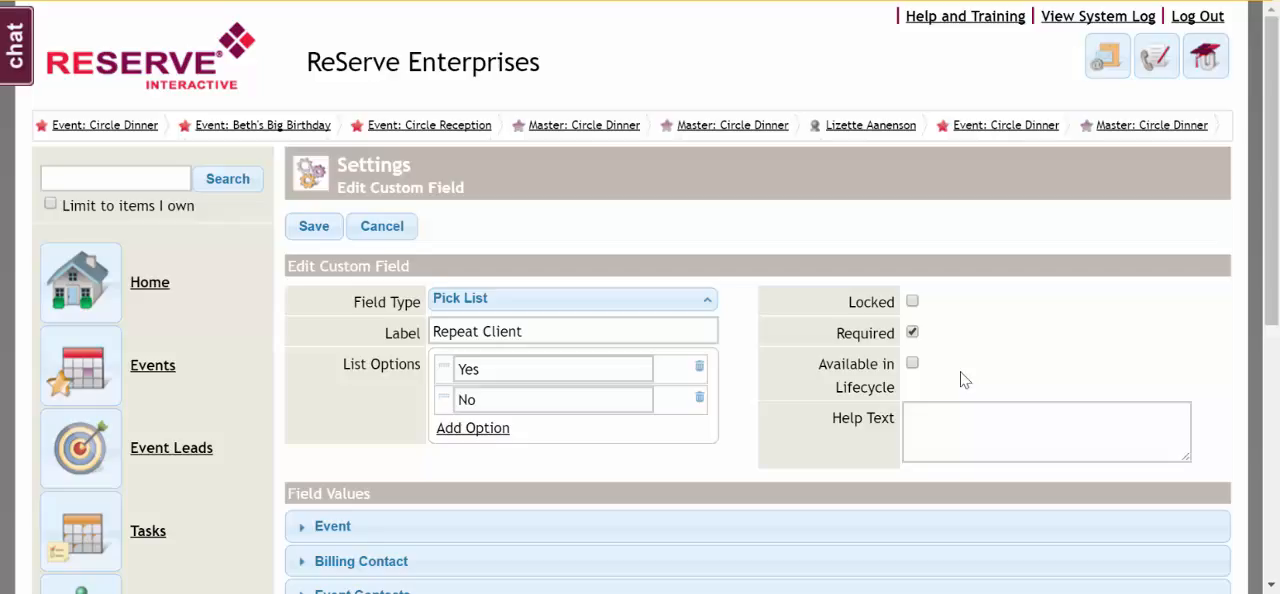
{"action": "mouse_move", "coordinate": [940, 384]}
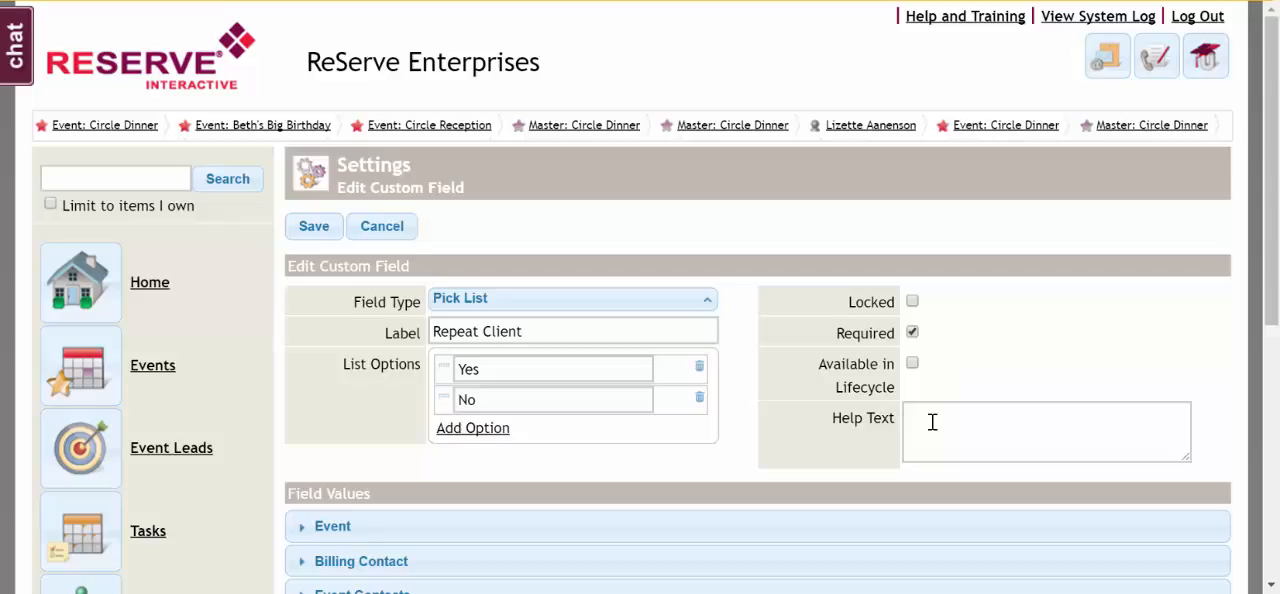
{"action": "mouse_move", "coordinate": [904, 444]}
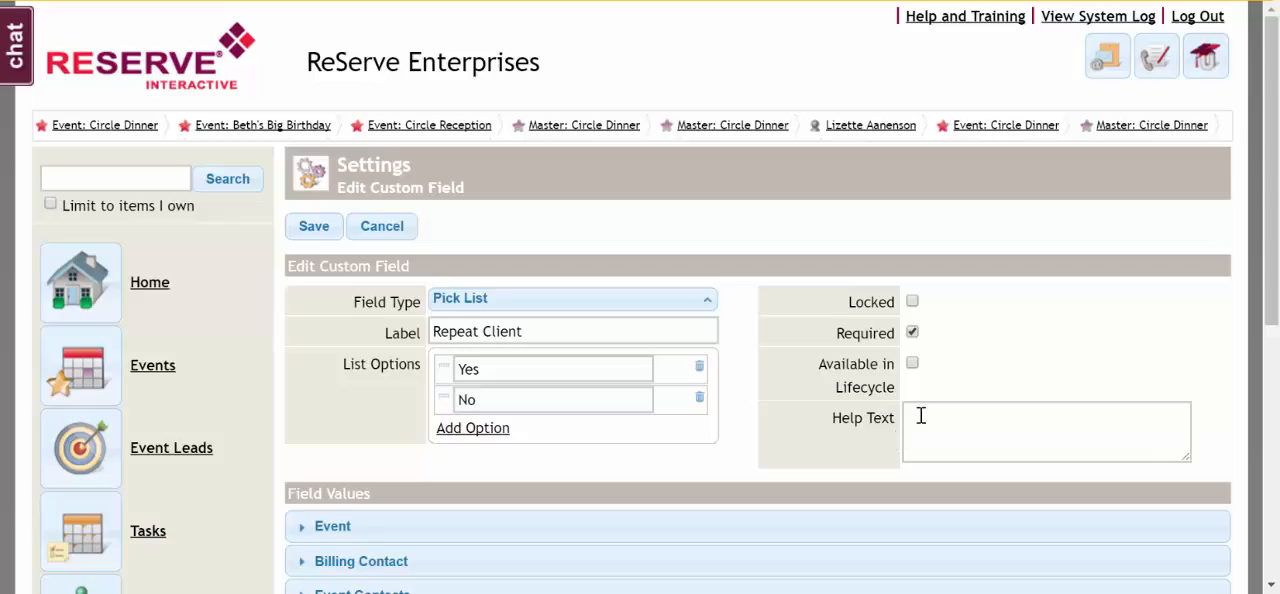
- Enter the help text 'Has client had an event with us before?'
{"action": "type", "text": "Has cli"}
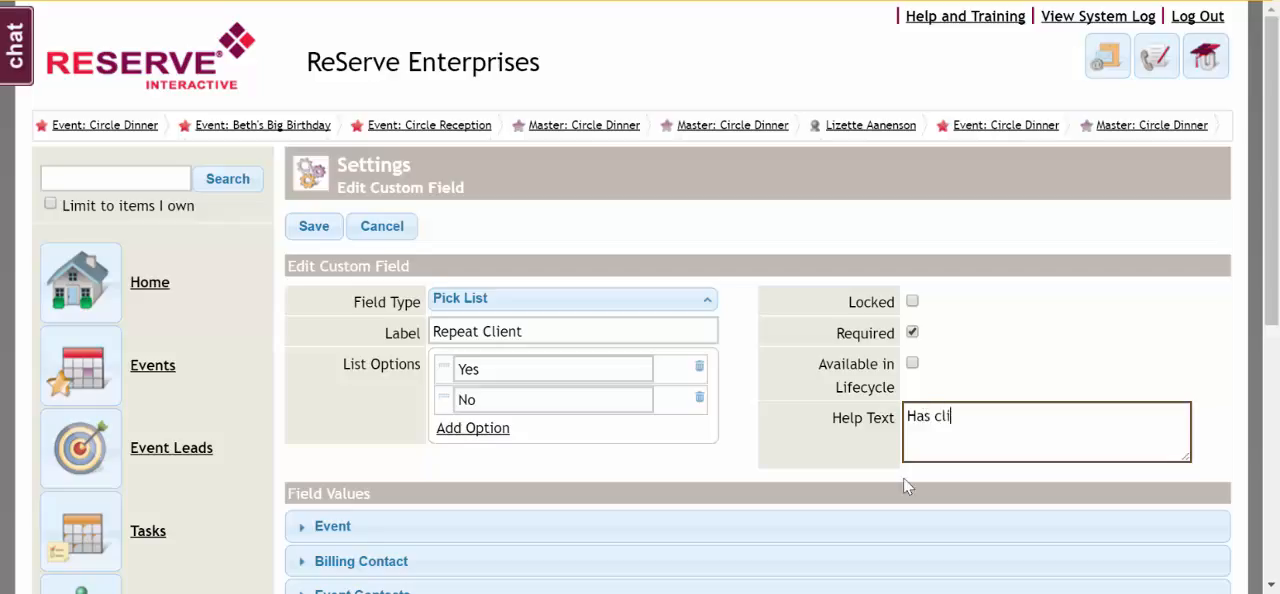
{"action": "type", "text": "ent had"}
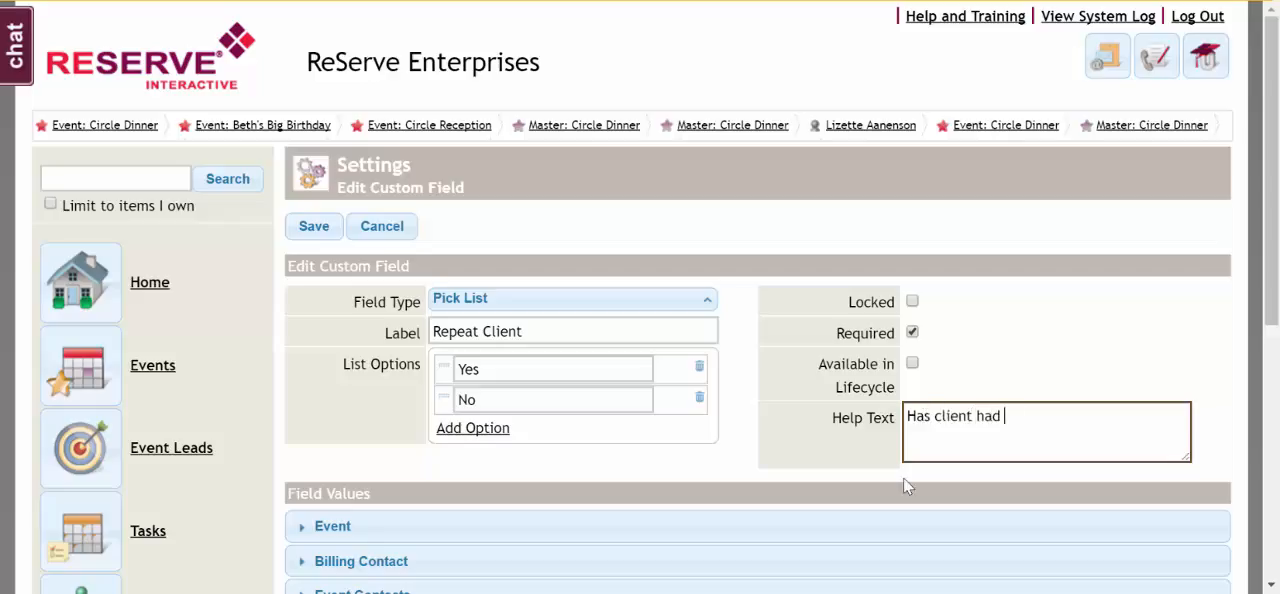
{"action": "type", "text": "an event"}
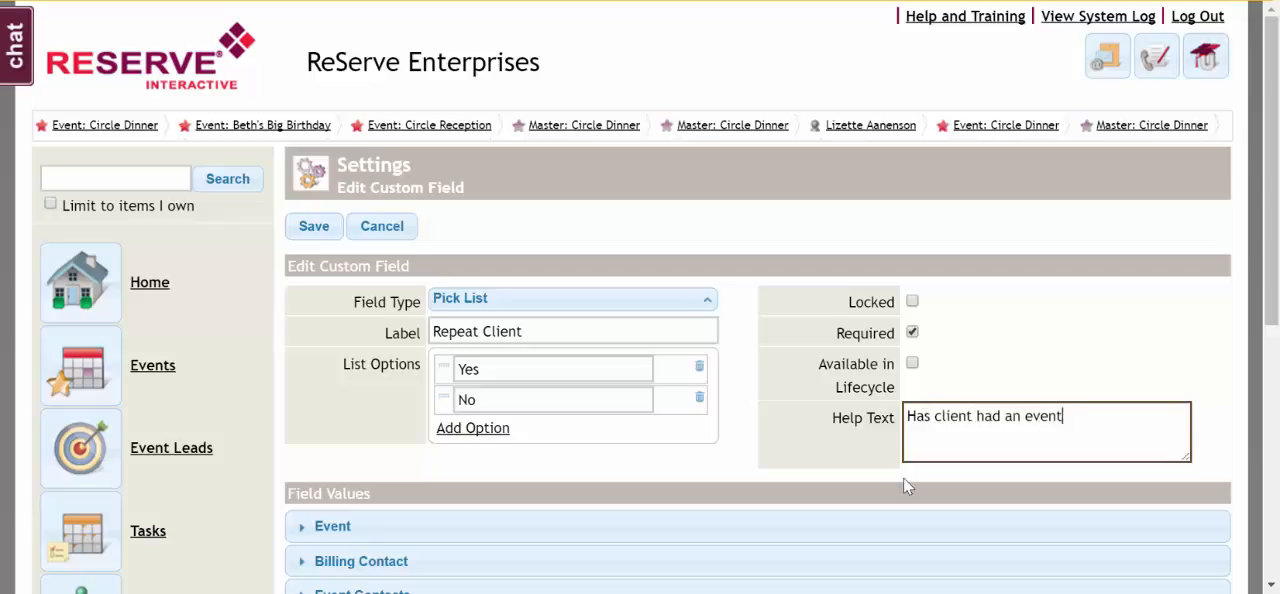
{"action": "type", "text": "with"}
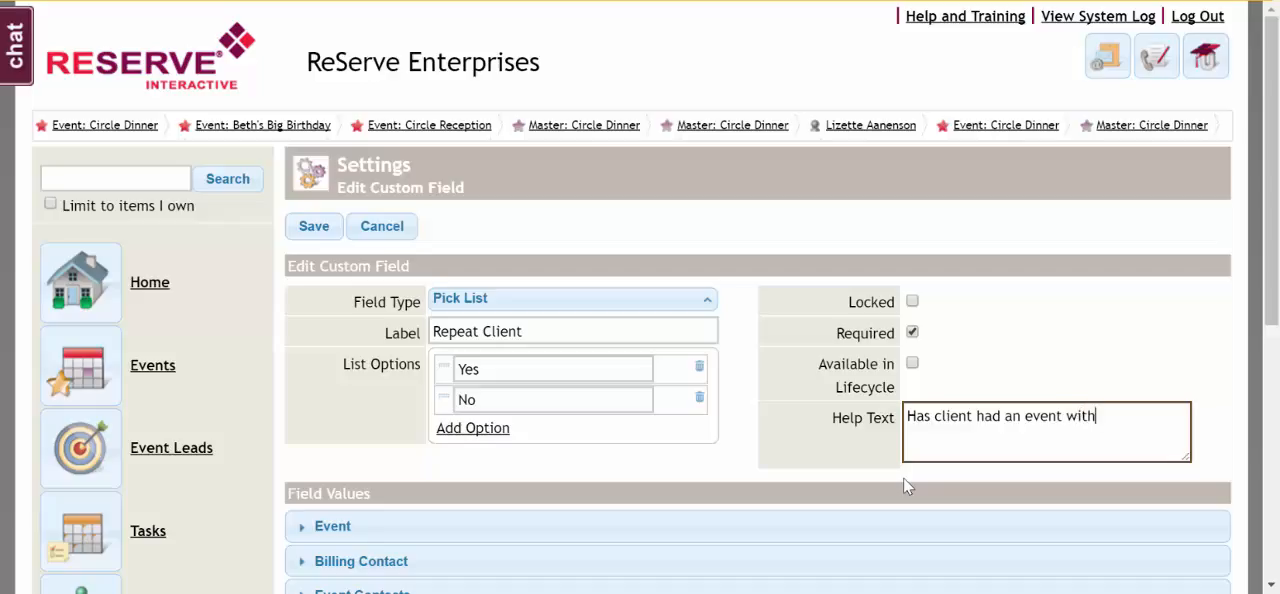
{"action": "type", "text": "us befoe"}
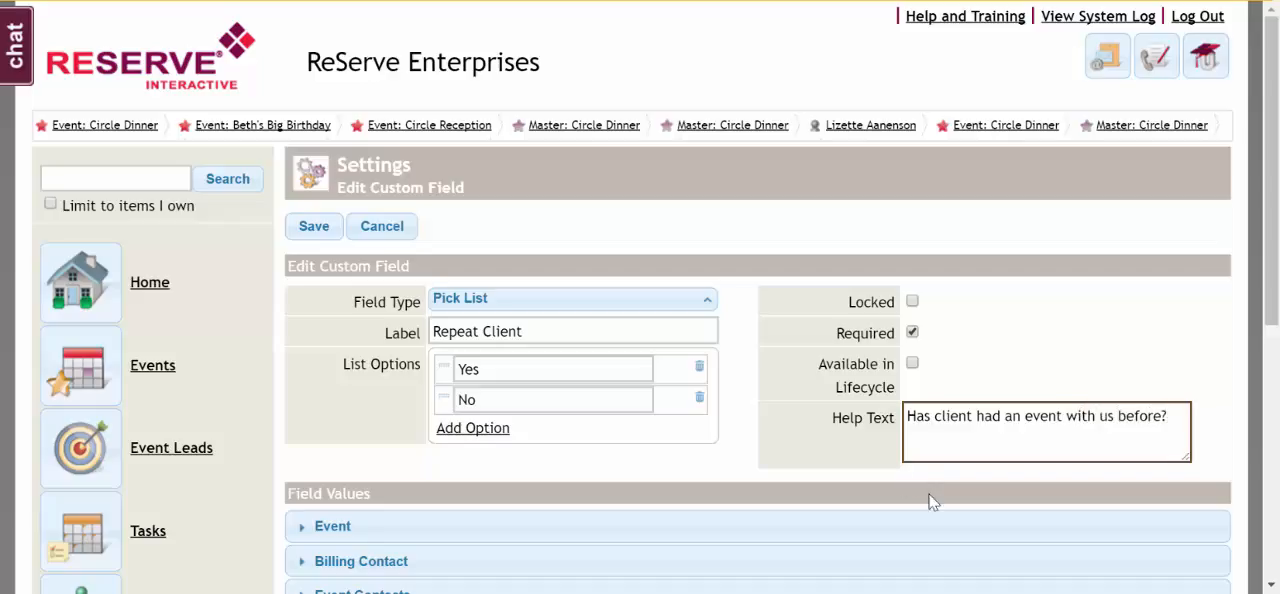
{"action": "mouse_move", "coordinate": [314, 226]}
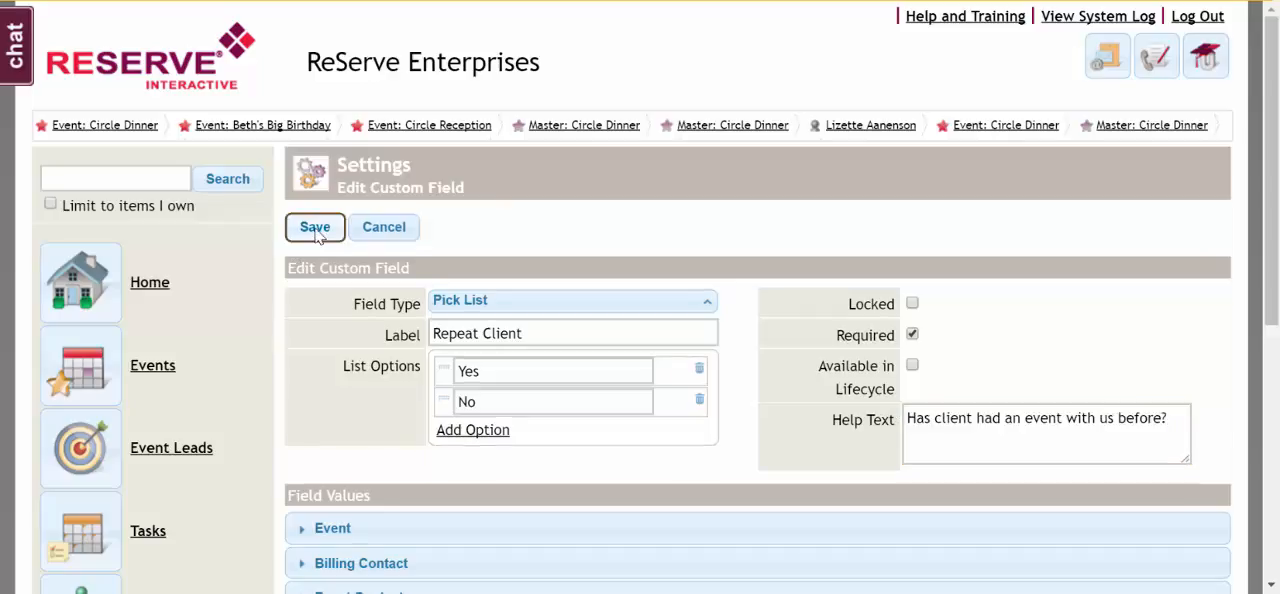
- Save the Repeat Client custom field
{"action": "left_click", "coordinate": [314, 228]}
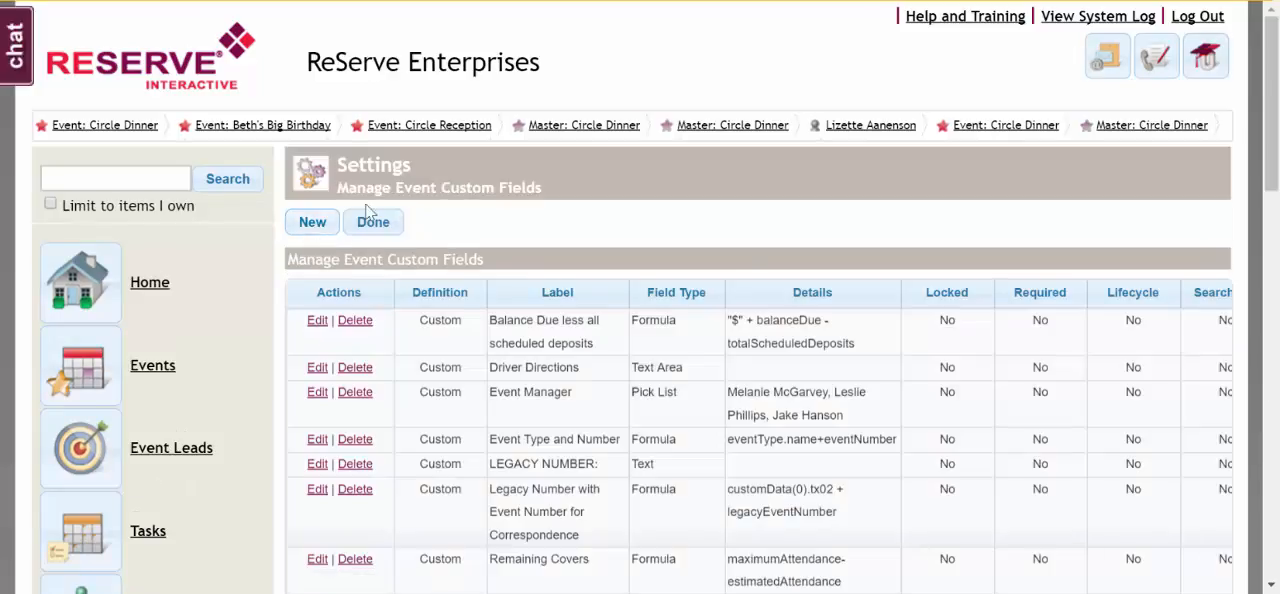
- Finish with custom fields and return to the Events settings' Custom Fields & Page Layout links
{"action": "left_click", "coordinate": [372, 222]}
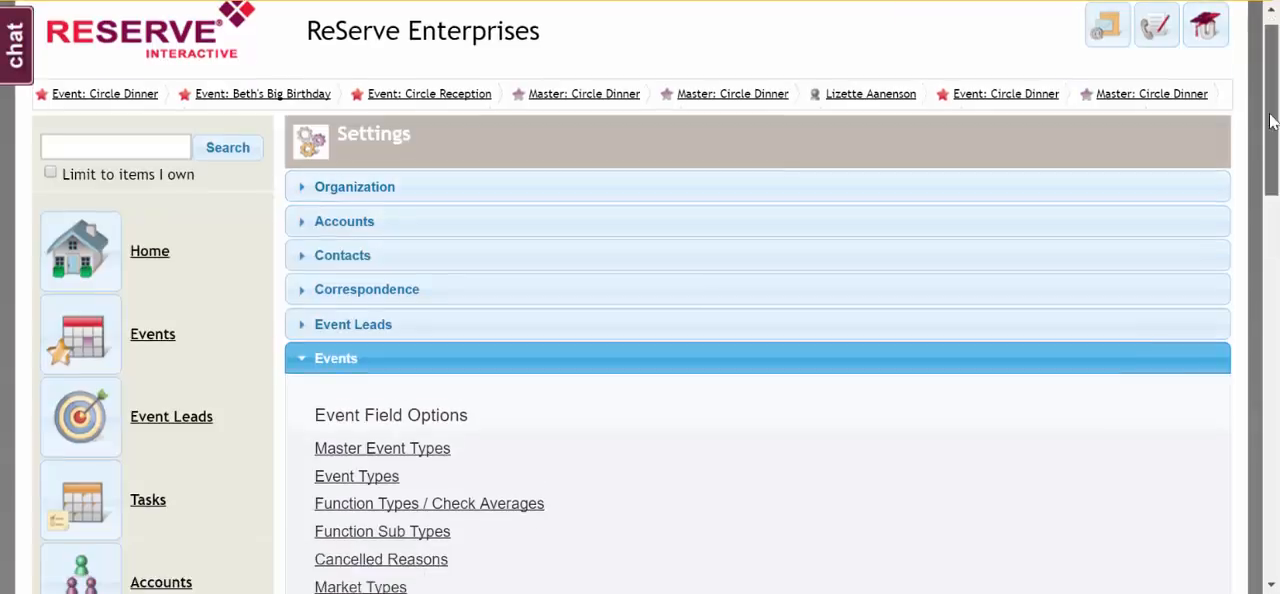
{"action": "scroll", "scroll_direction": "down", "scroll_amount": 3}
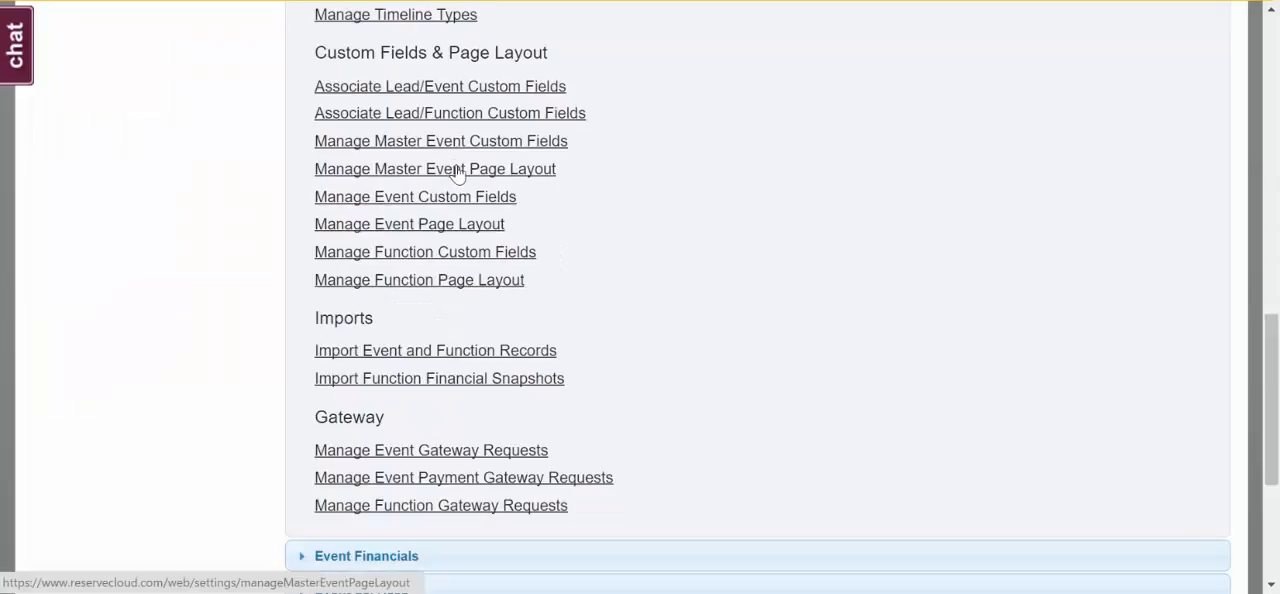
{"action": "mouse_move", "coordinate": [444, 234]}
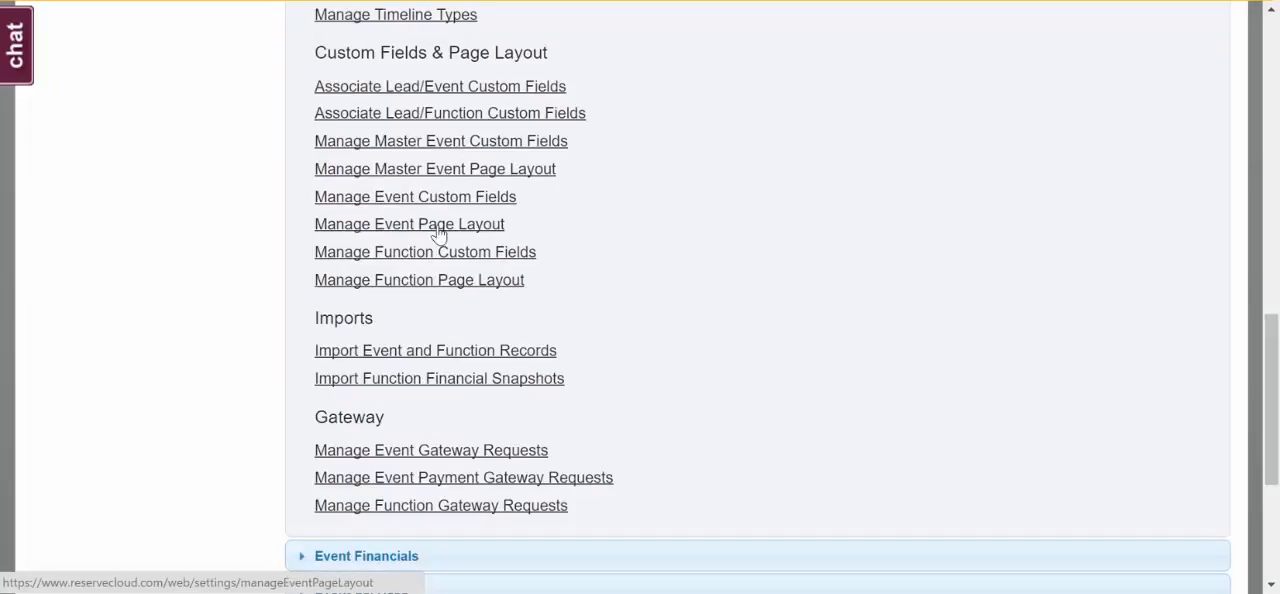
{"action": "mouse_move", "coordinate": [420, 232]}
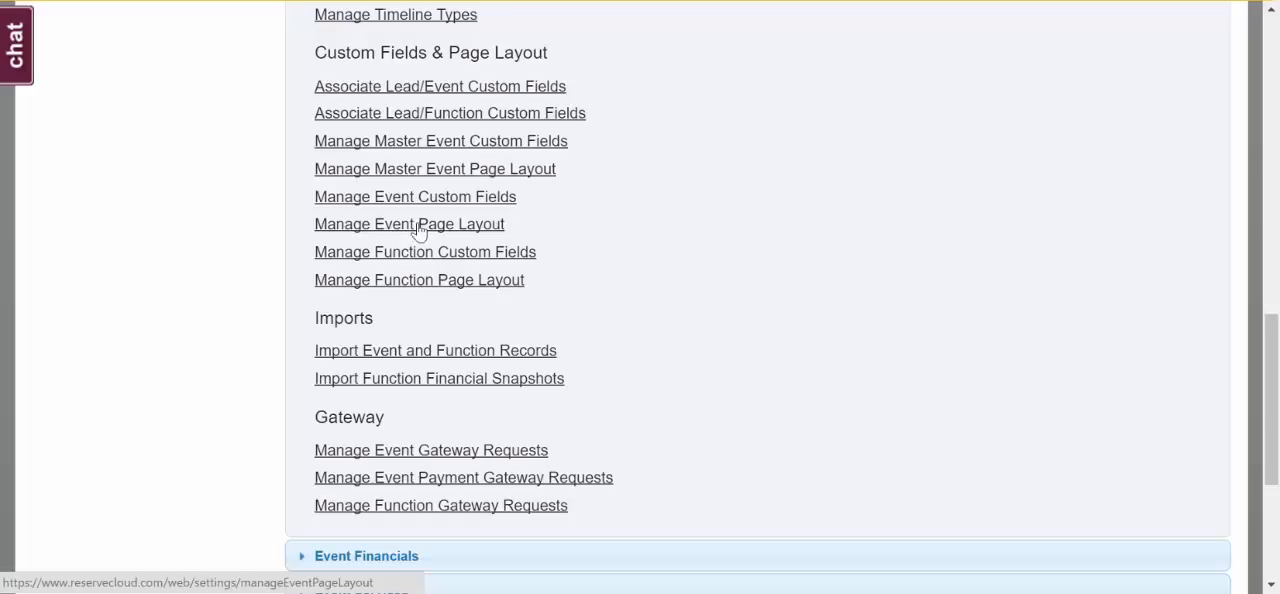
- Open Manage Event Page Layout and review the event details, billing and lost business sections
{"action": "left_click", "coordinate": [408, 224]}
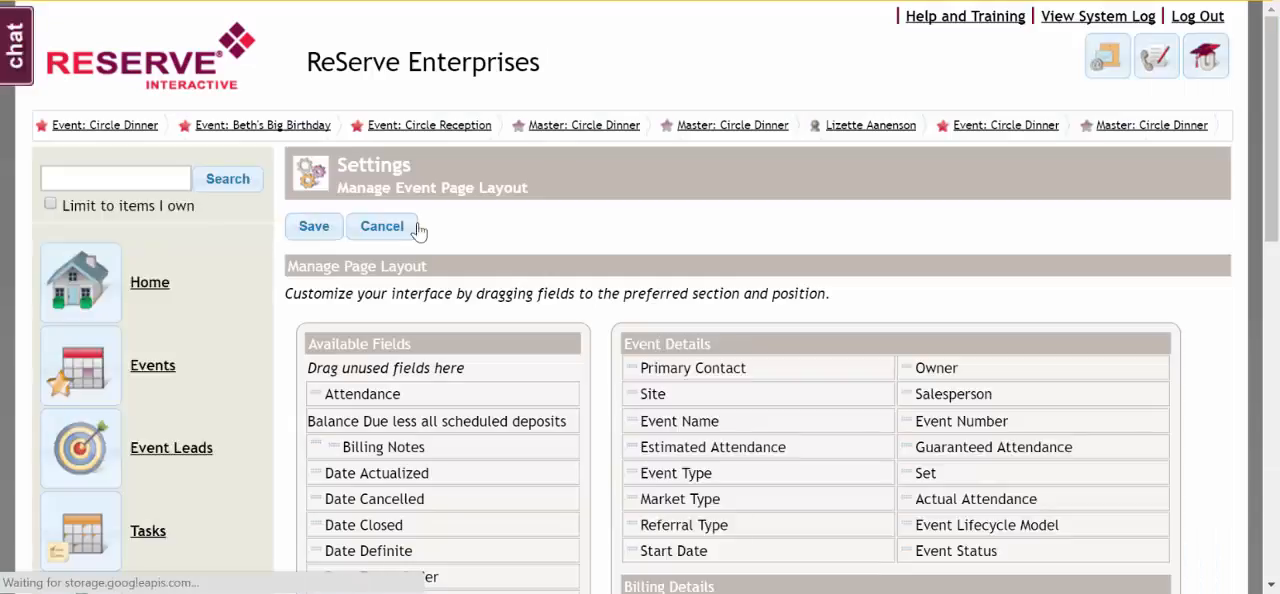
{"action": "scroll", "scroll_direction": "down", "scroll_amount": 3}
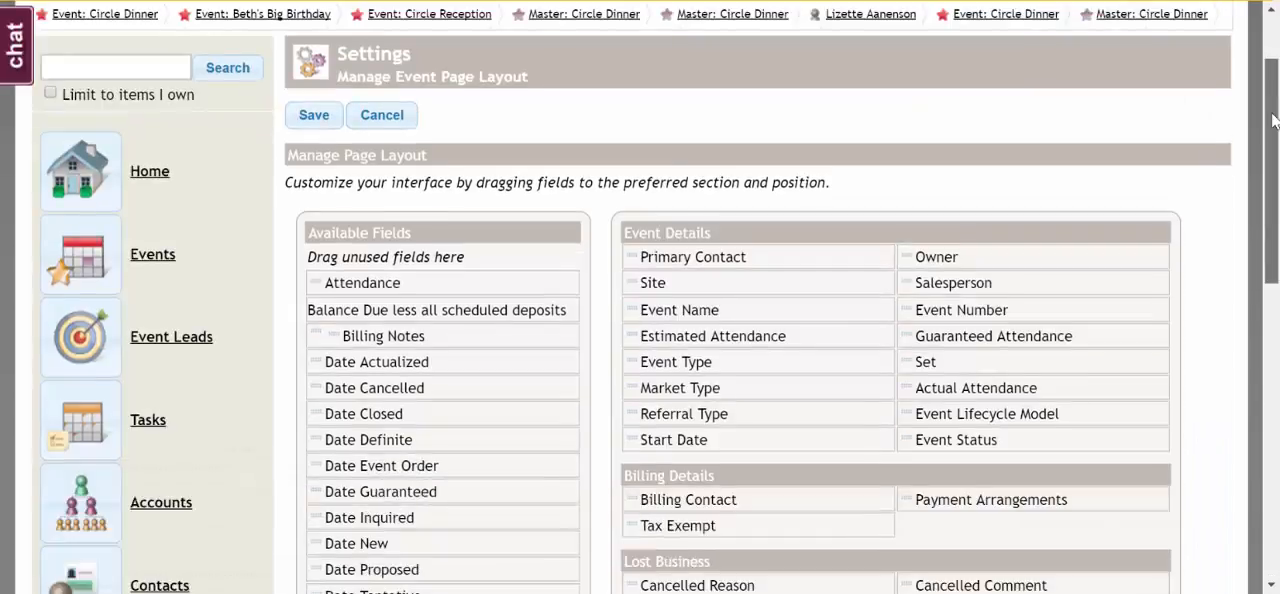
{"action": "scroll", "scroll_direction": "down", "scroll_amount": 3}
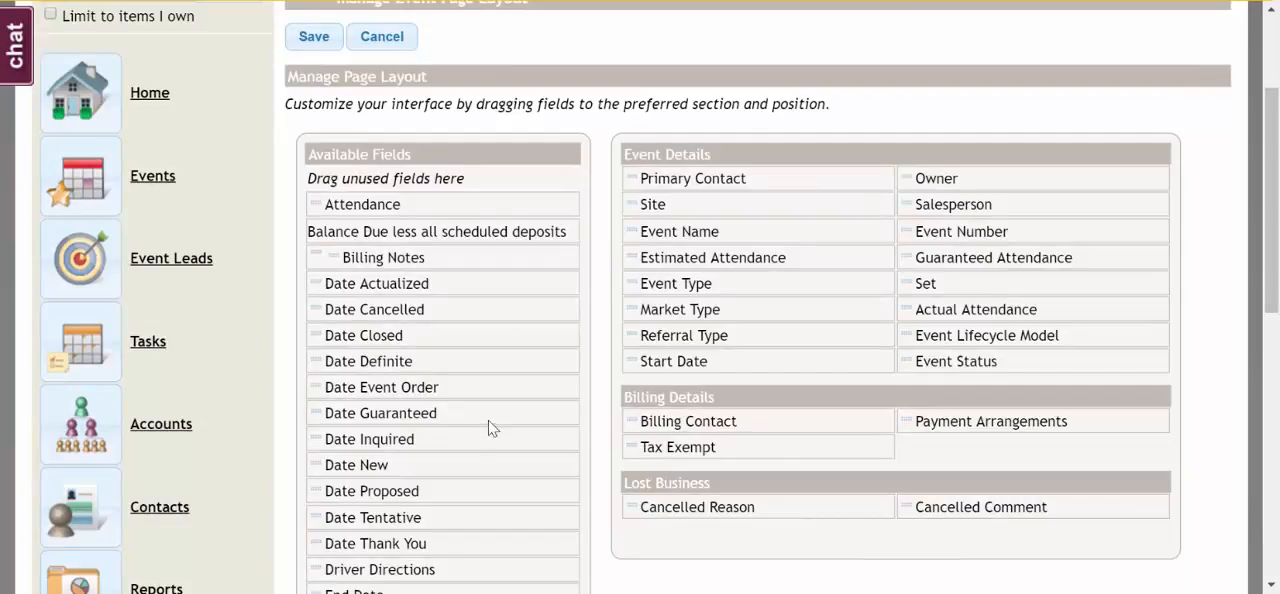
{"action": "mouse_move", "coordinate": [760, 324]}
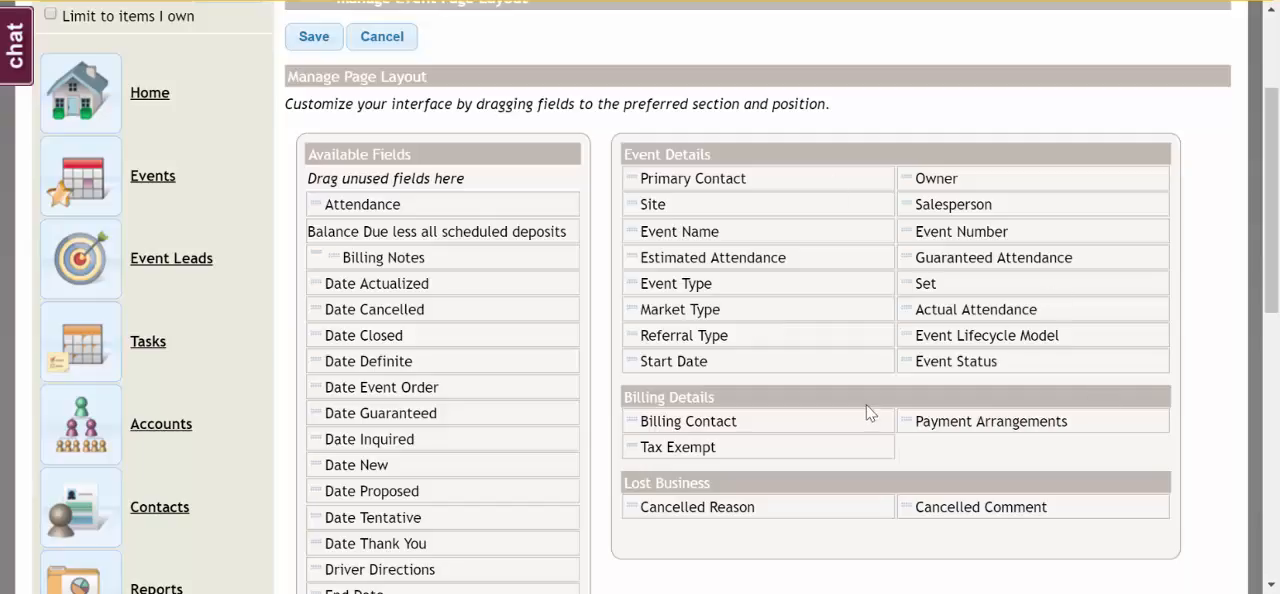
{"action": "mouse_move", "coordinate": [790, 340]}
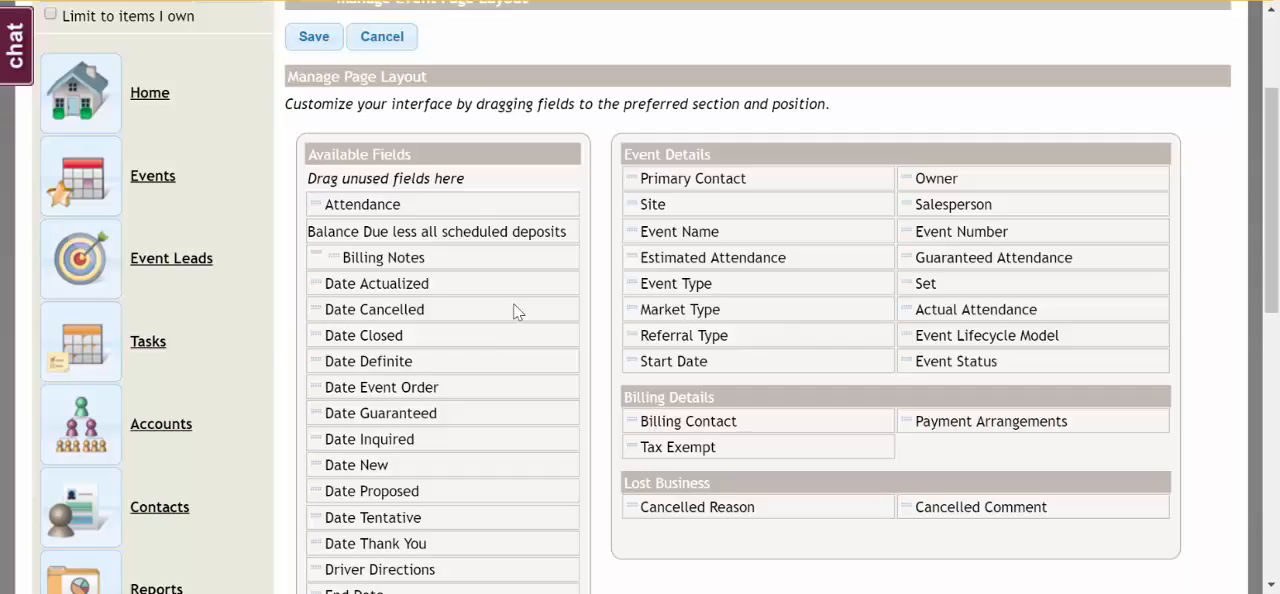
{"action": "mouse_move", "coordinate": [810, 324]}
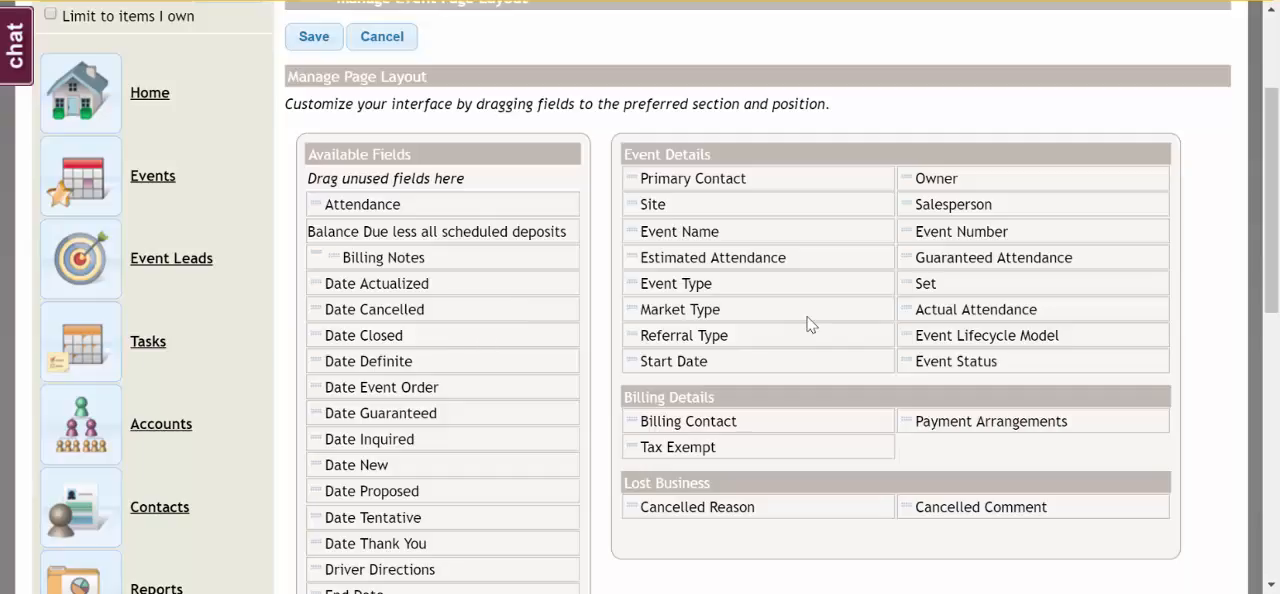
{"action": "mouse_move", "coordinate": [1270, 136]}
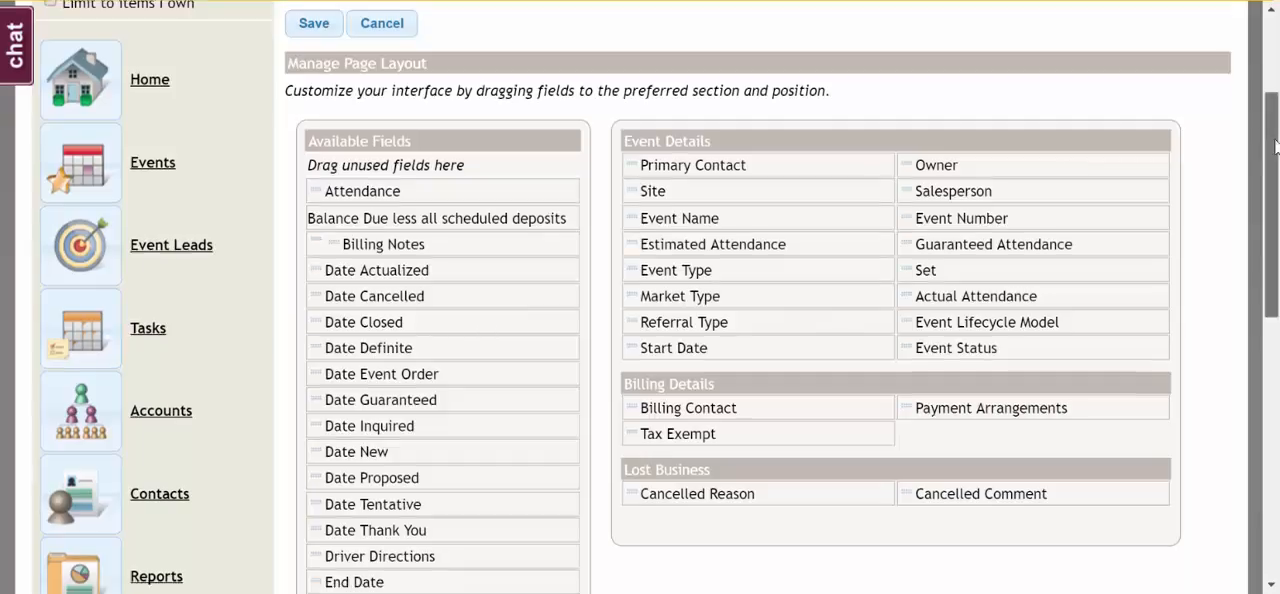
- Drag Repeat Client into the Event Details right column below Event Status
{"action": "scroll", "scroll_direction": "down", "scroll_amount": 3}
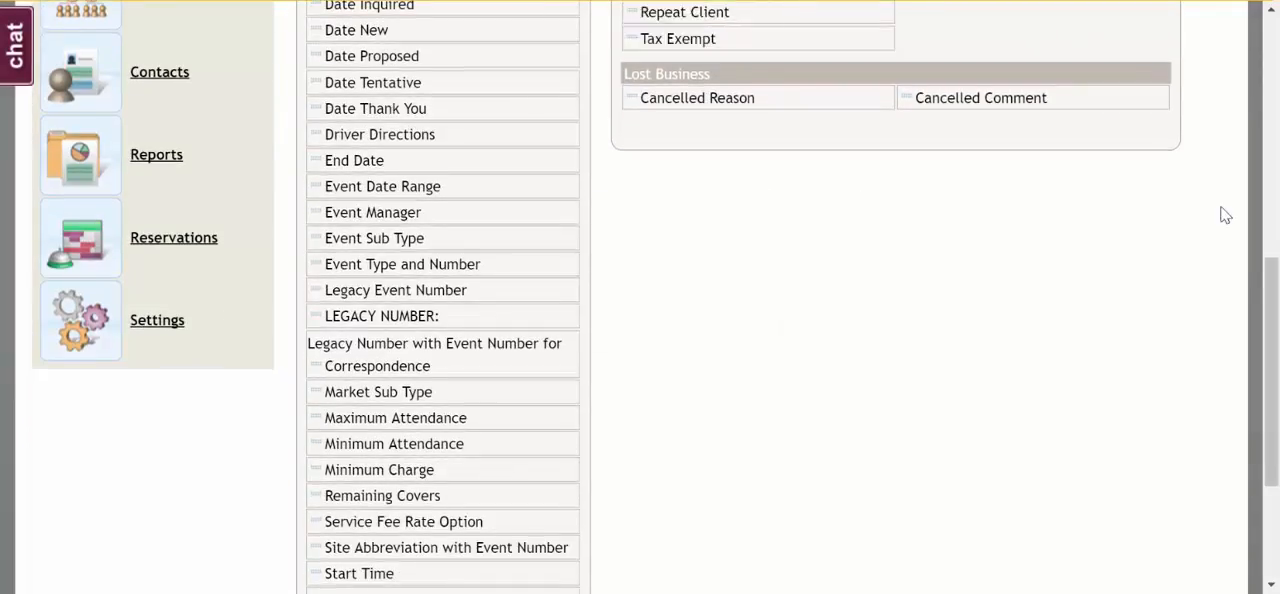
{"action": "scroll", "scroll_direction": "up", "scroll_amount": 3}
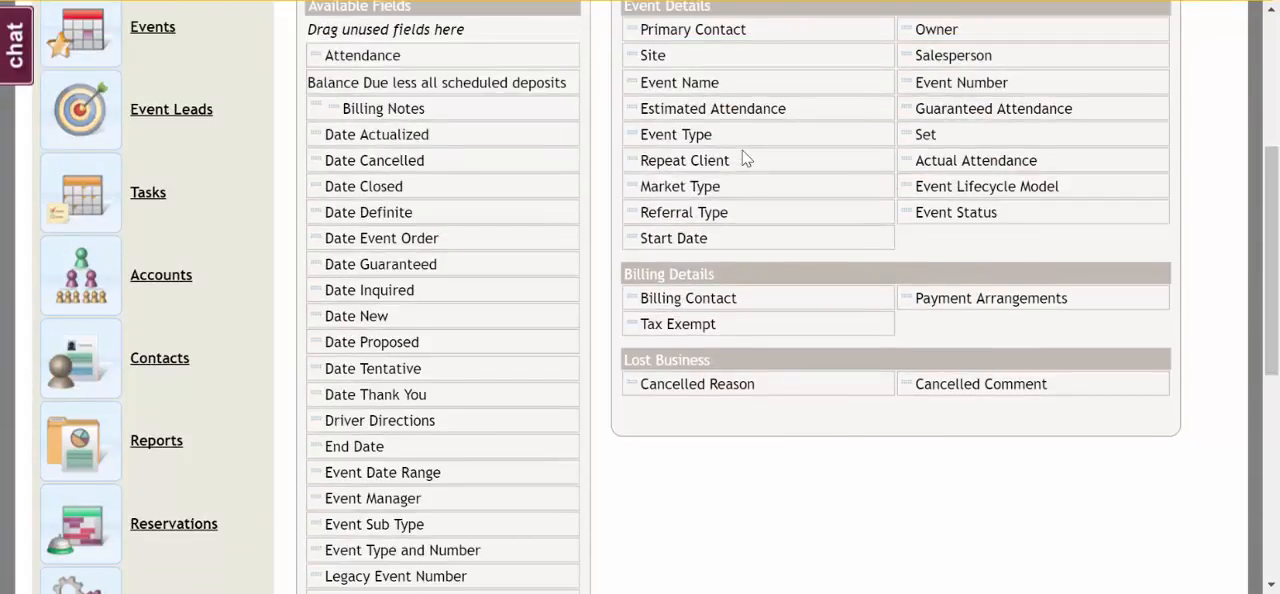
{"action": "scroll", "scroll_direction": "up", "scroll_amount": 3}
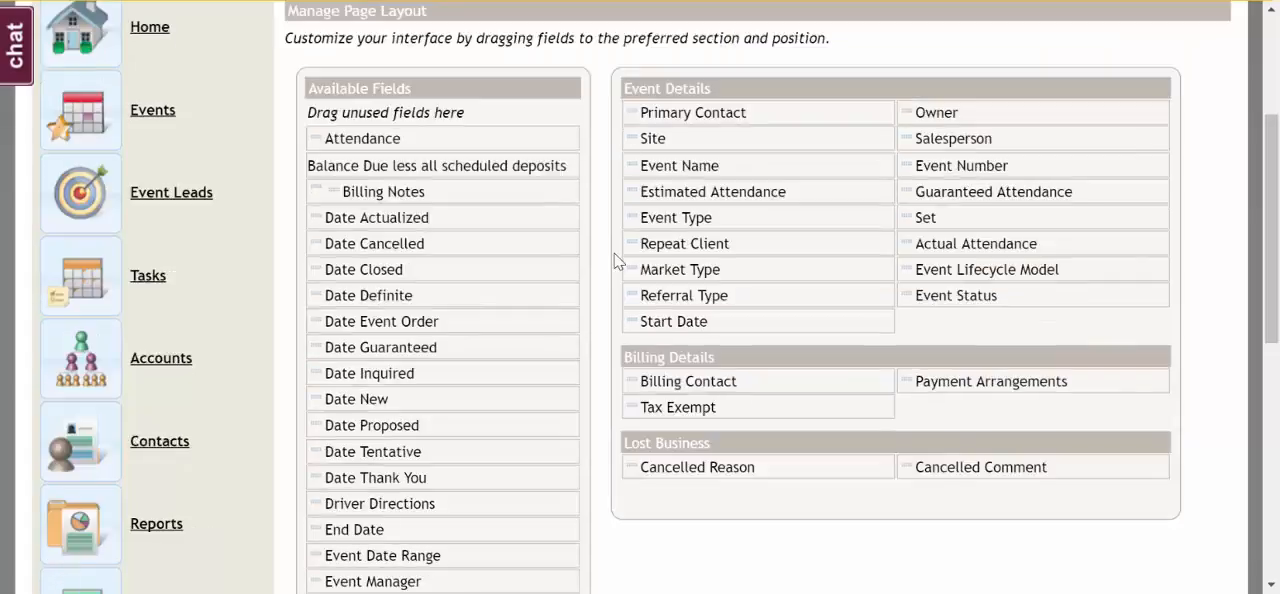
{"action": "mouse_move", "coordinate": [748, 244]}
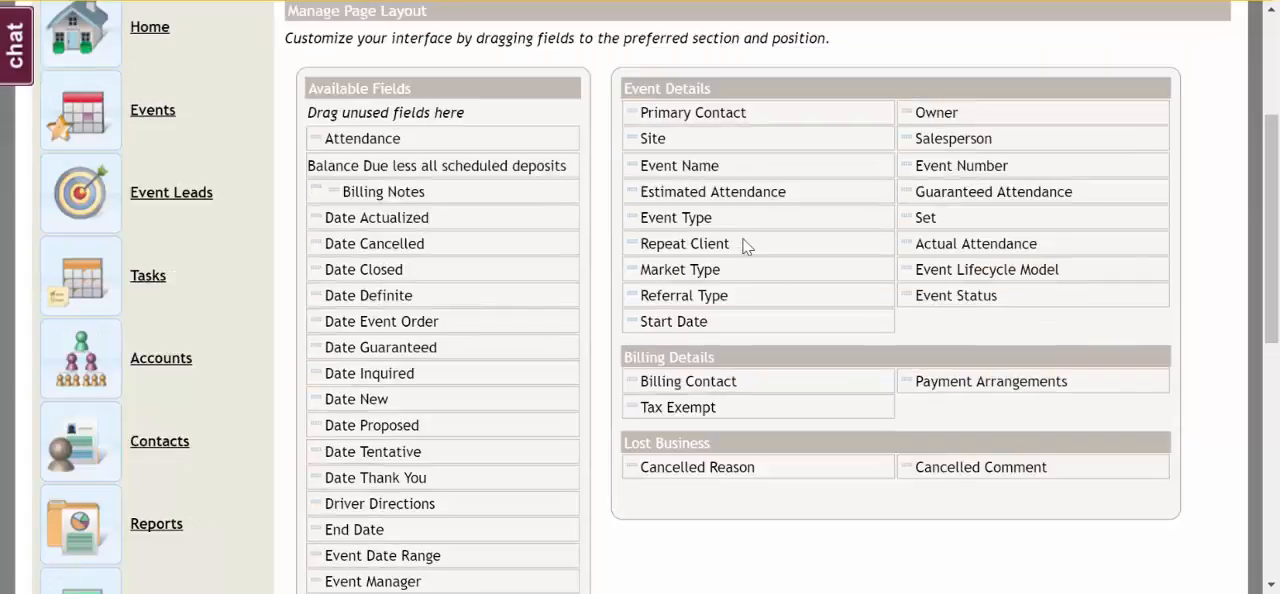
{"action": "left_click_drag", "start_coordinate": [684, 244], "coordinate": [952, 312]}
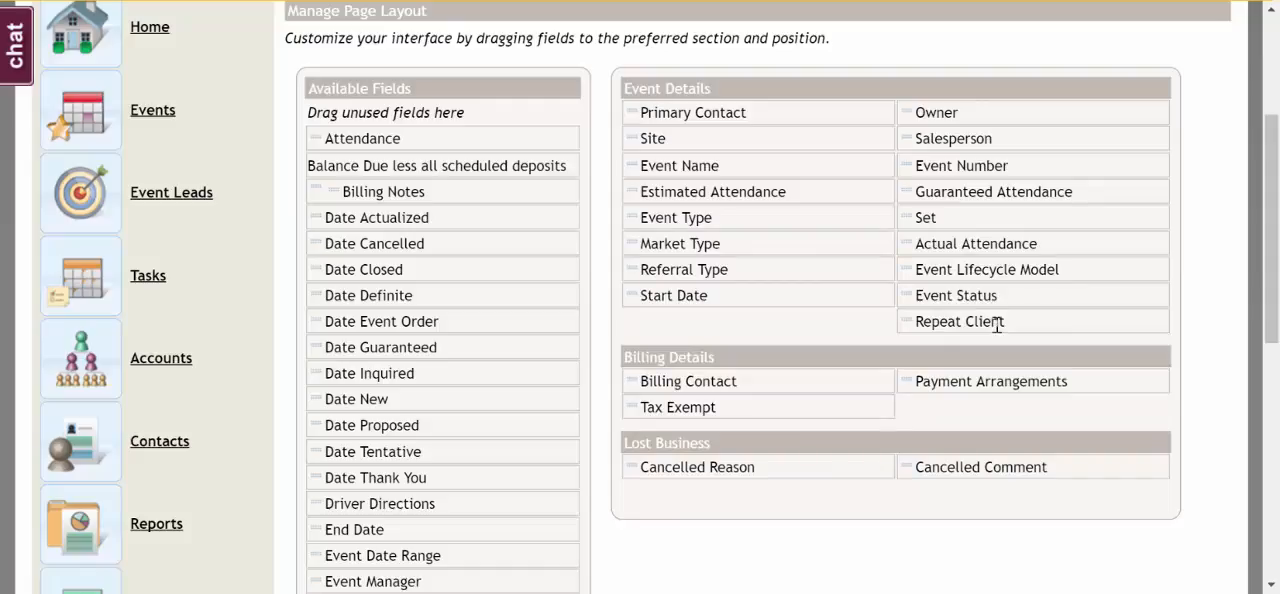
{"action": "scroll", "scroll_direction": "up", "scroll_amount": 3}
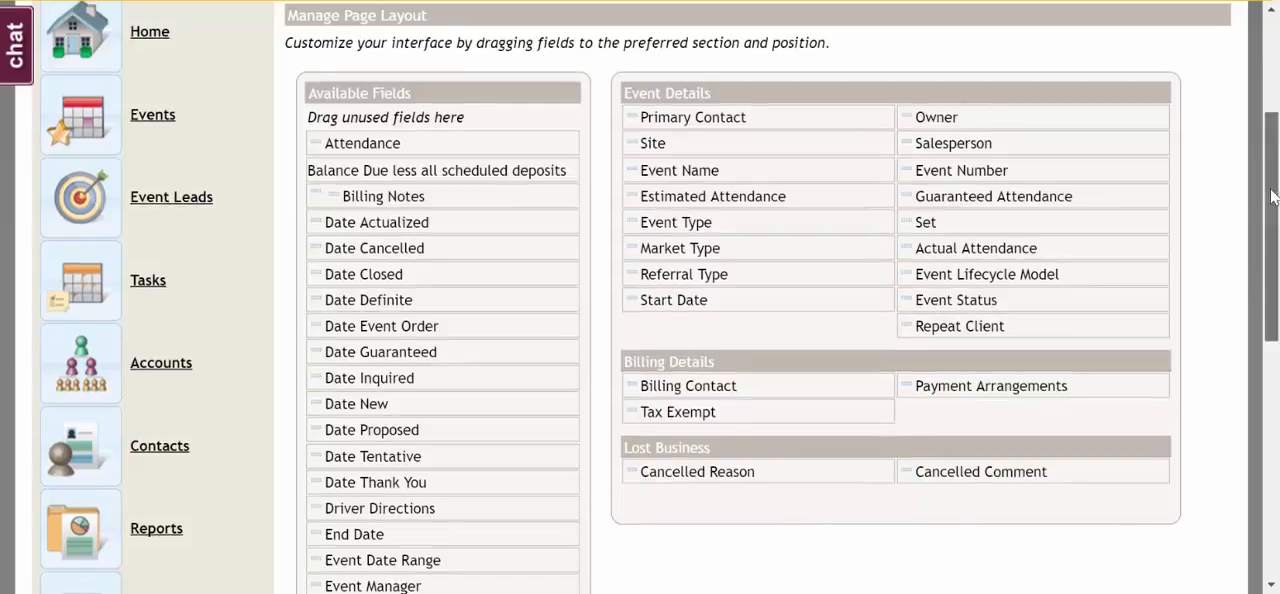
{"action": "scroll", "scroll_direction": "up", "scroll_amount": 3}
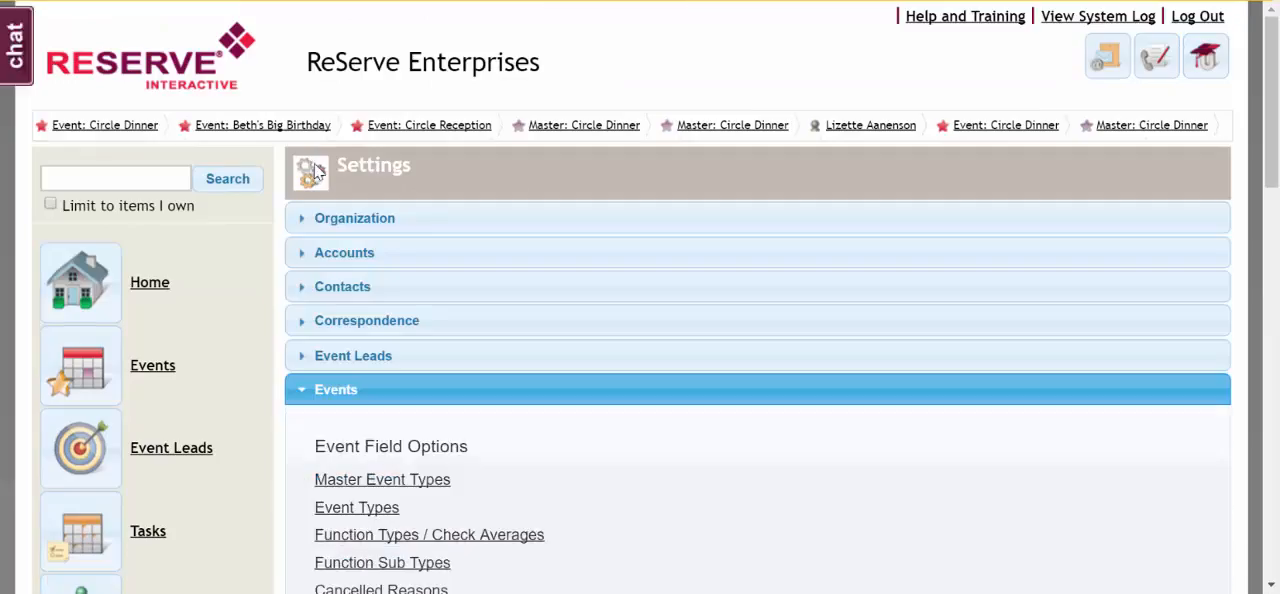
{"action": "mouse_move", "coordinate": [90, 370]}
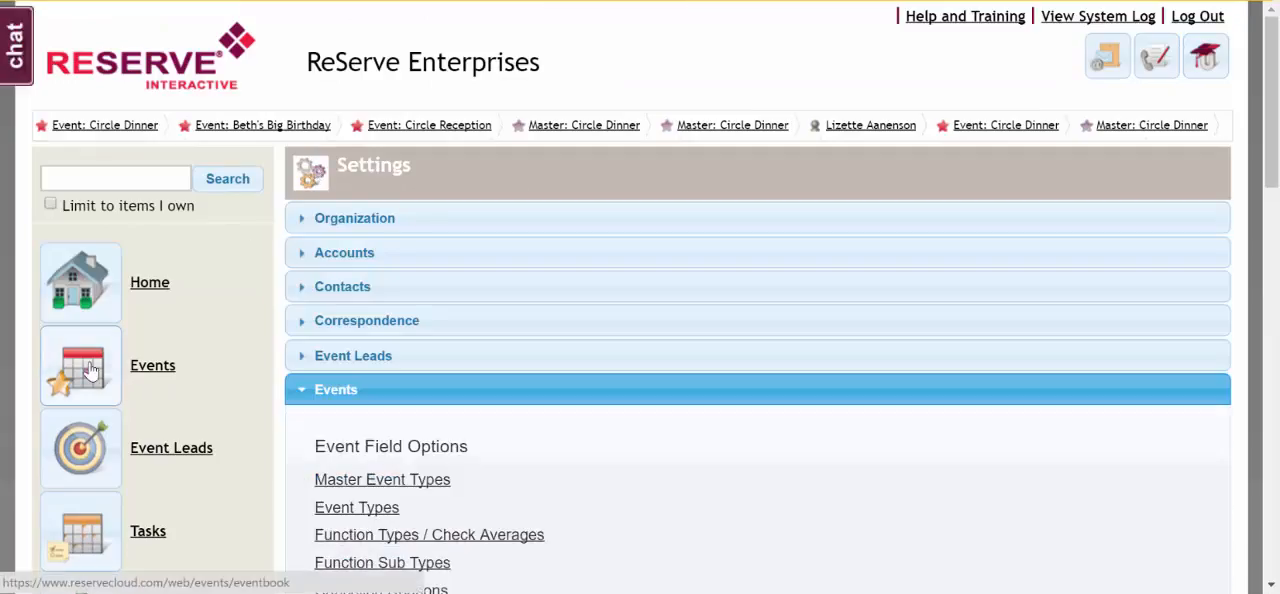
- Open the Circle Dinner event from the Events calendar and check the new Repeat Client field
{"action": "left_click", "coordinate": [152, 364]}
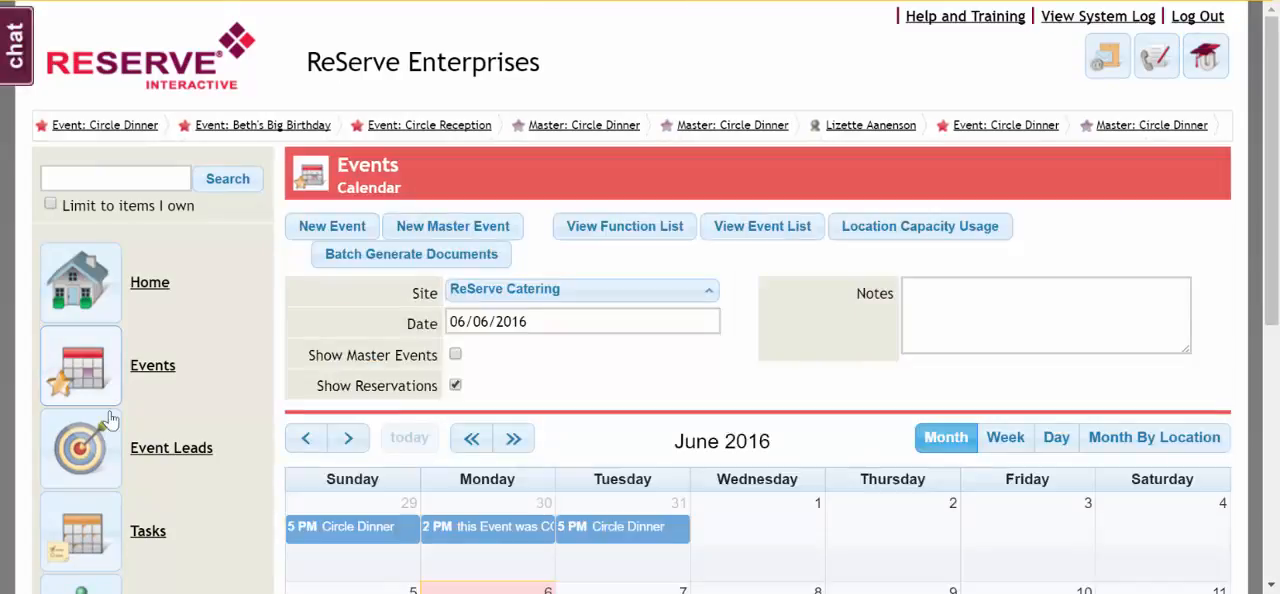
{"action": "left_click", "coordinate": [340, 526]}
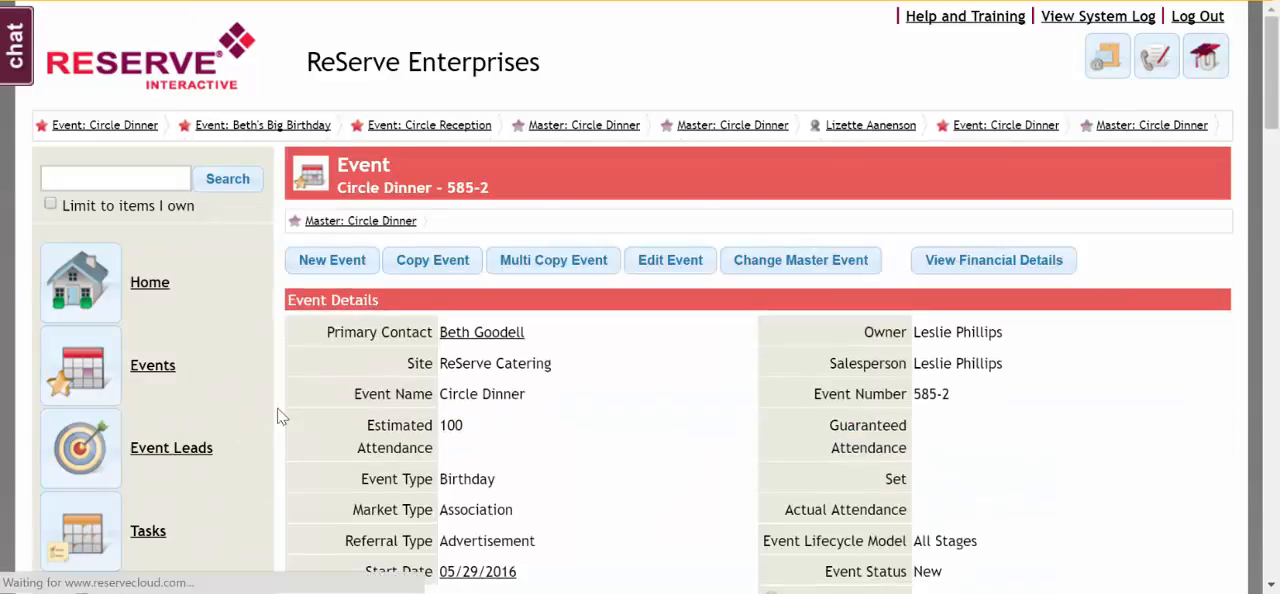
{"action": "scroll", "scroll_direction": "down", "scroll_amount": 3}
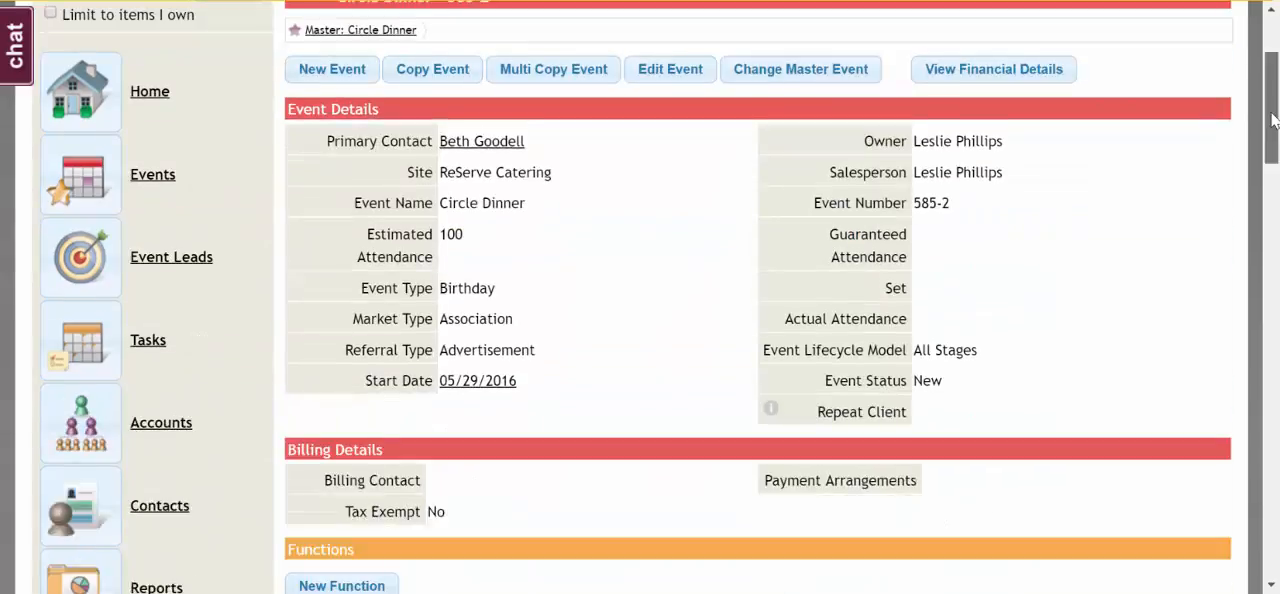
{"action": "scroll", "scroll_direction": "up", "scroll_amount": 3}
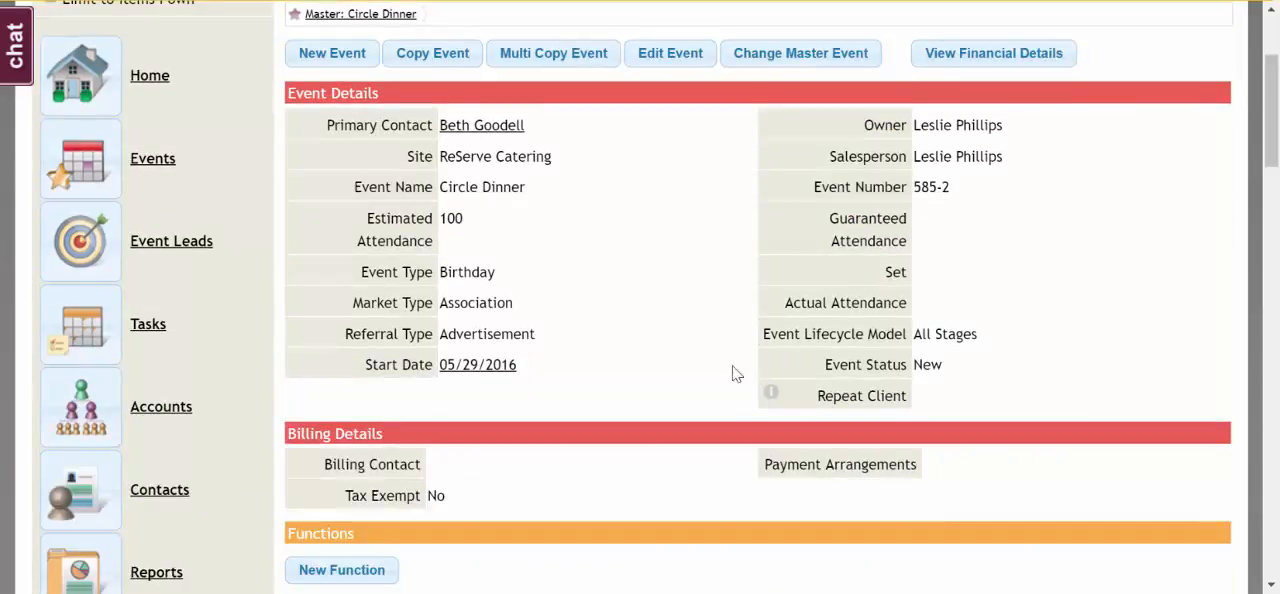
{"action": "mouse_move", "coordinate": [928, 408]}
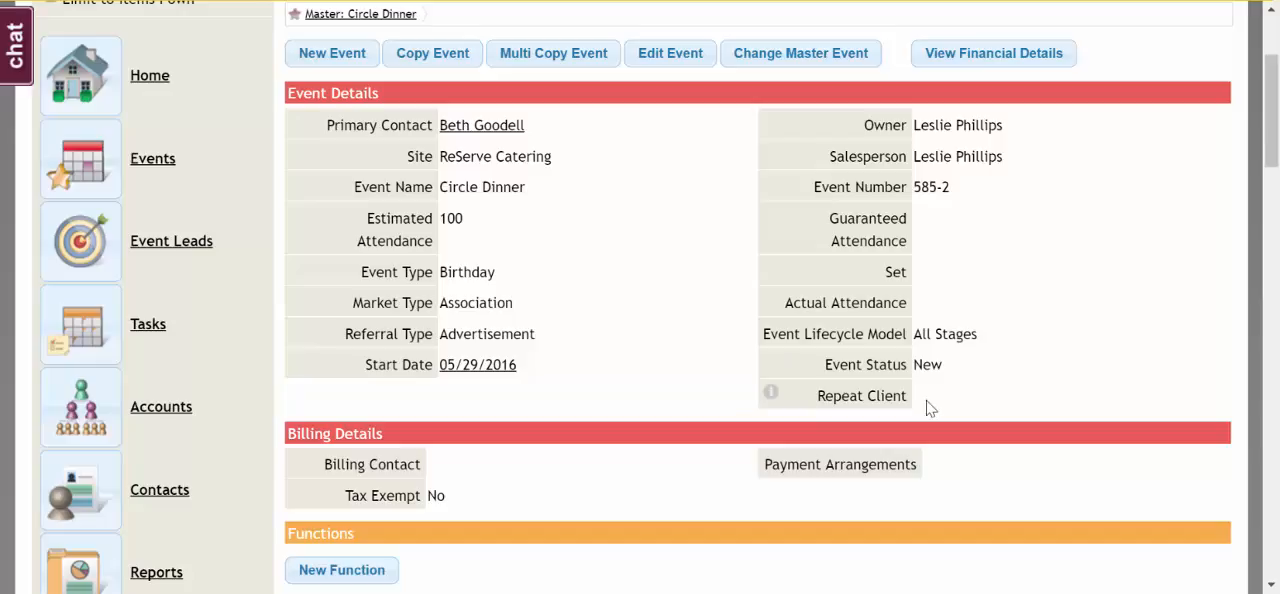
{"action": "mouse_move", "coordinate": [898, 404]}
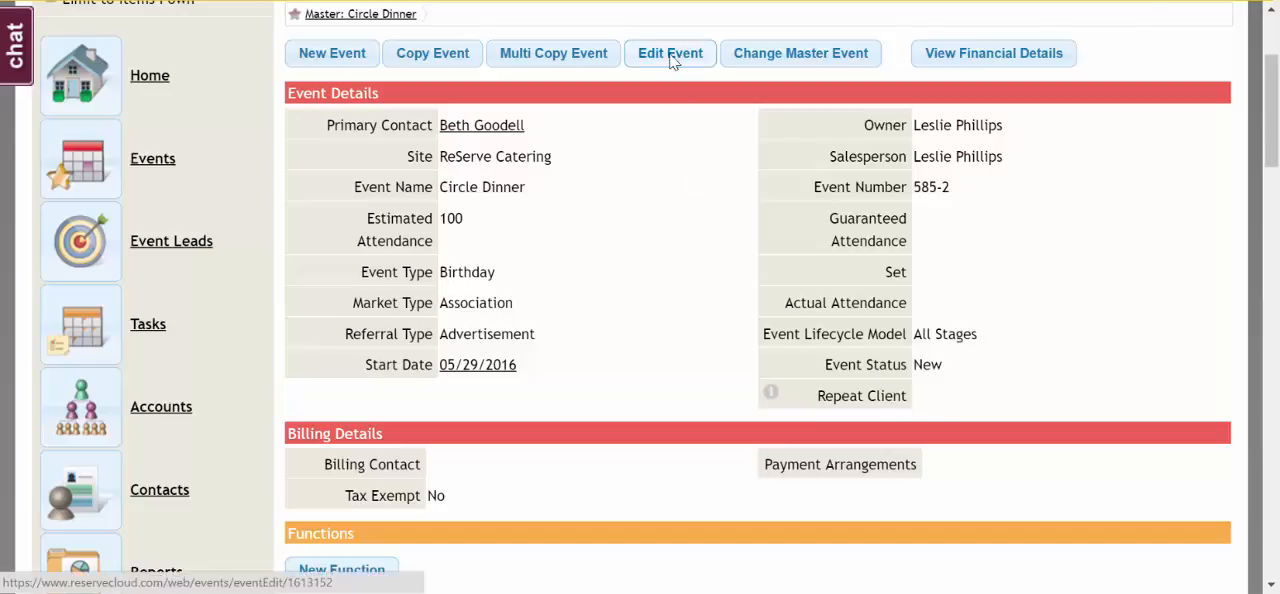
- Edit the Circle Dinner event, set Repeat Client to Yes and save the changes
{"action": "left_click", "coordinate": [668, 52]}
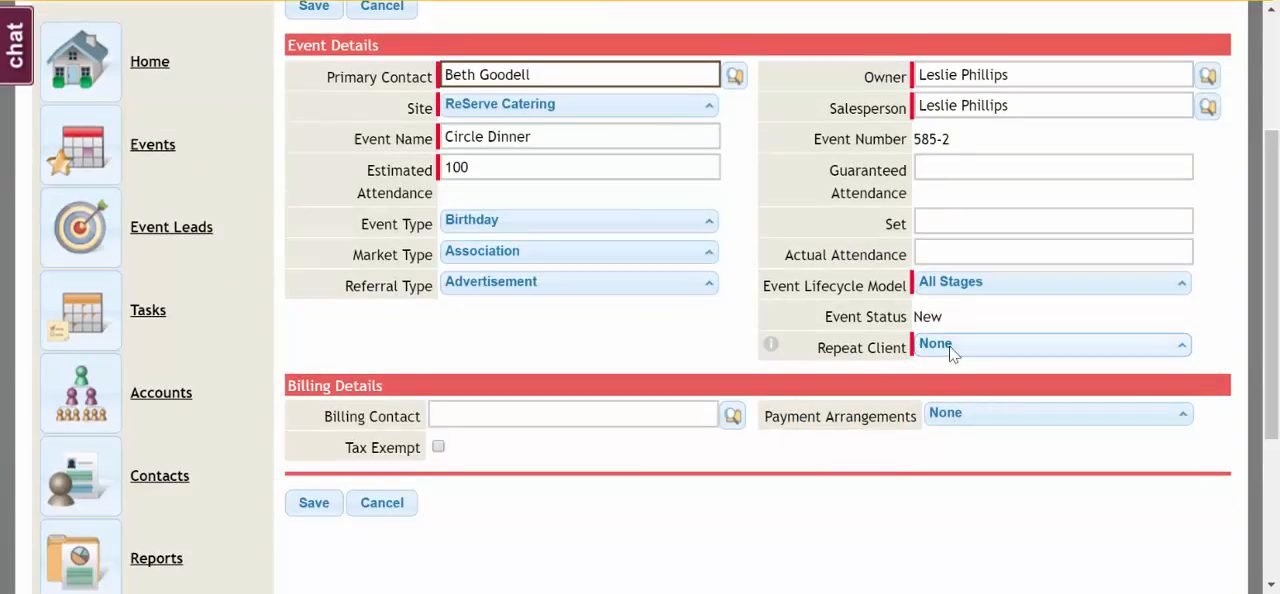
{"action": "mouse_move", "coordinate": [982, 348]}
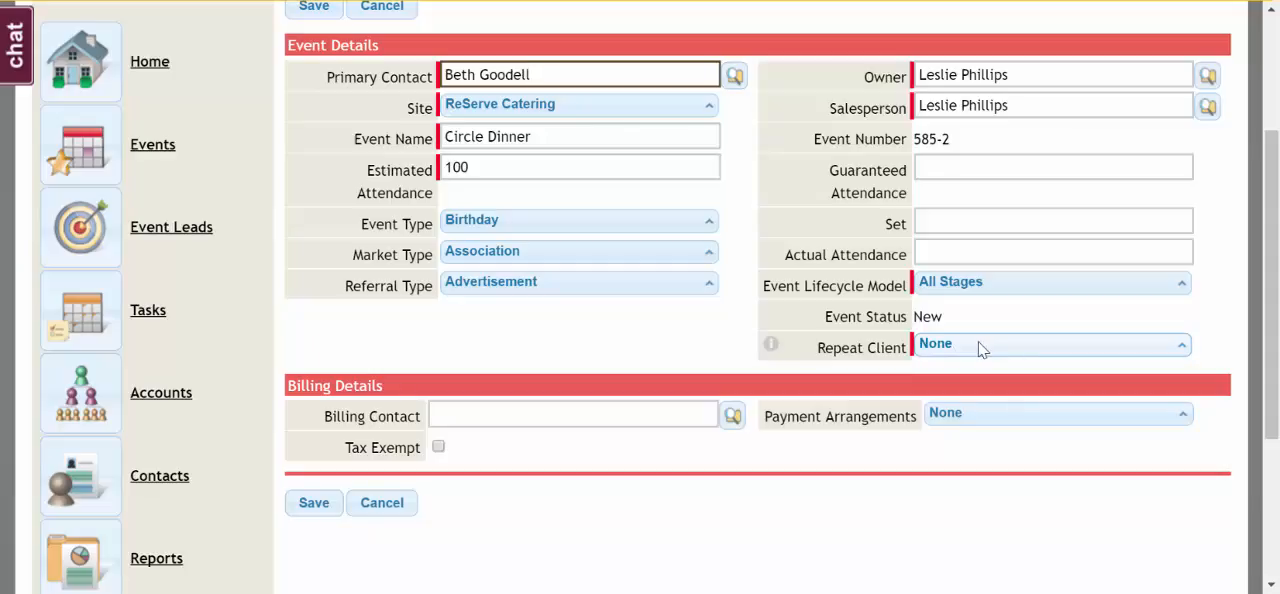
{"action": "left_click", "coordinate": [1050, 346]}
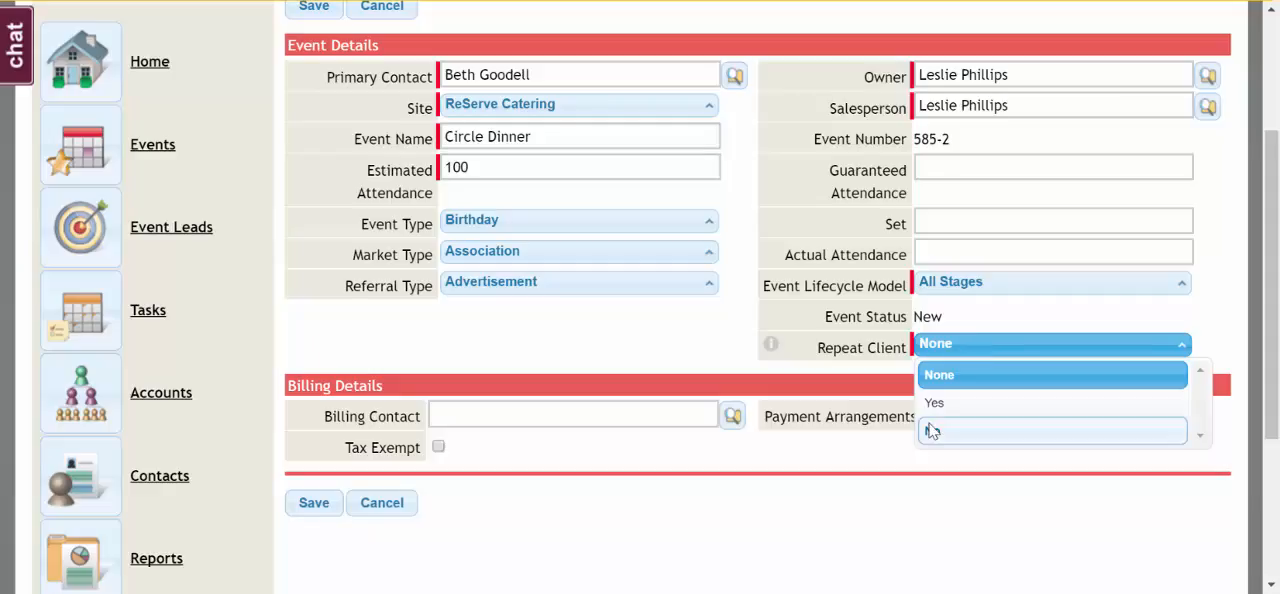
{"action": "left_click", "coordinate": [932, 402]}
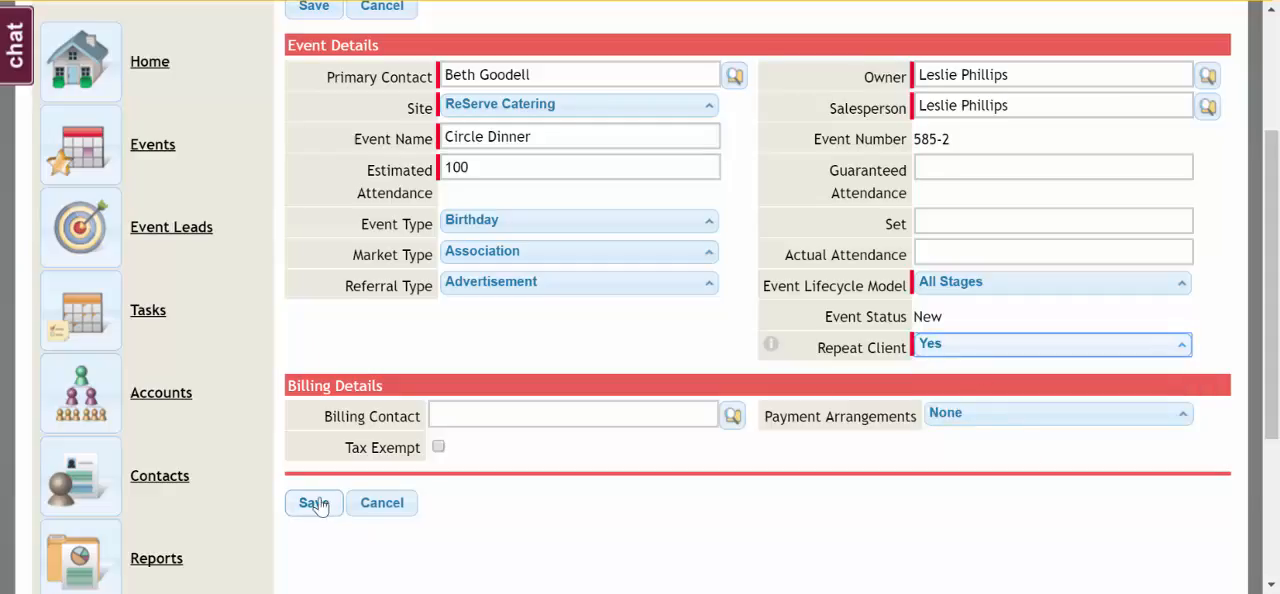
{"action": "left_click", "coordinate": [314, 502]}
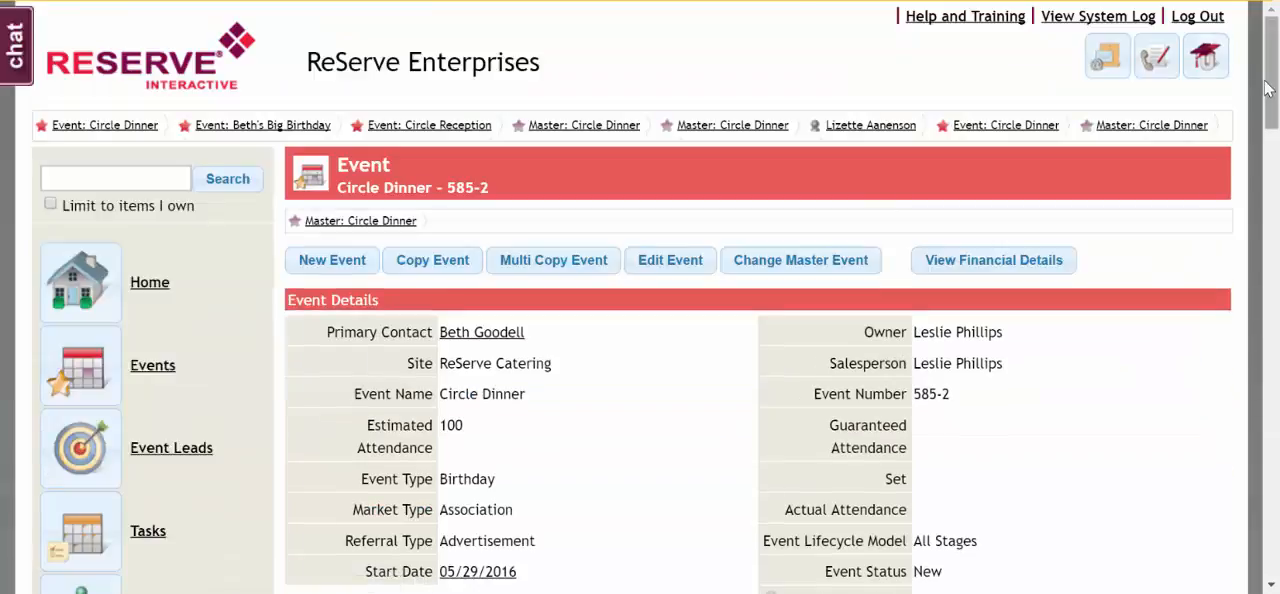
- Confirm Repeat Client reads Yes on the event, then return to the Settings page
{"action": "scroll", "scroll_direction": "down", "scroll_amount": 3}
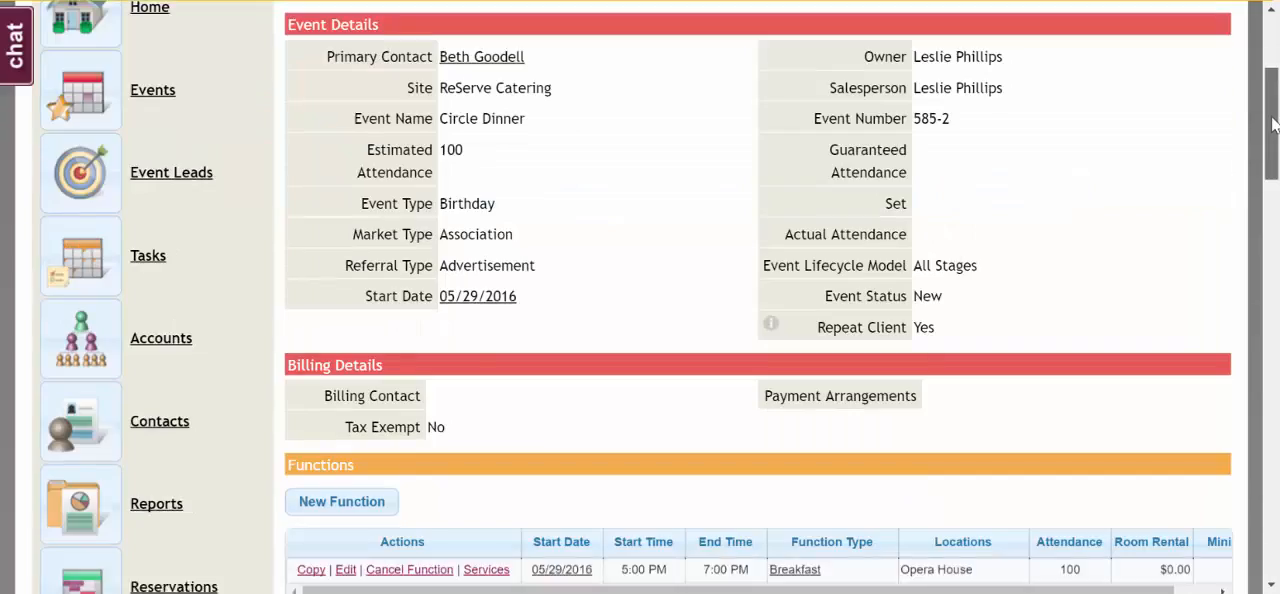
{"action": "mouse_move", "coordinate": [1004, 208]}
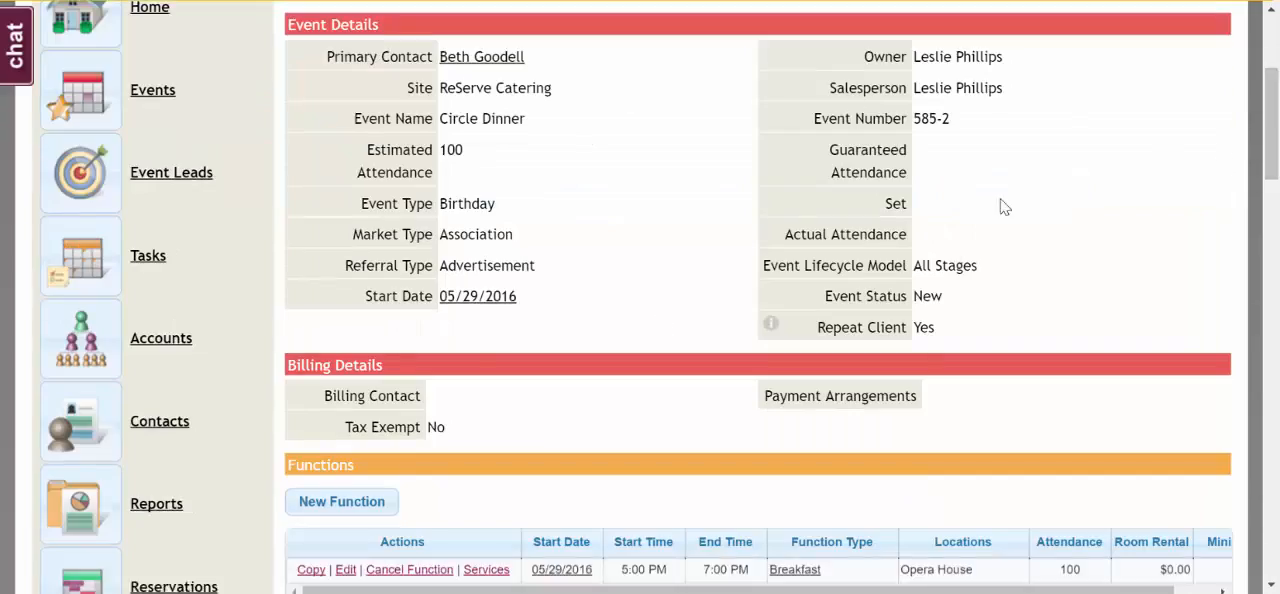
{"action": "scroll", "scroll_direction": "down", "scroll_amount": 3}
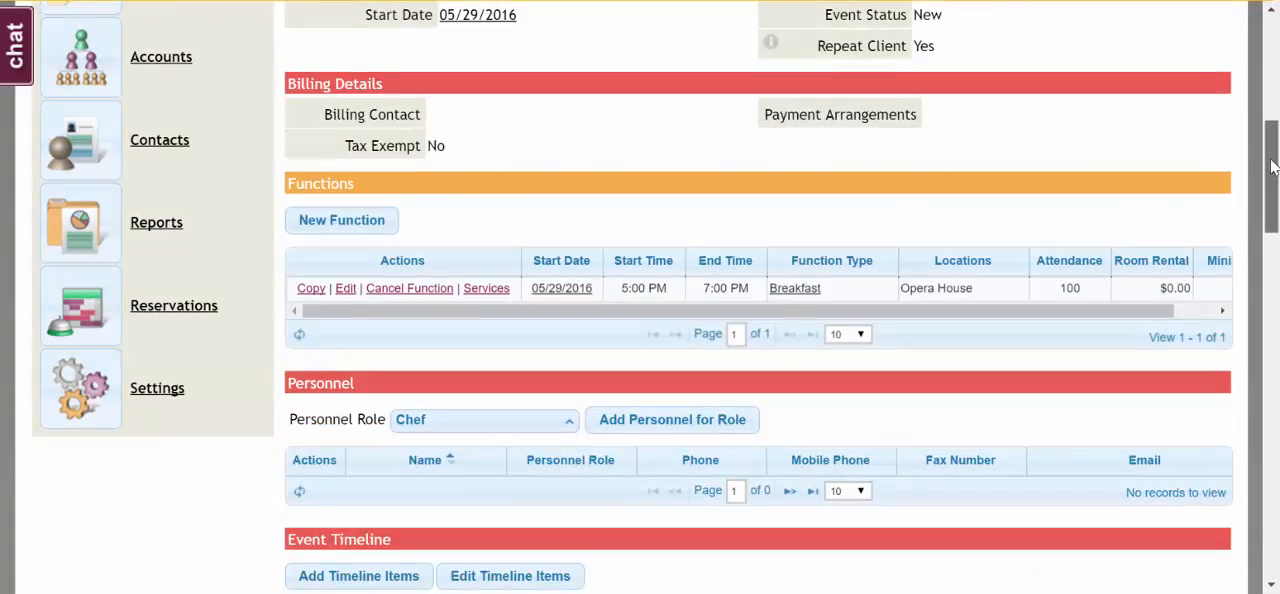
{"action": "left_click", "coordinate": [156, 388]}
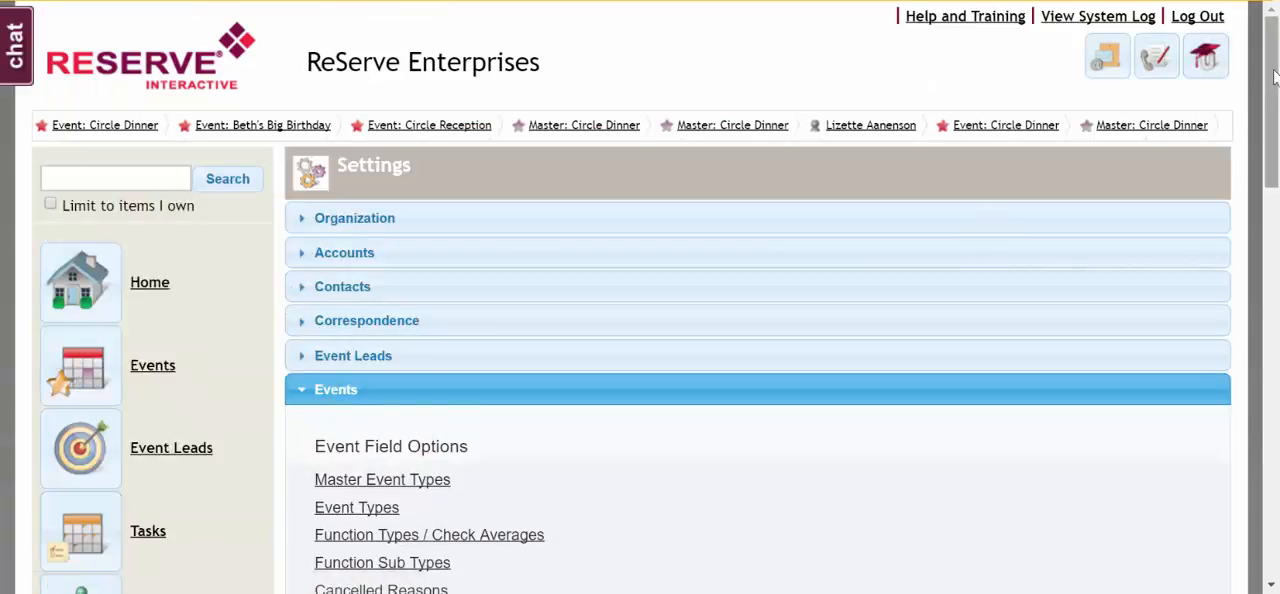
{"action": "scroll", "scroll_direction": "down", "scroll_amount": 3}
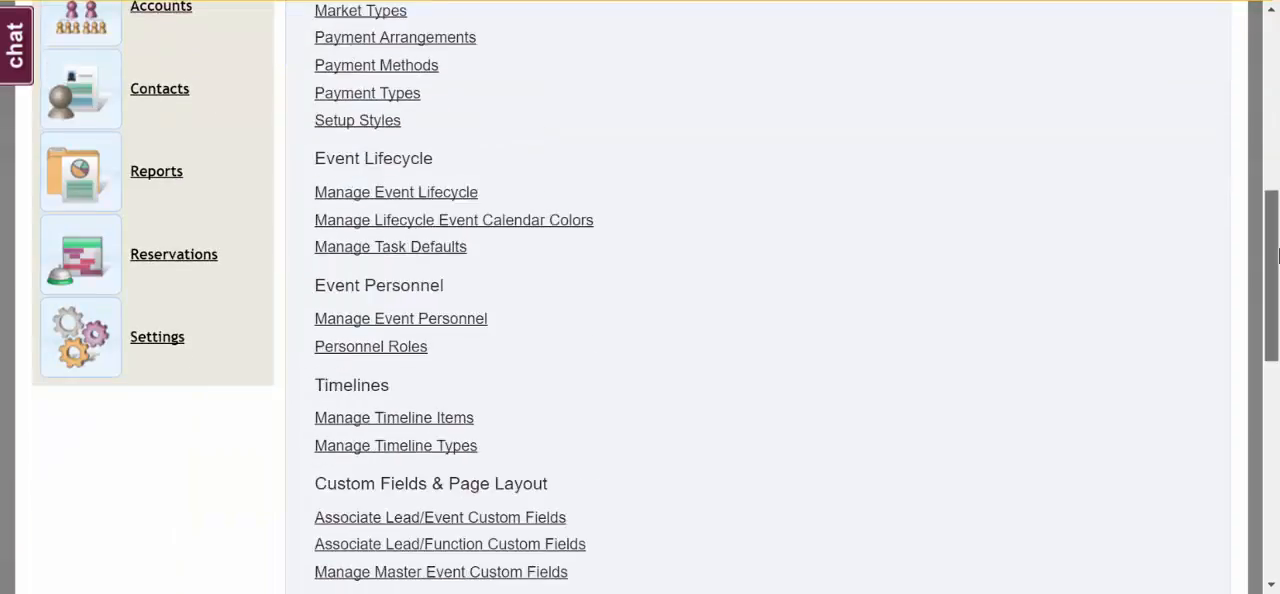
{"action": "scroll", "scroll_direction": "down", "scroll_amount": 3}
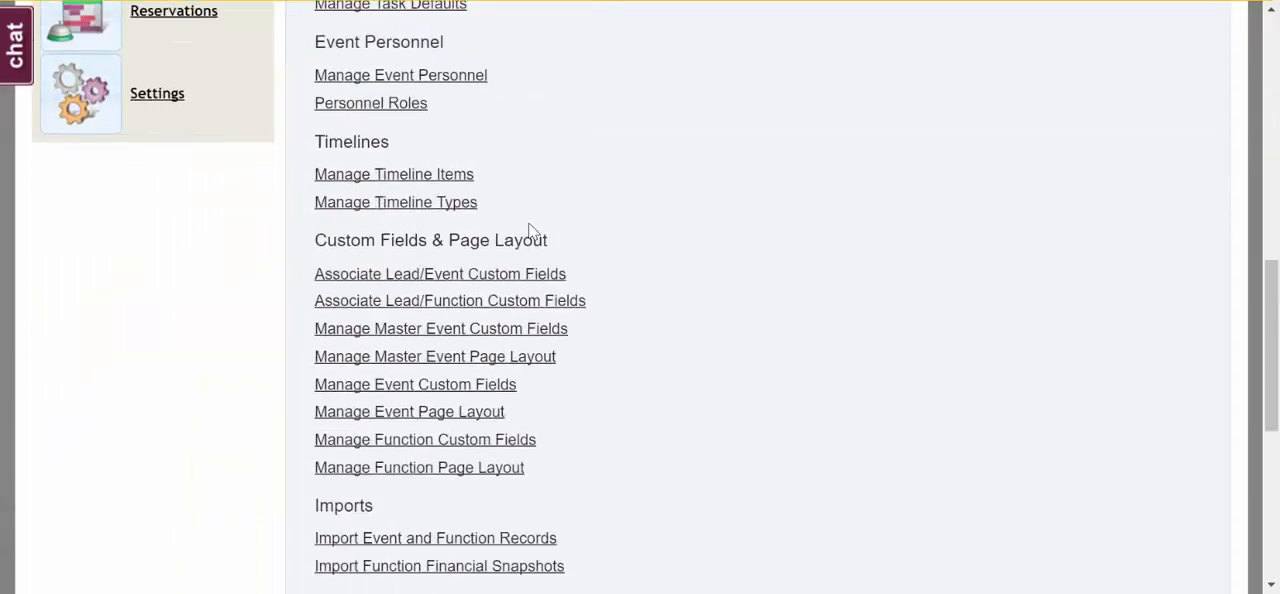
{"action": "mouse_move", "coordinate": [572, 340]}
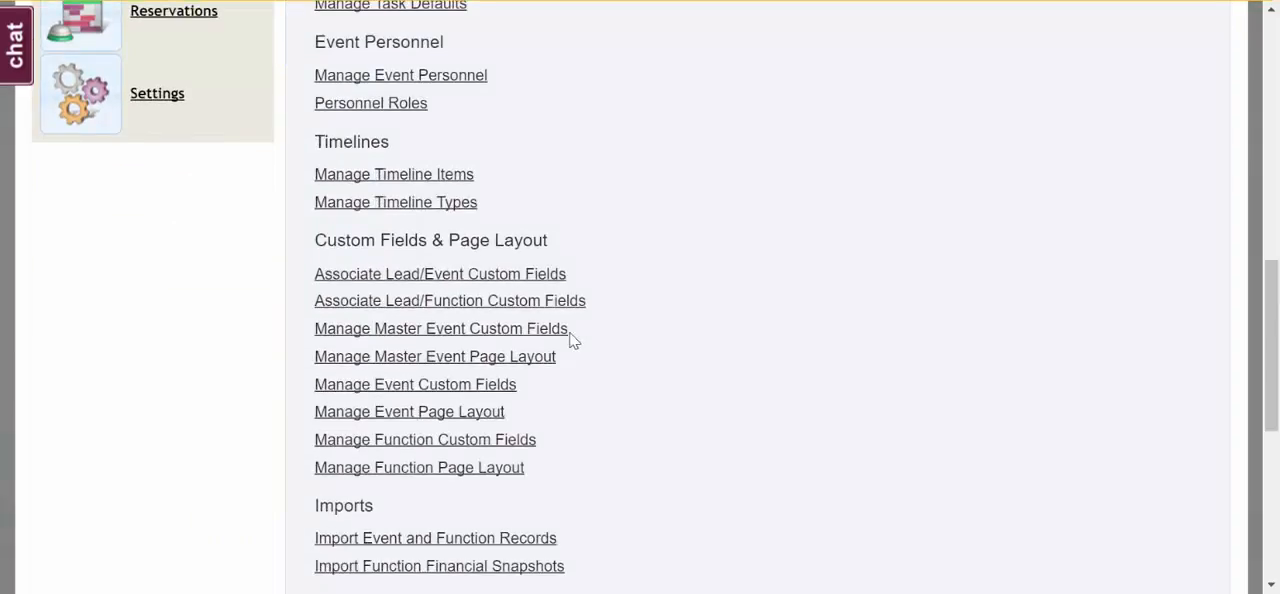
{"action": "mouse_move", "coordinate": [520, 392]}
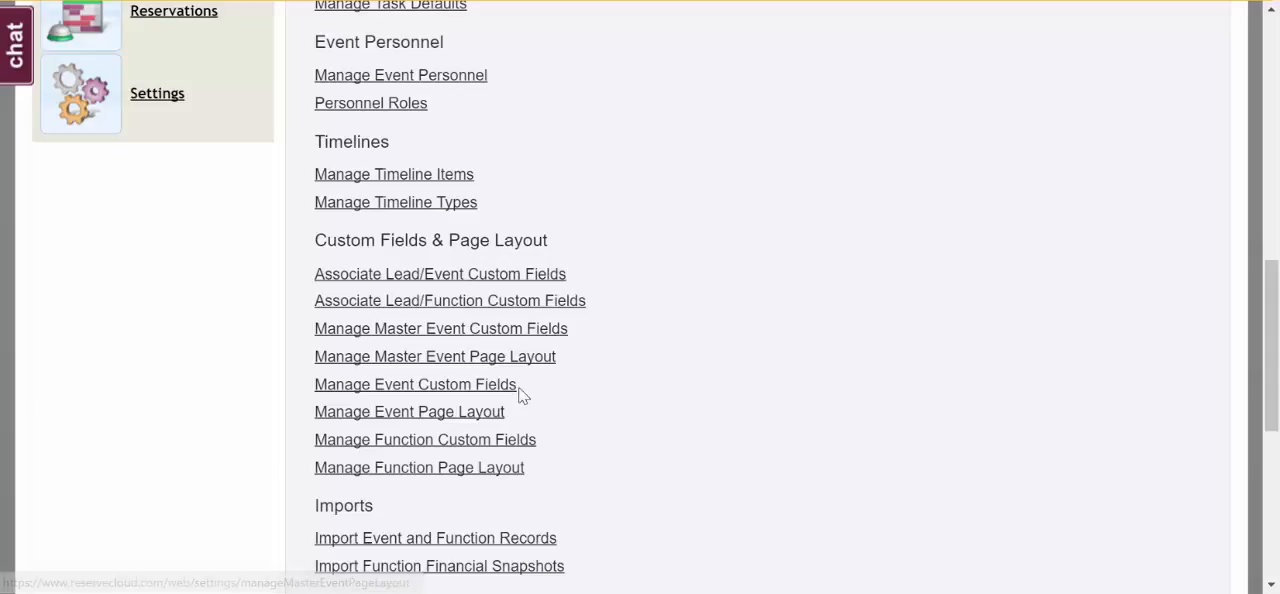
{"action": "mouse_move", "coordinate": [408, 412]}
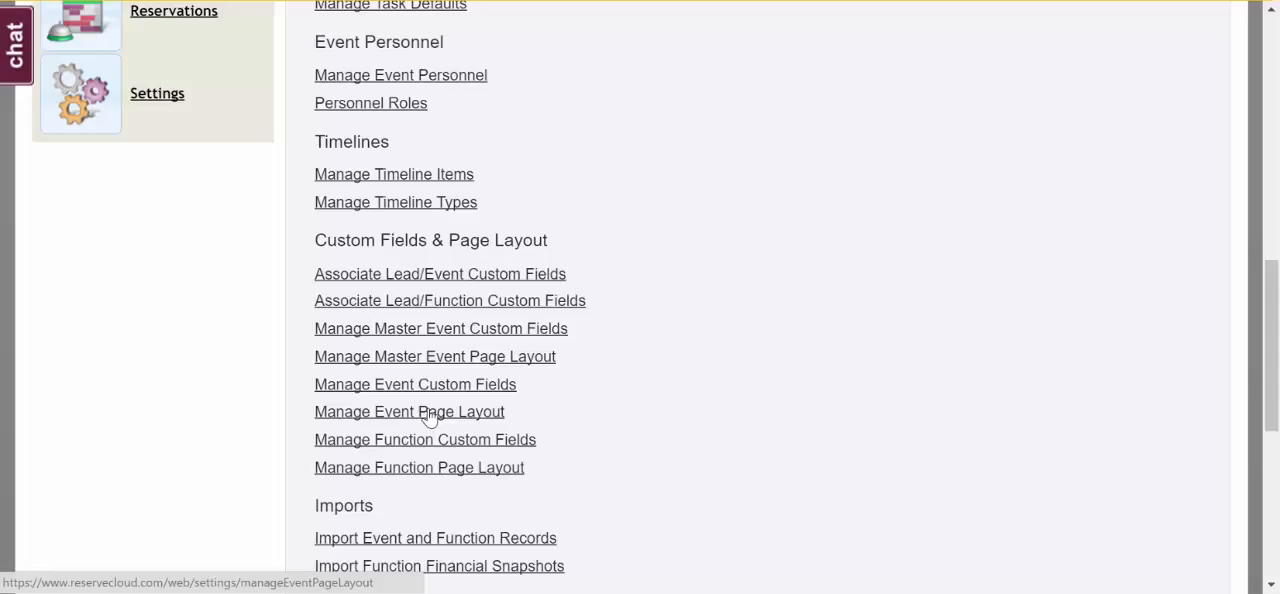
{"action": "left_click", "coordinate": [408, 412]}
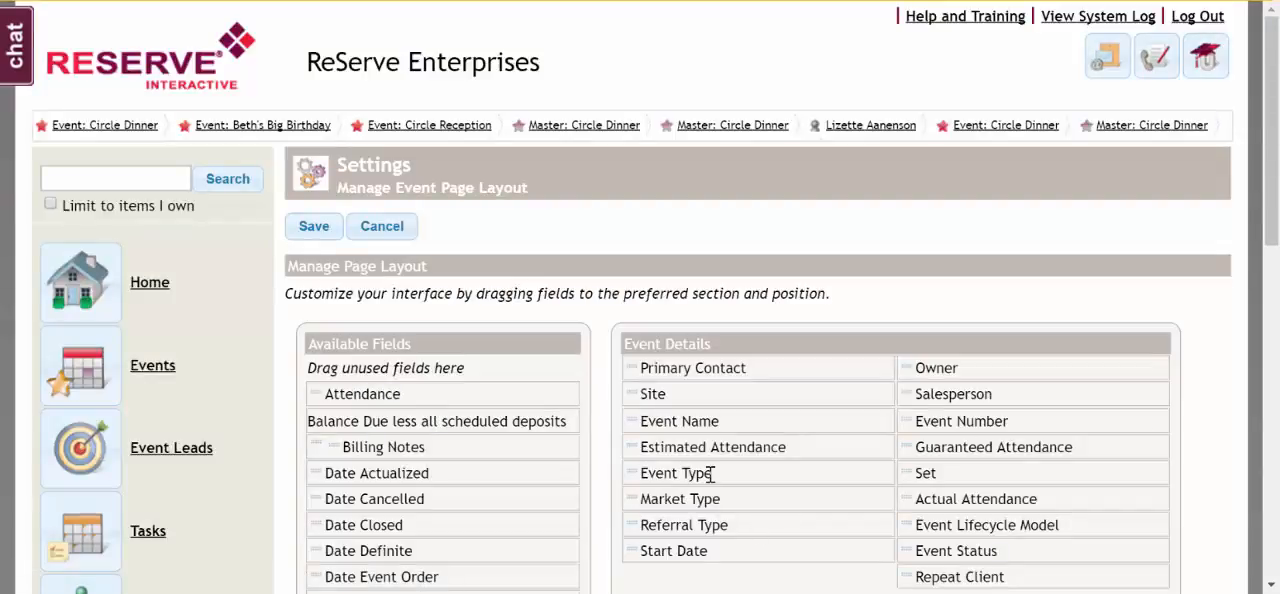
{"action": "mouse_move", "coordinate": [948, 480]}
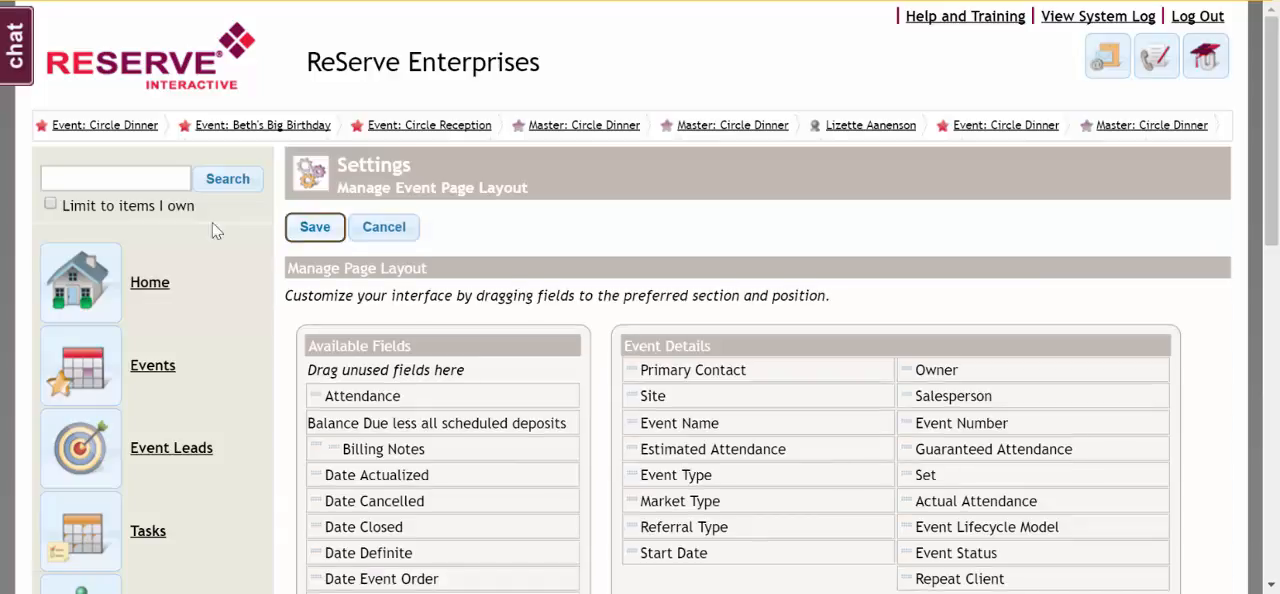
{"action": "left_click", "coordinate": [384, 226]}
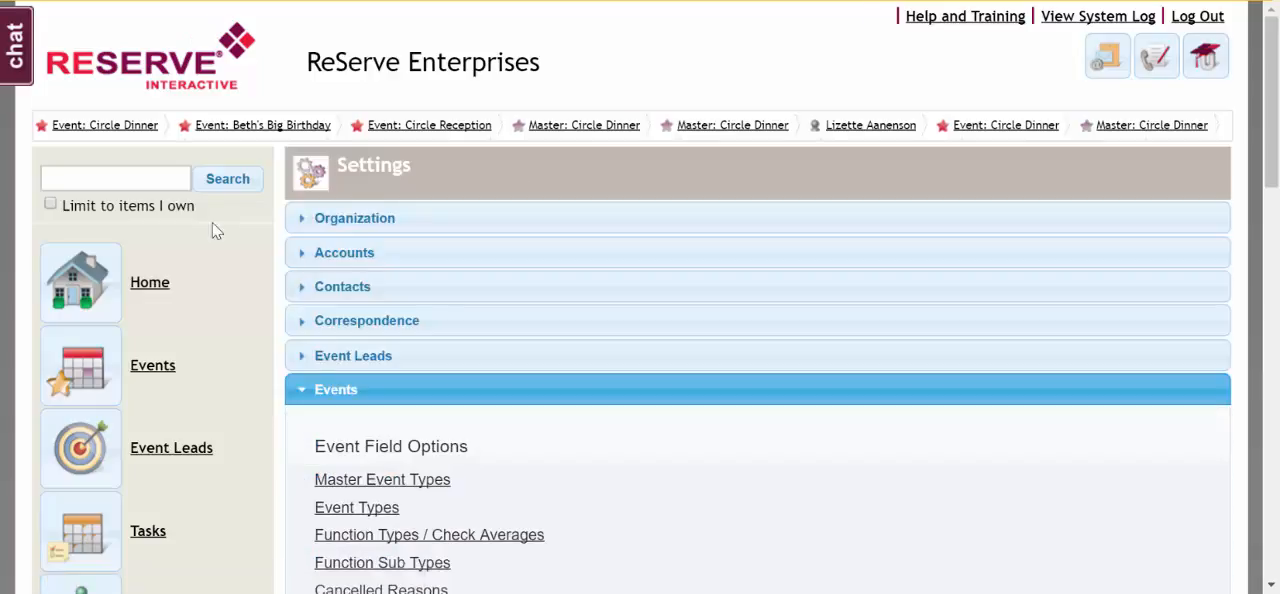